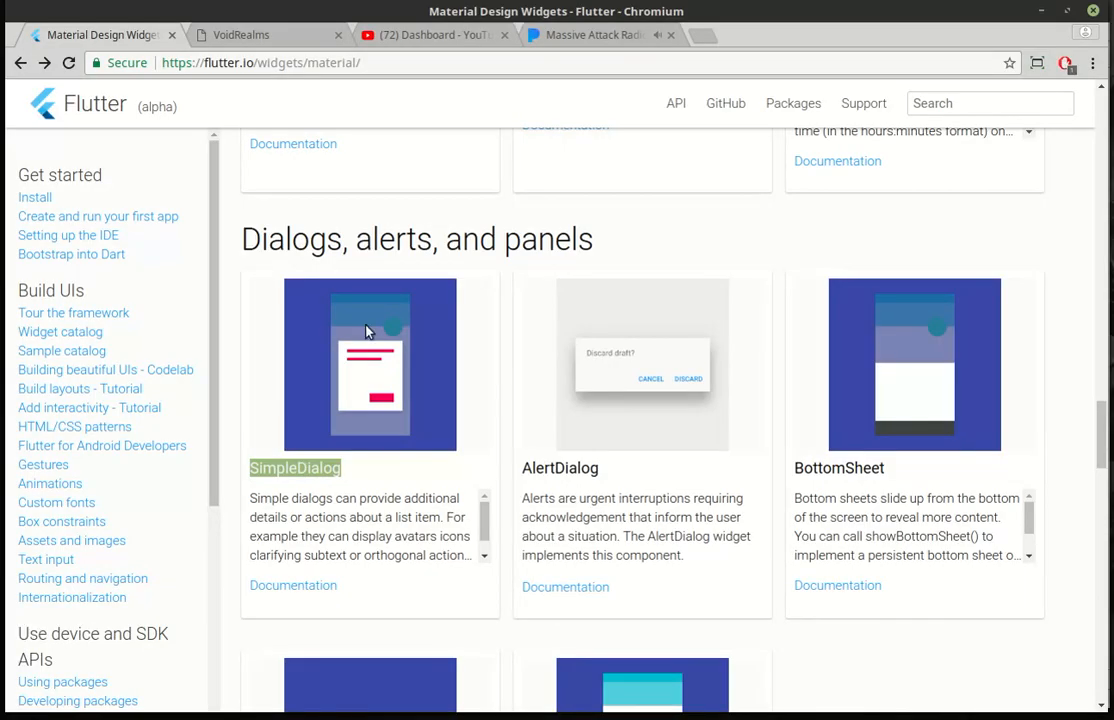
pyautogui.moveTo(348, 456)
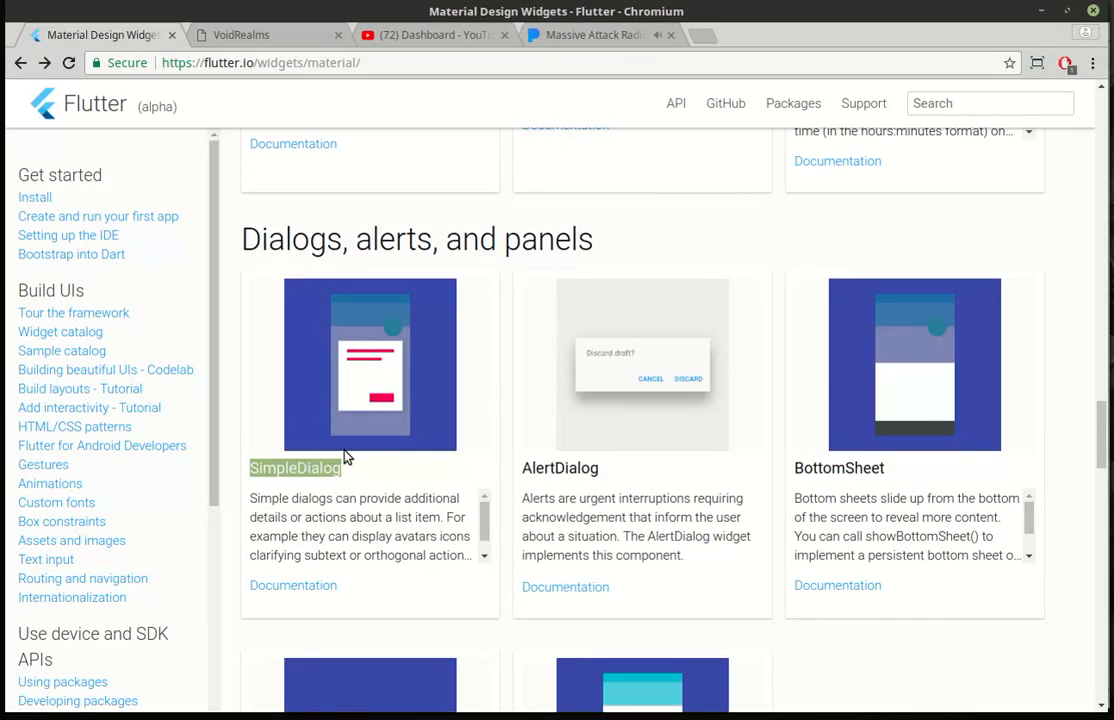
pyautogui.moveTo(340, 424)
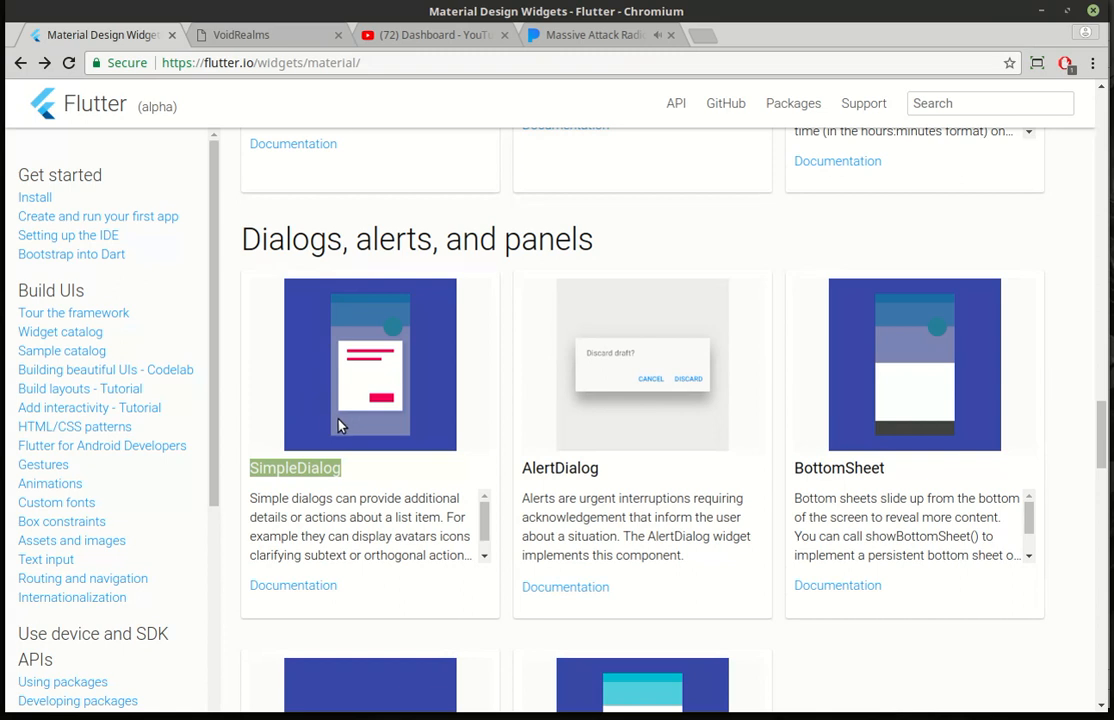
pyautogui.moveTo(340, 424)
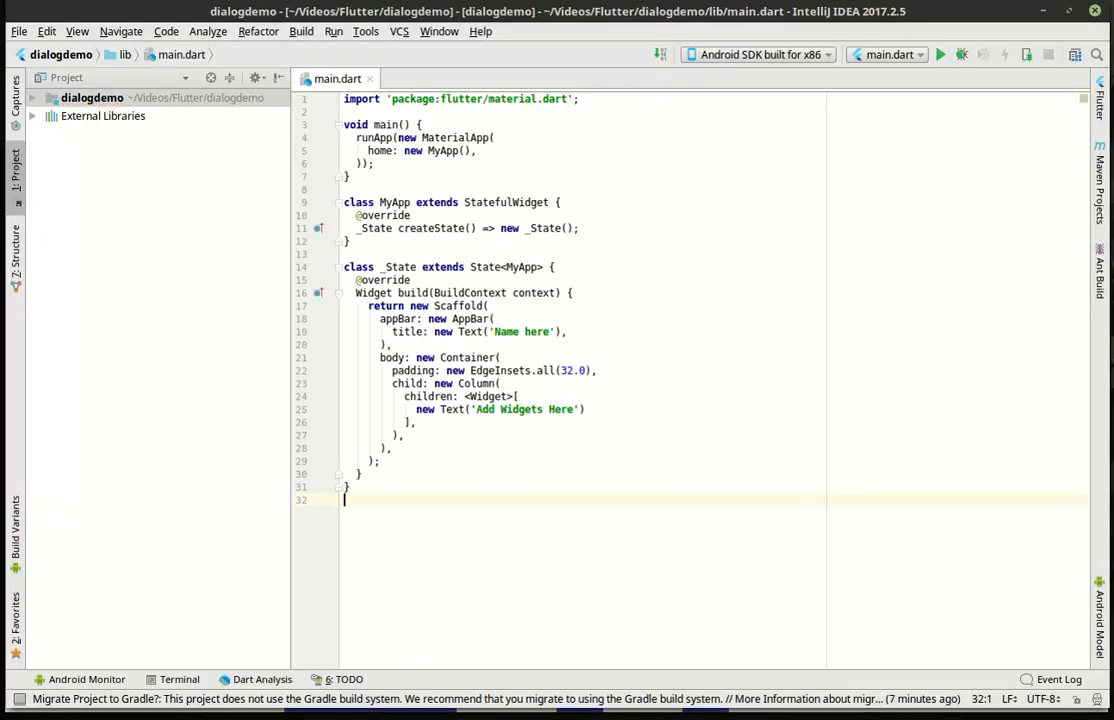
pyautogui.moveTo(336, 112)
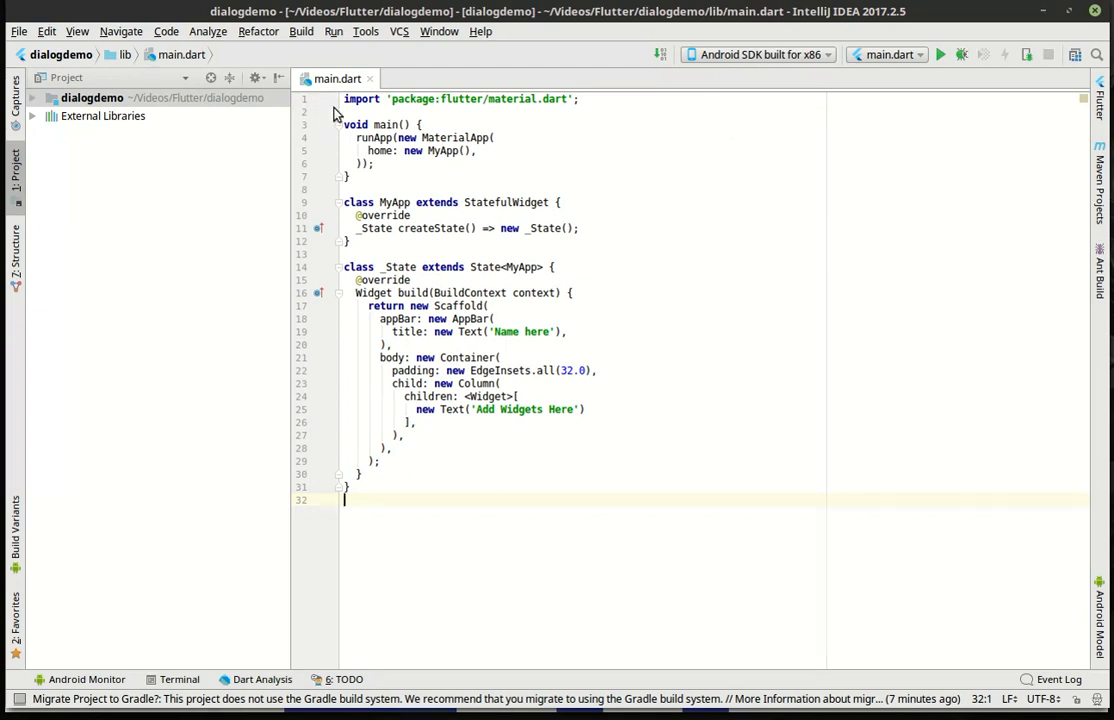
# Add the import 'dart:async'; line below the material import
pyautogui.press('Return')
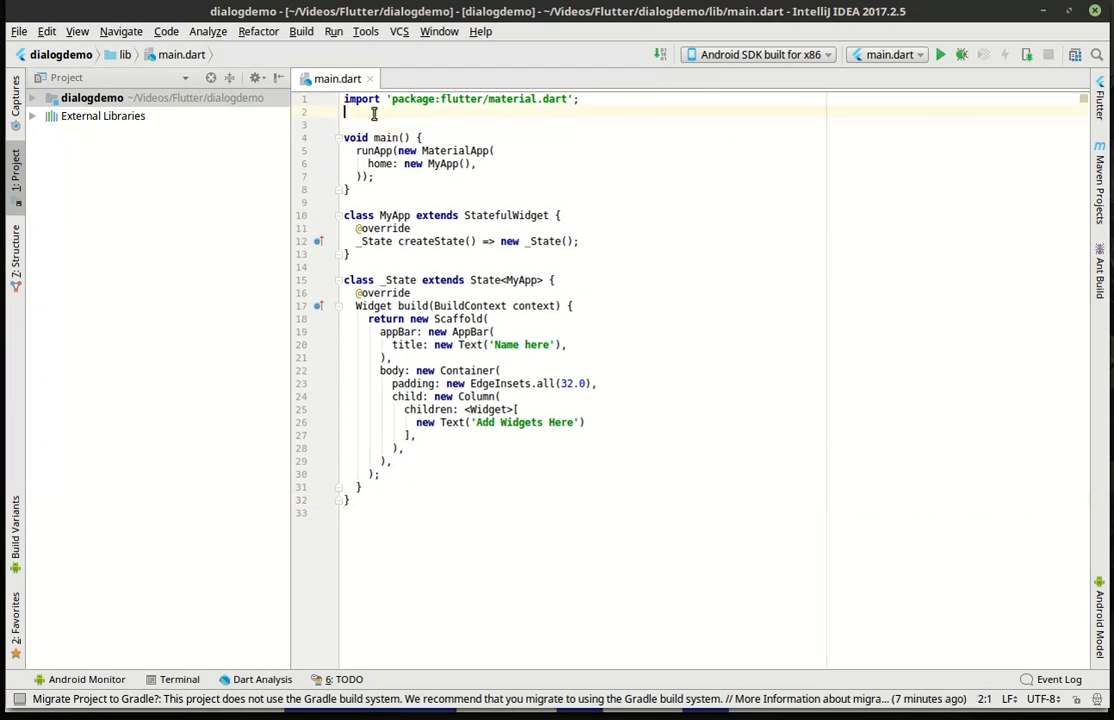
pyautogui.write("import 'dart:async';")
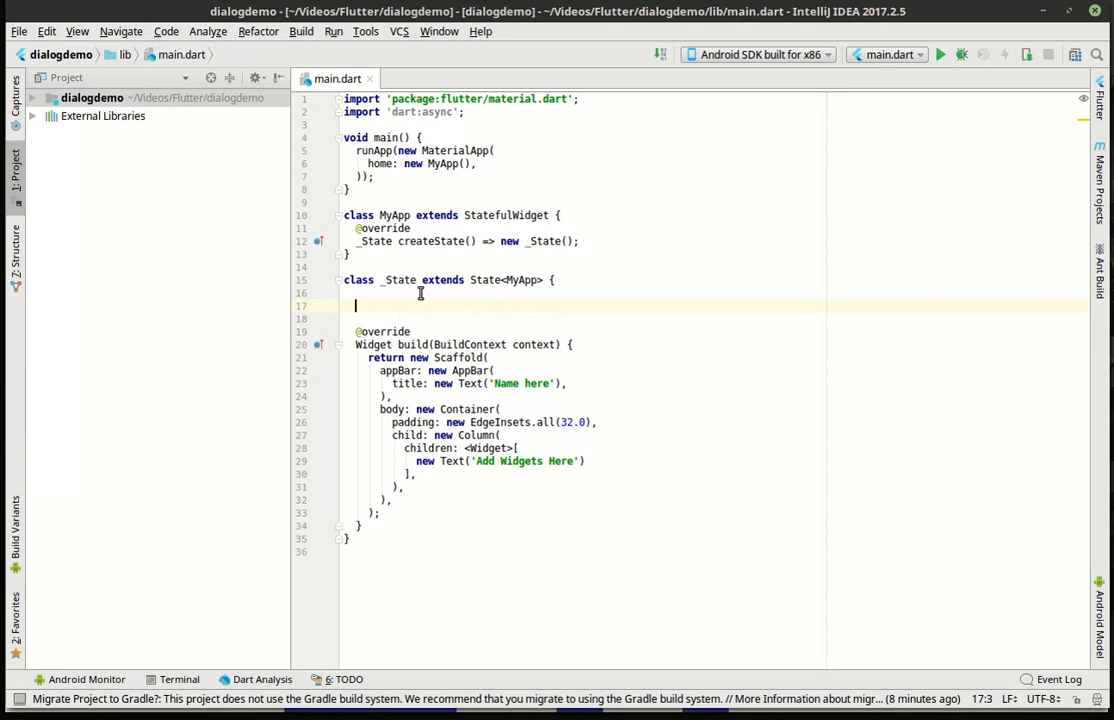
# Declare a String _answer = ''; field inside the _State class
pyautogui.write('String')
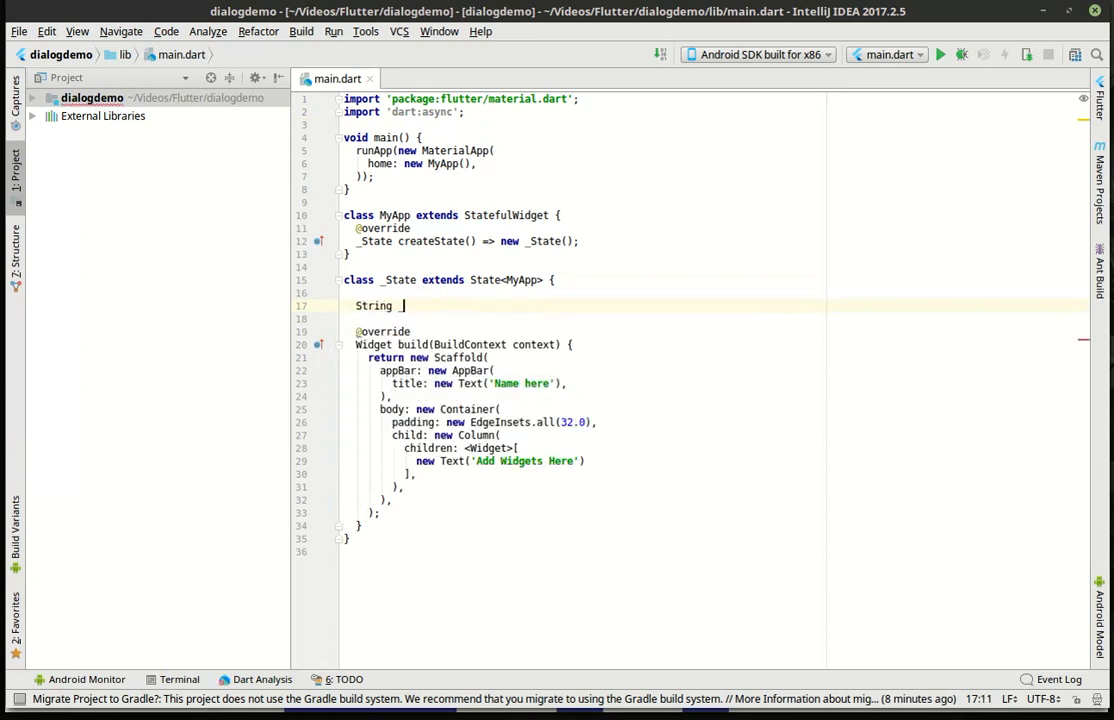
pyautogui.write('_asne')
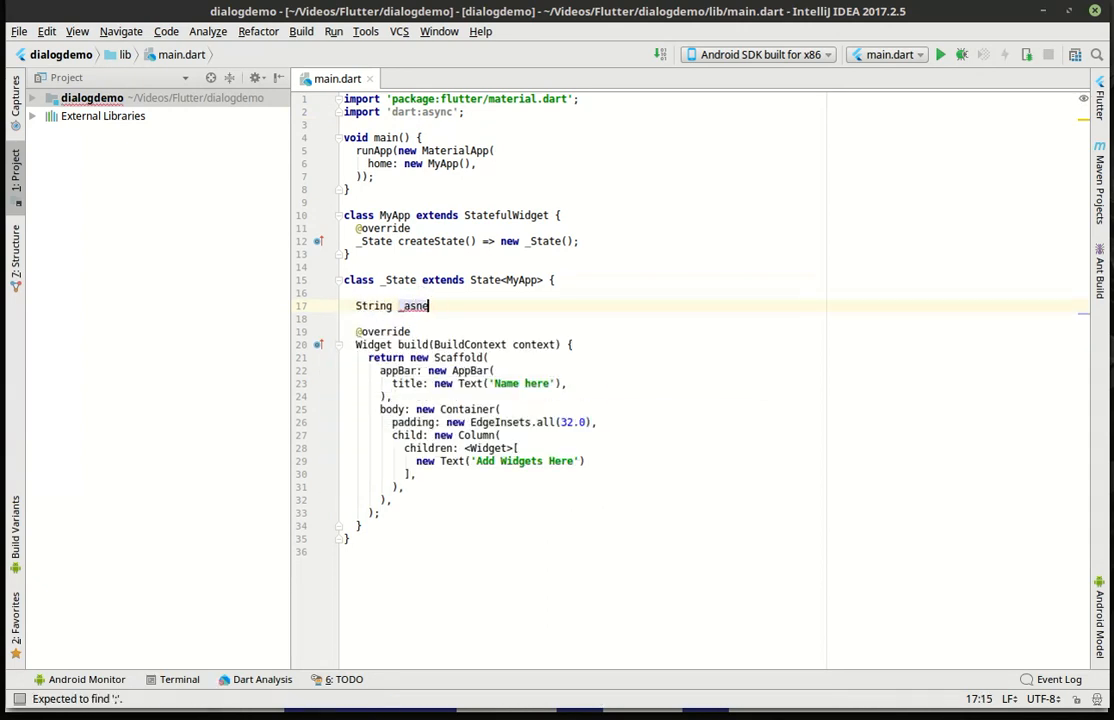
pyautogui.press('BackSpace')
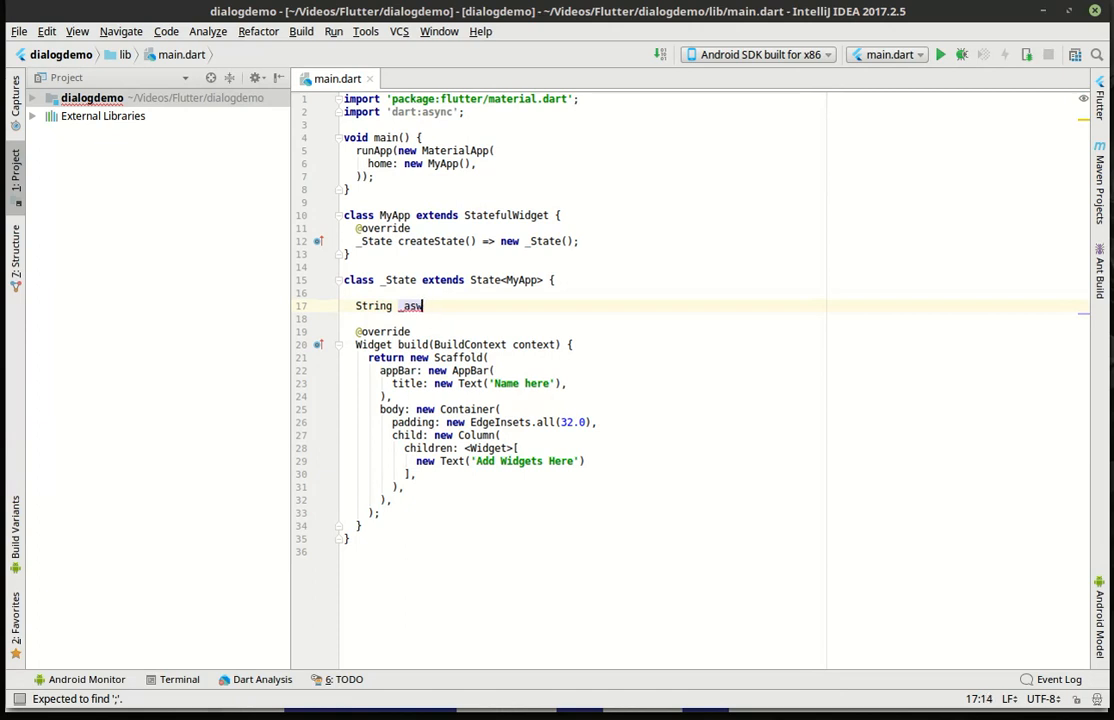
pyautogui.write("nswer = '';")
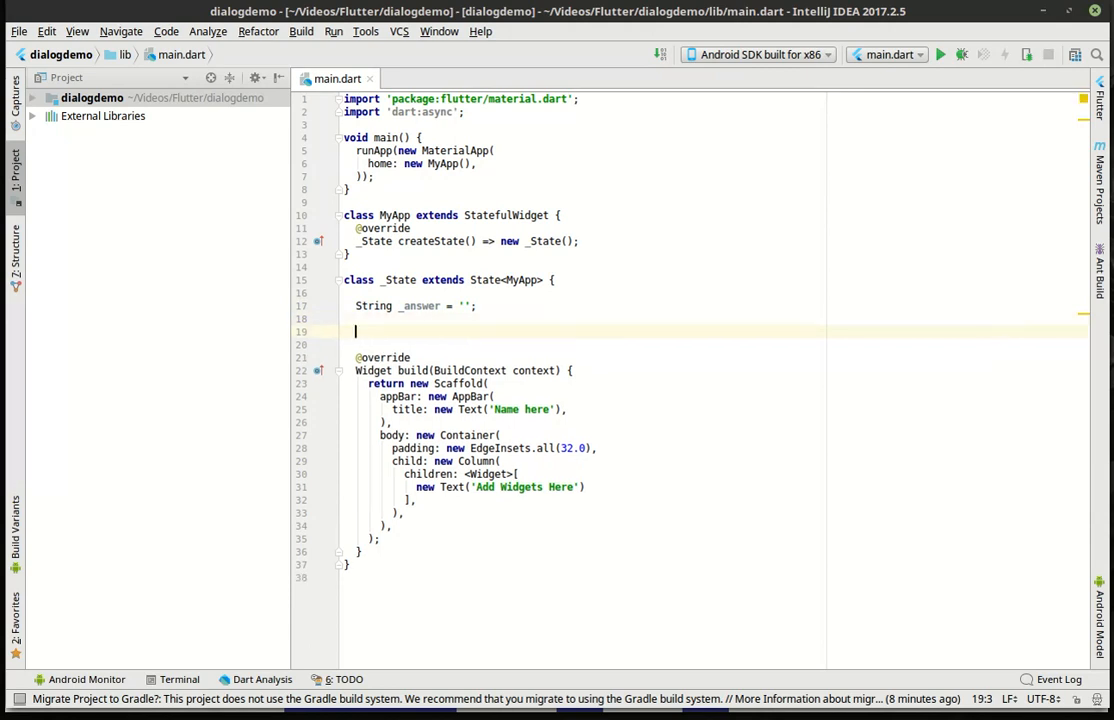
# Write the setAnswer(String value) method with an empty setState((){}) call
pyautogui.write('void s')
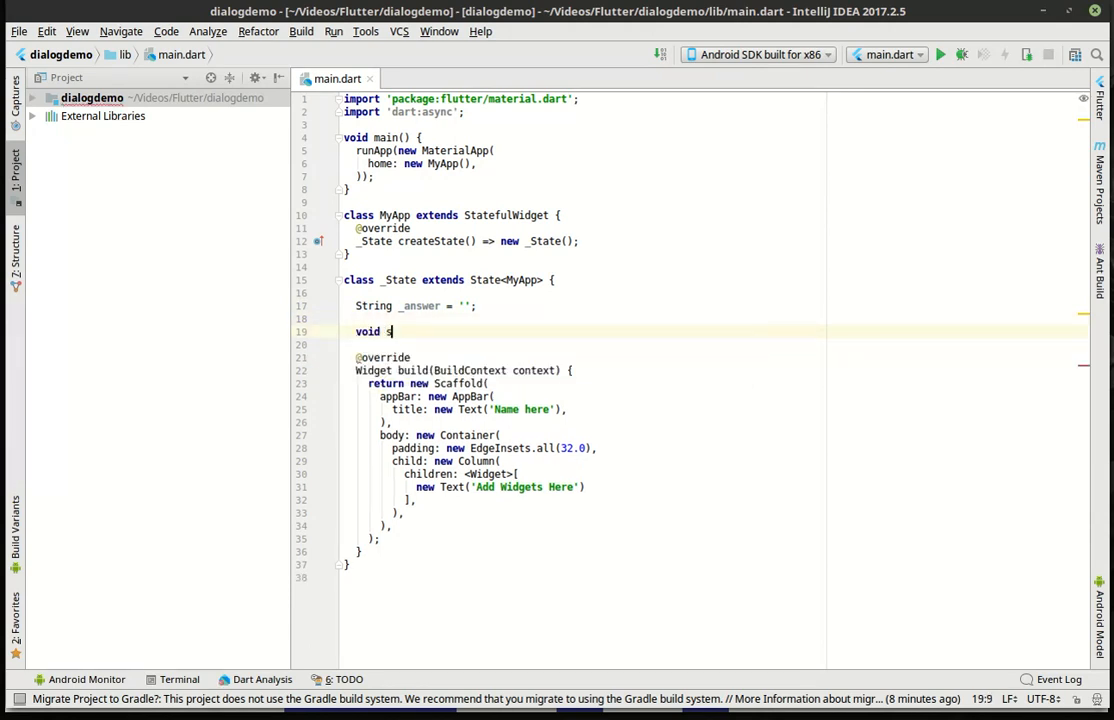
pyautogui.write('etAnswer(String v')
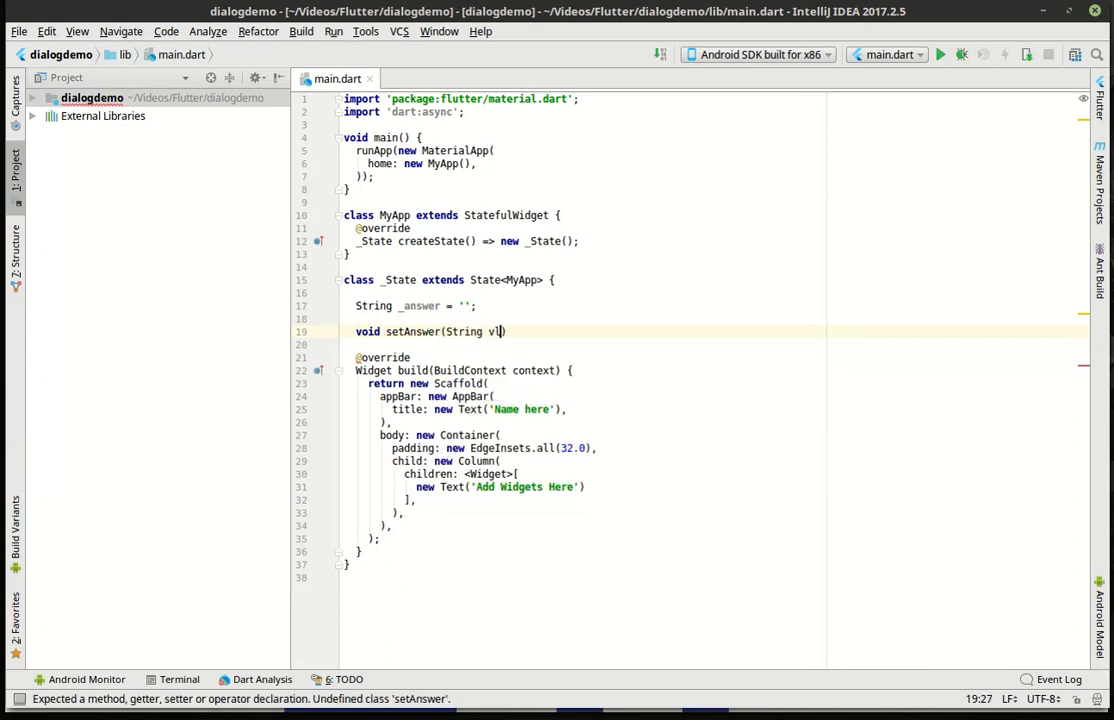
pyautogui.write('aluie')
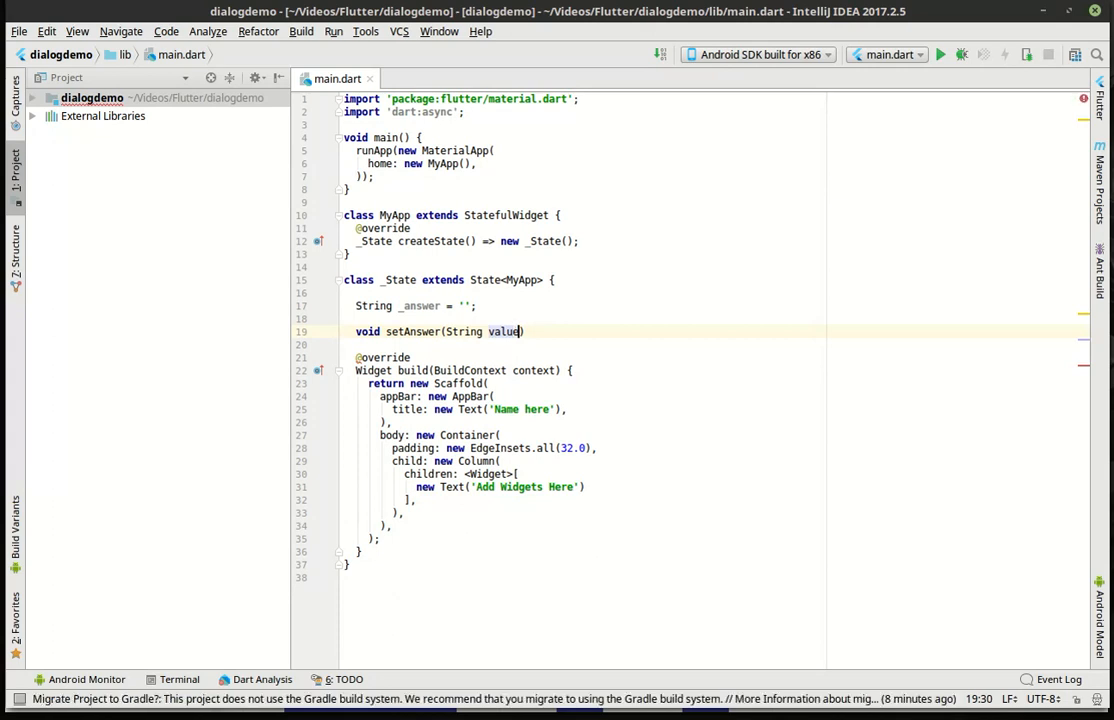
pyautogui.write('{')
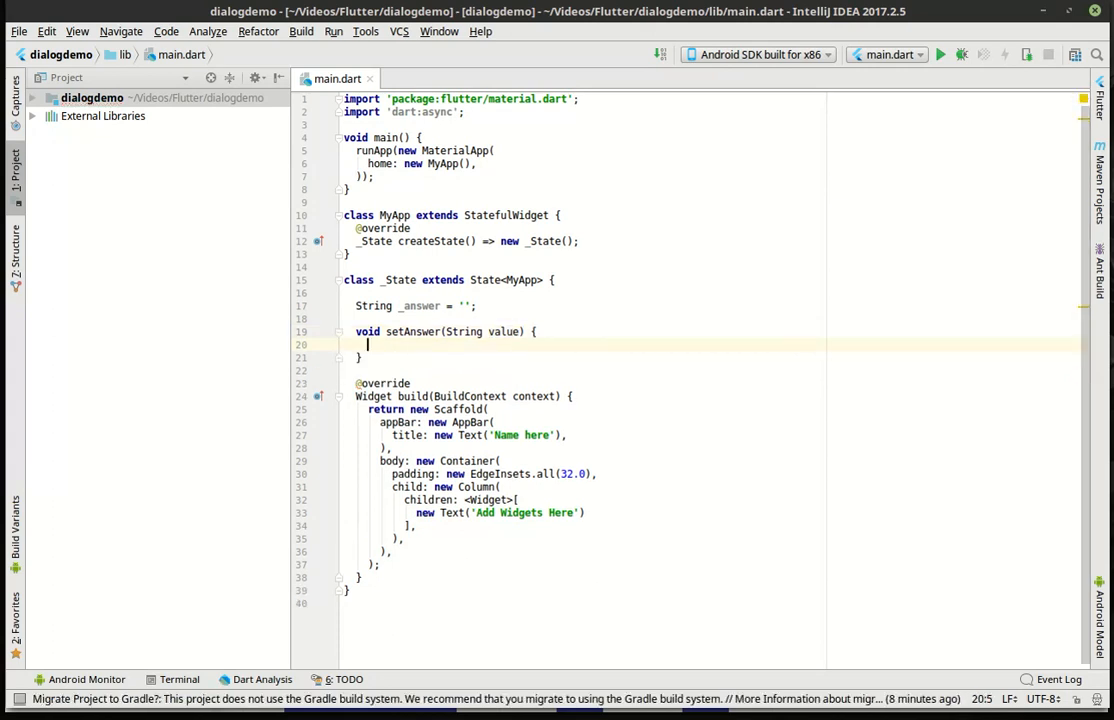
pyautogui.write('setState(fn')
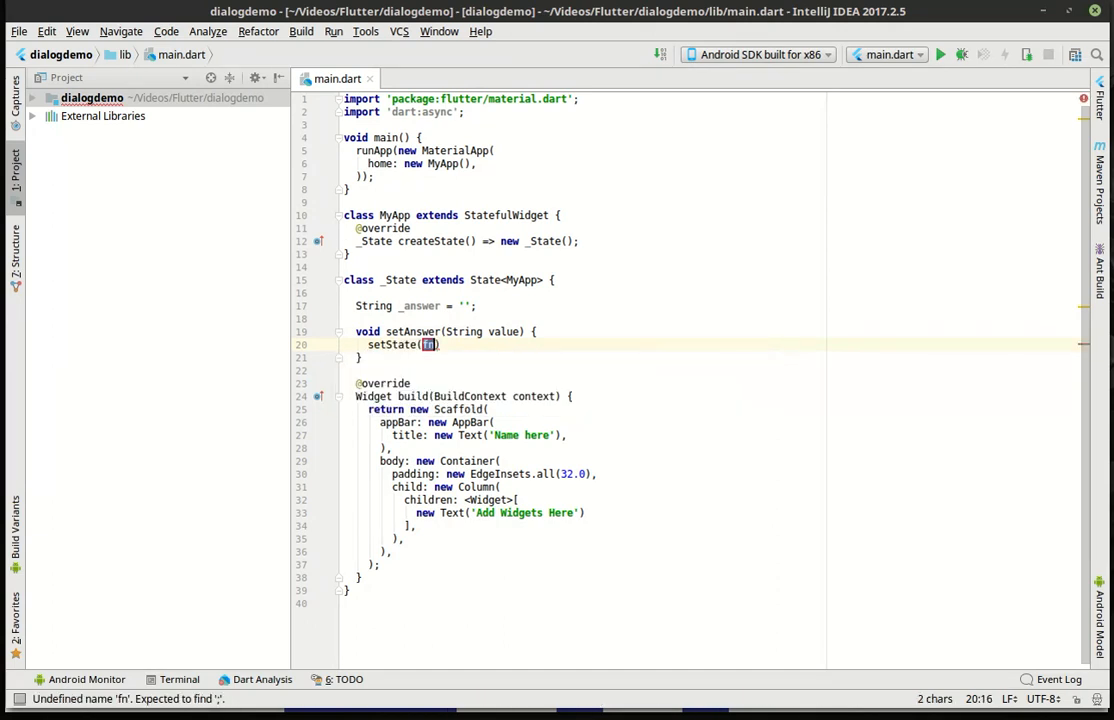
pyautogui.write('(){}')
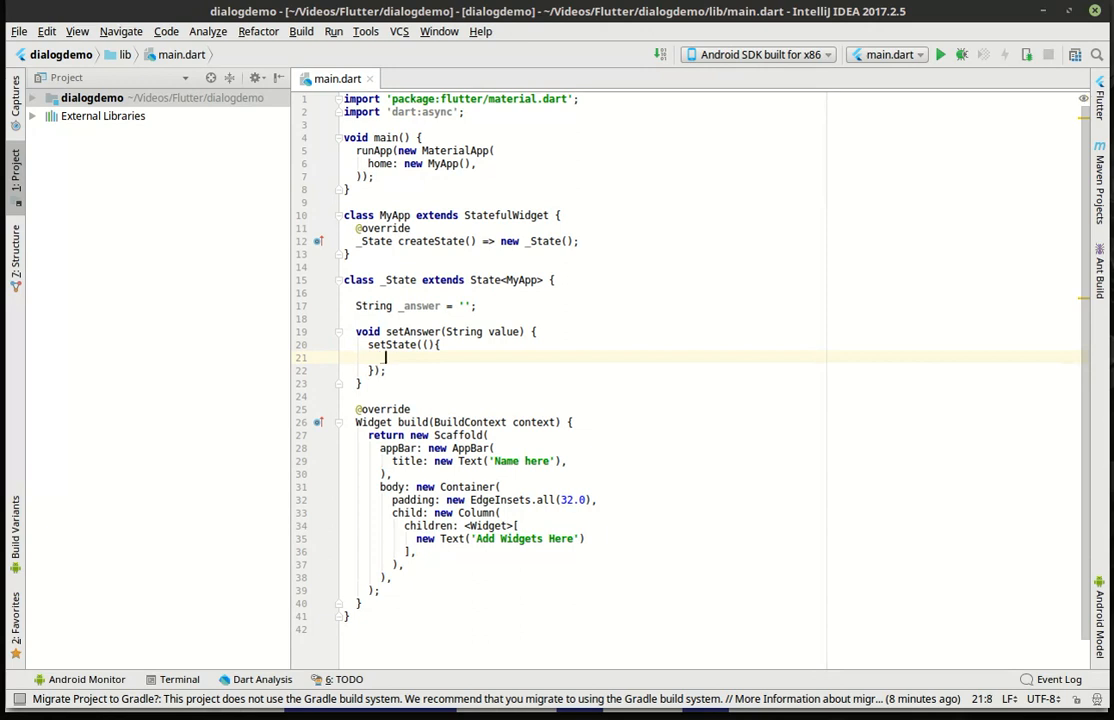
# Inside setState assign _answer = value under a //TO DO - act on the answer comment
pyautogui.write('_answer')
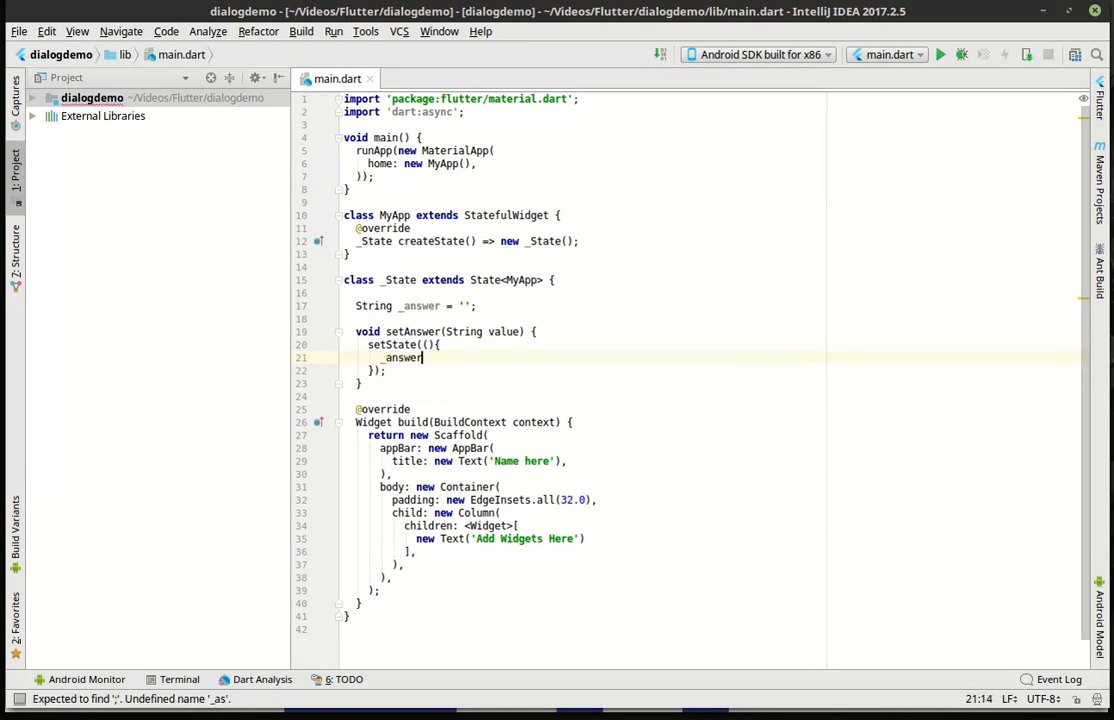
pyautogui.write('= value;')
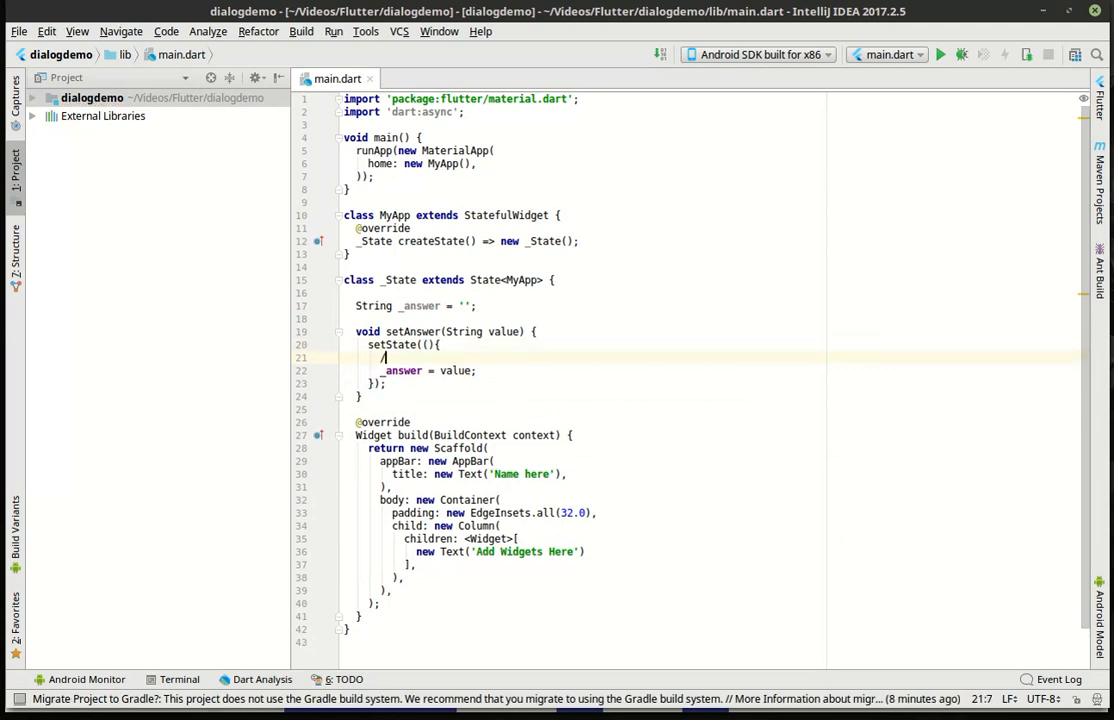
pyautogui.write('//TO DO - act on the')
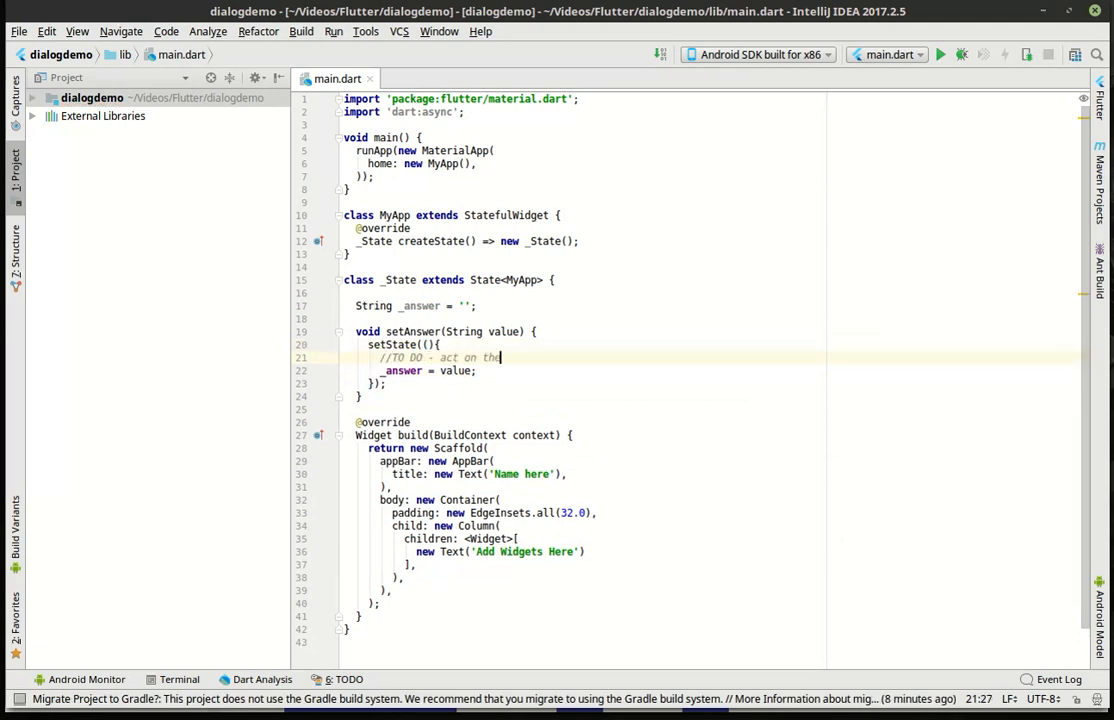
pyautogui.write('answer')
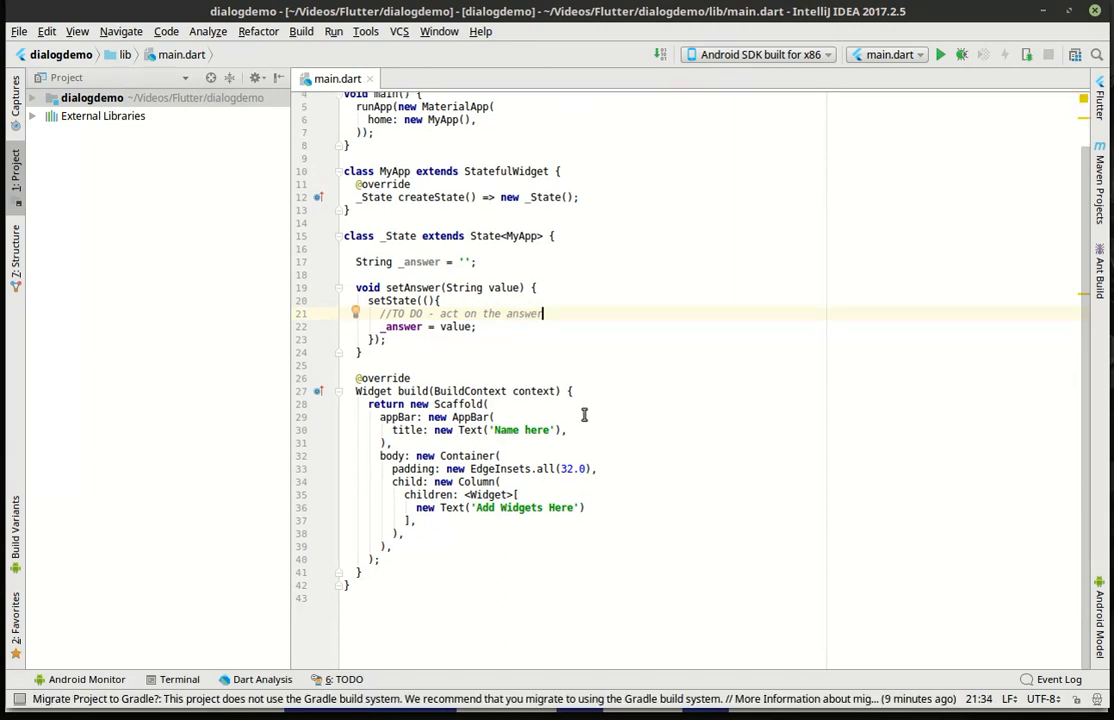
pyautogui.moveTo(420, 318)
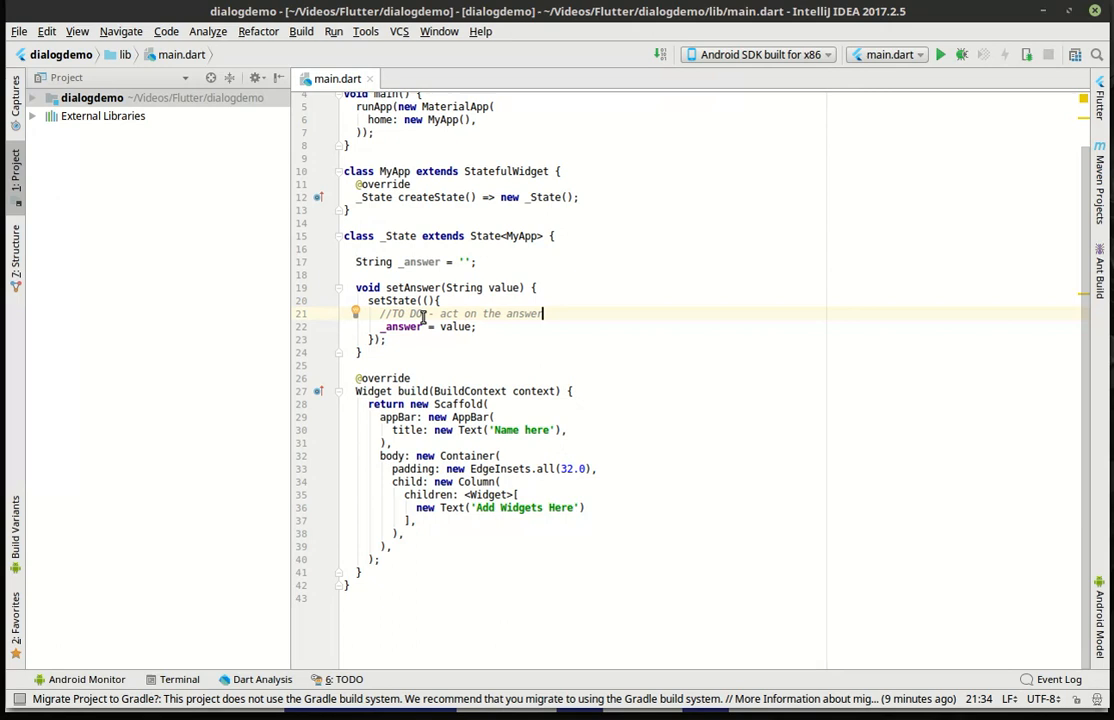
pyautogui.moveTo(540, 312)
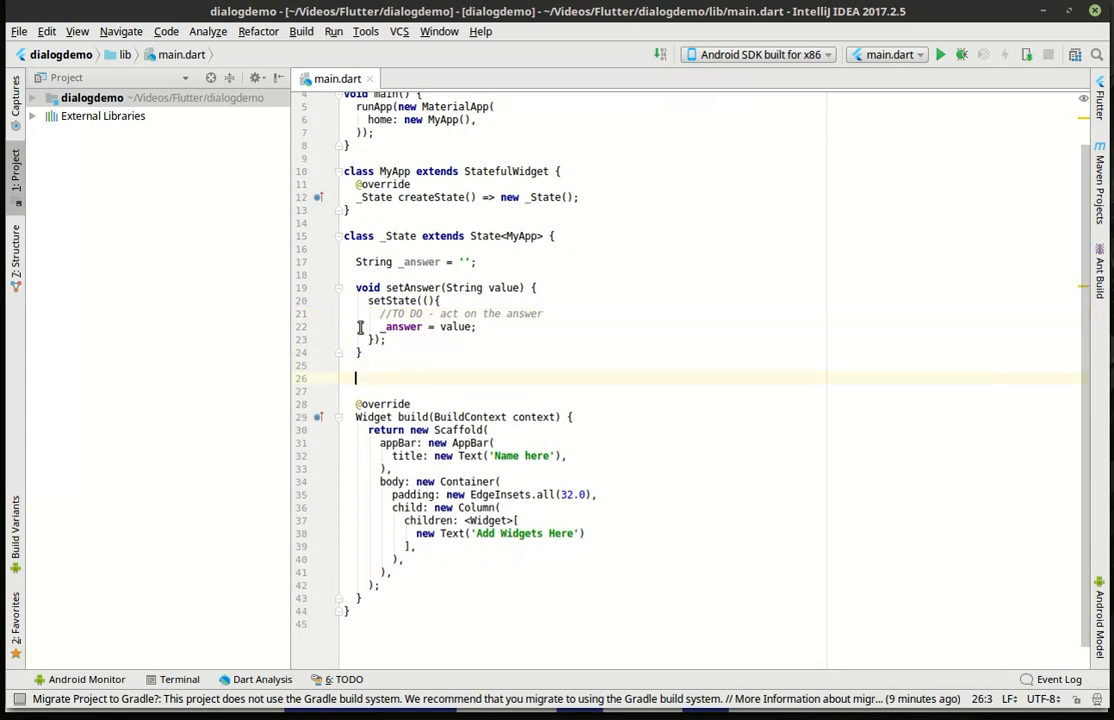
pyautogui.moveTo(558, 410)
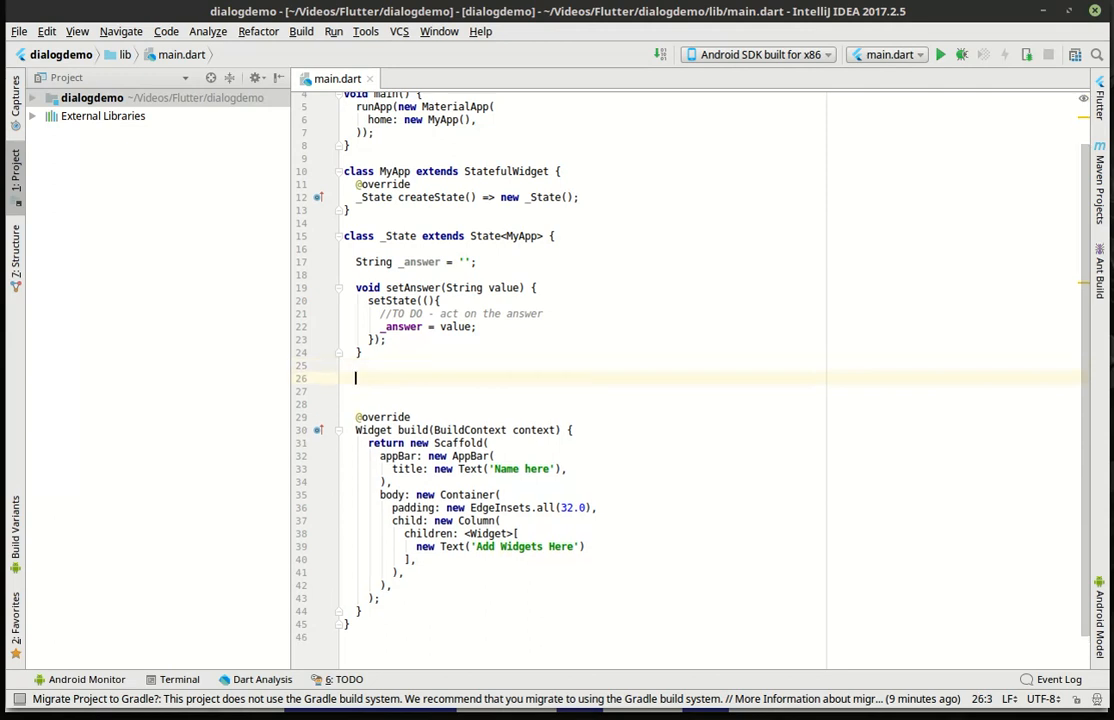
# Declare an async Future<Null> _askuser() method below setAnswer
pyautogui.write('Future')
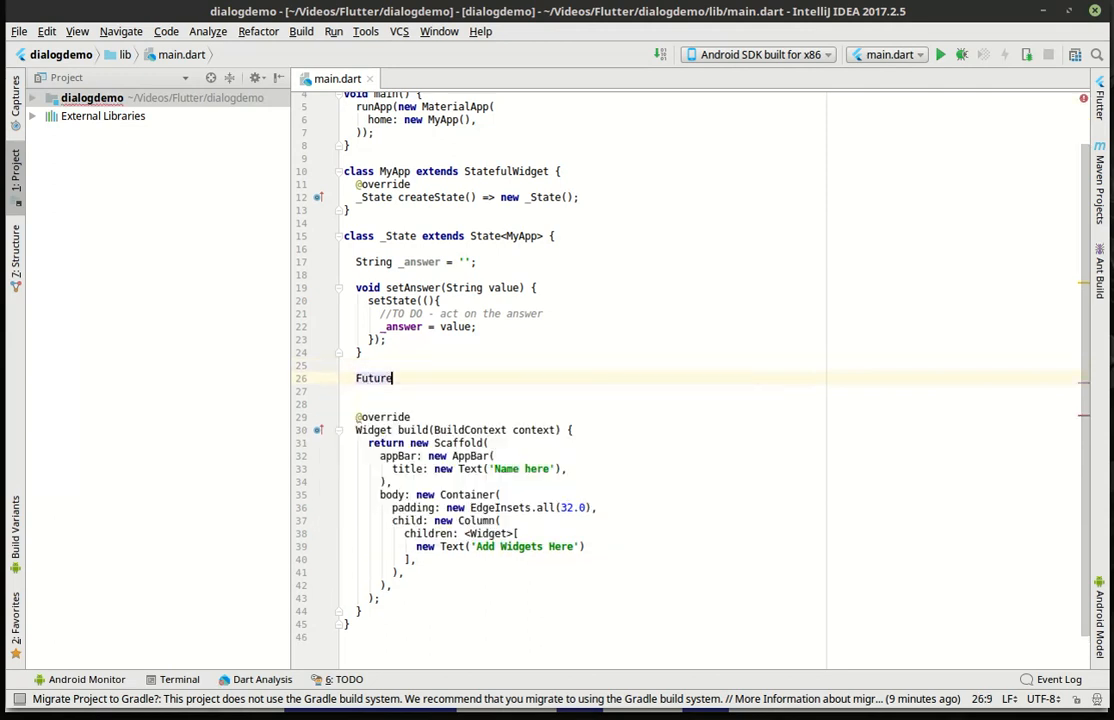
pyautogui.write('<>')
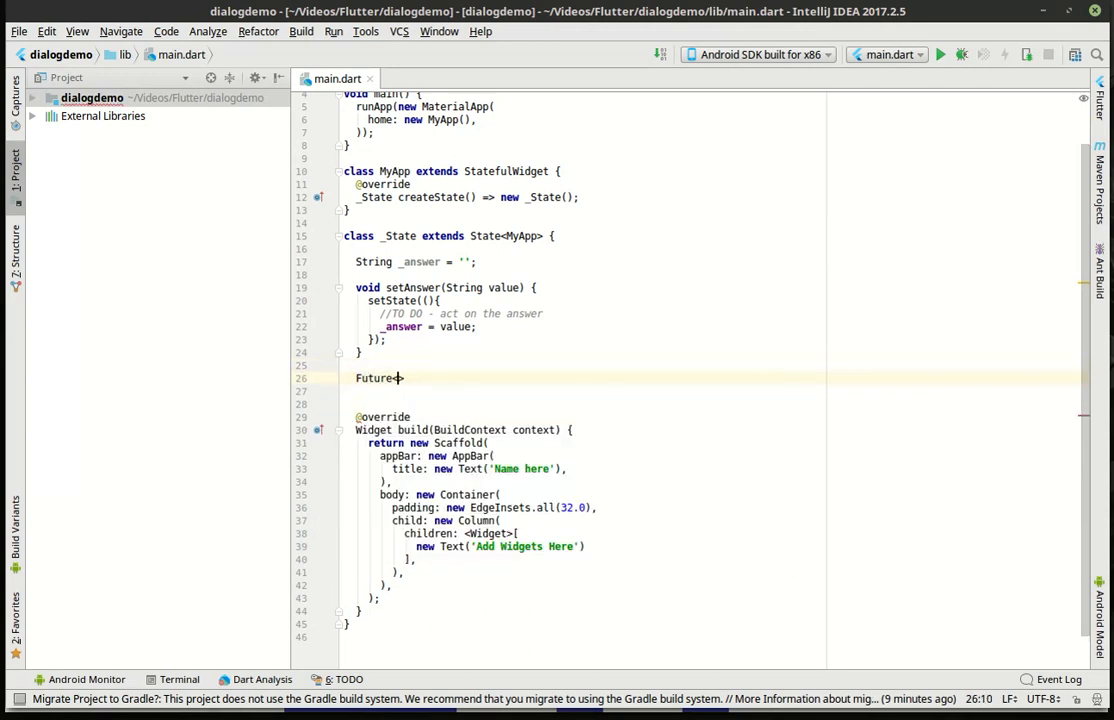
pyautogui.write('Null>')
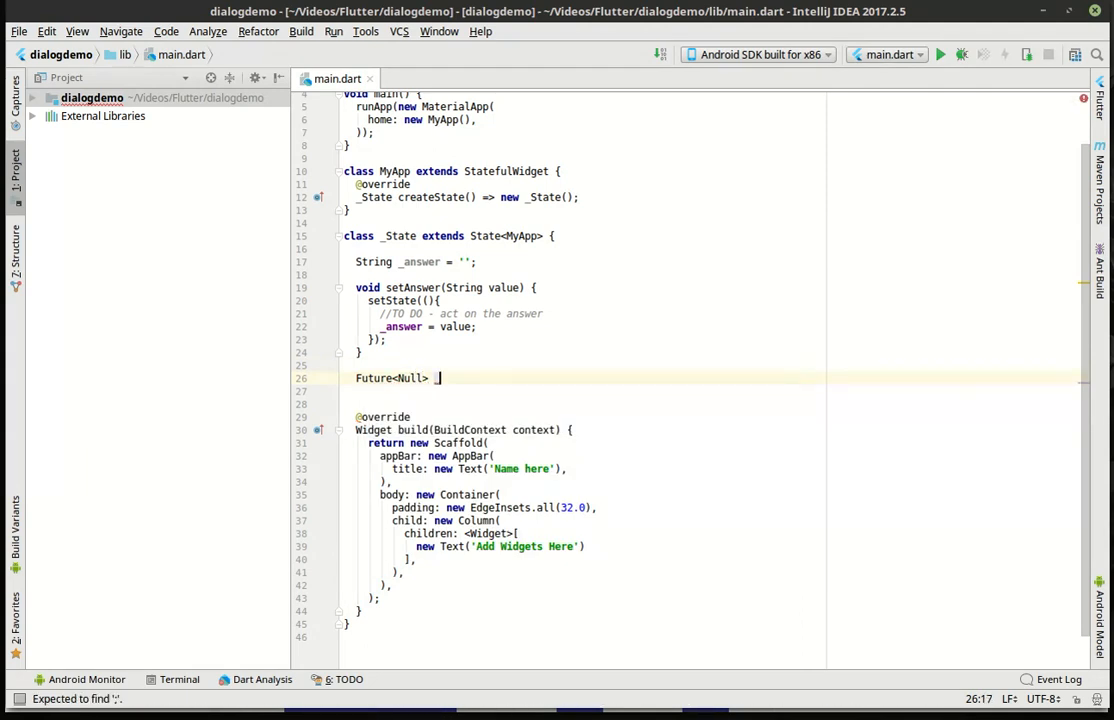
pyautogui.write('_askuser')
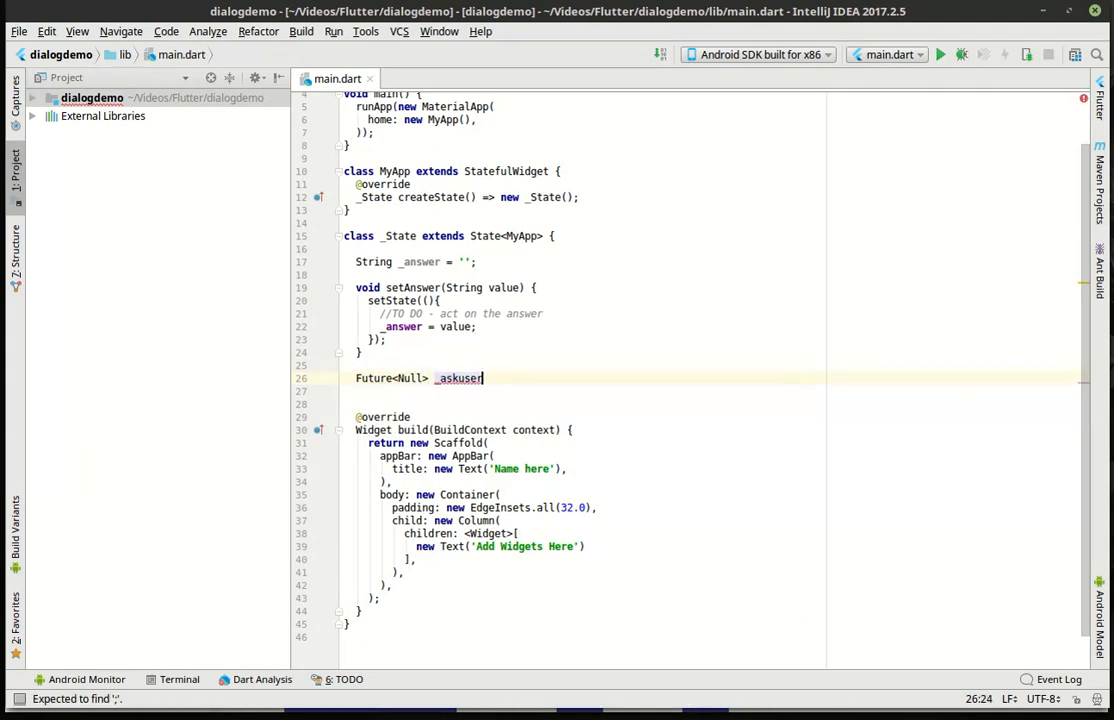
pyautogui.write('() async {')
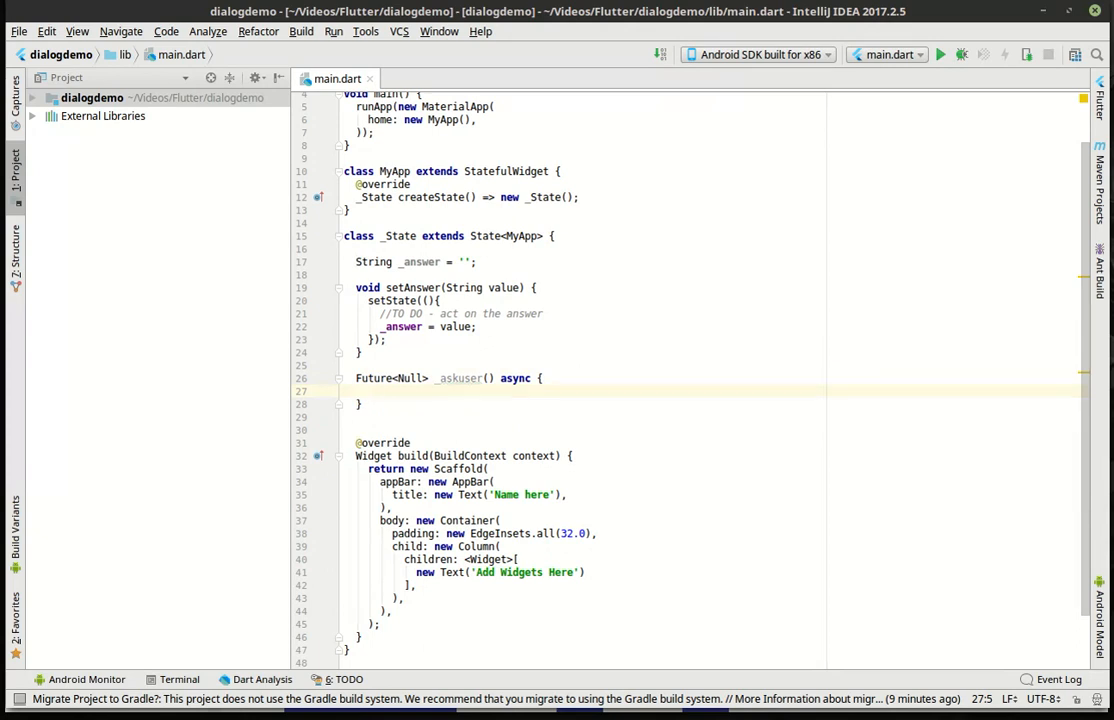
# Start a switch() statement with a first case inside _askuser
pyautogui.write('switch() {')
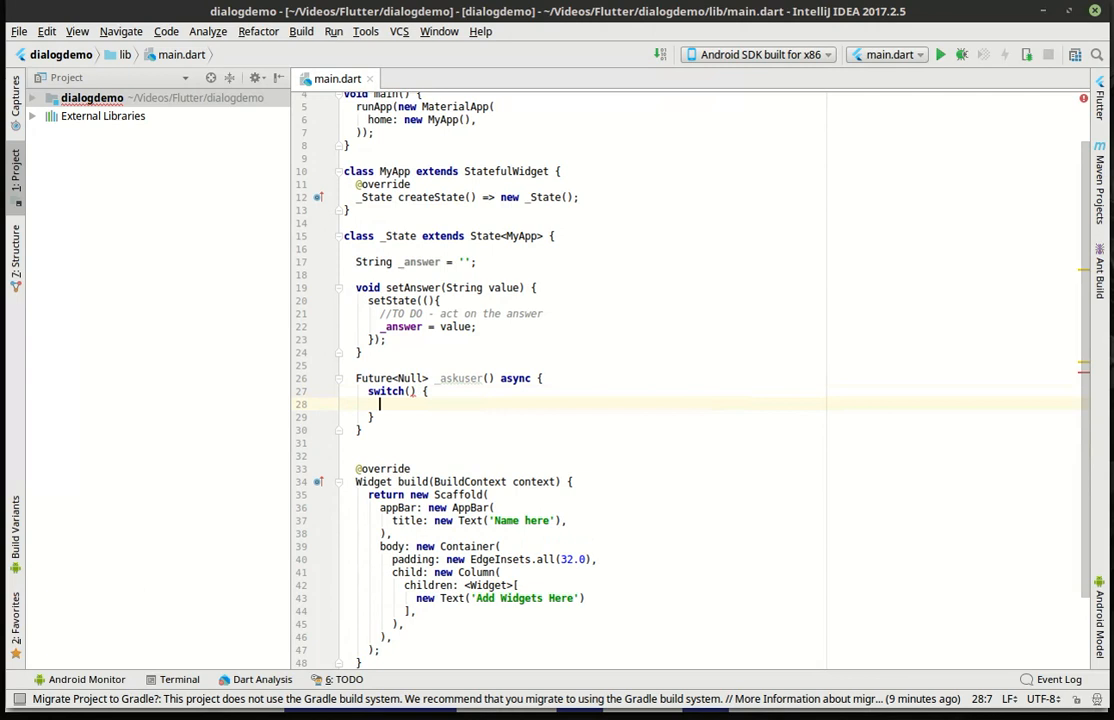
pyautogui.write('case')
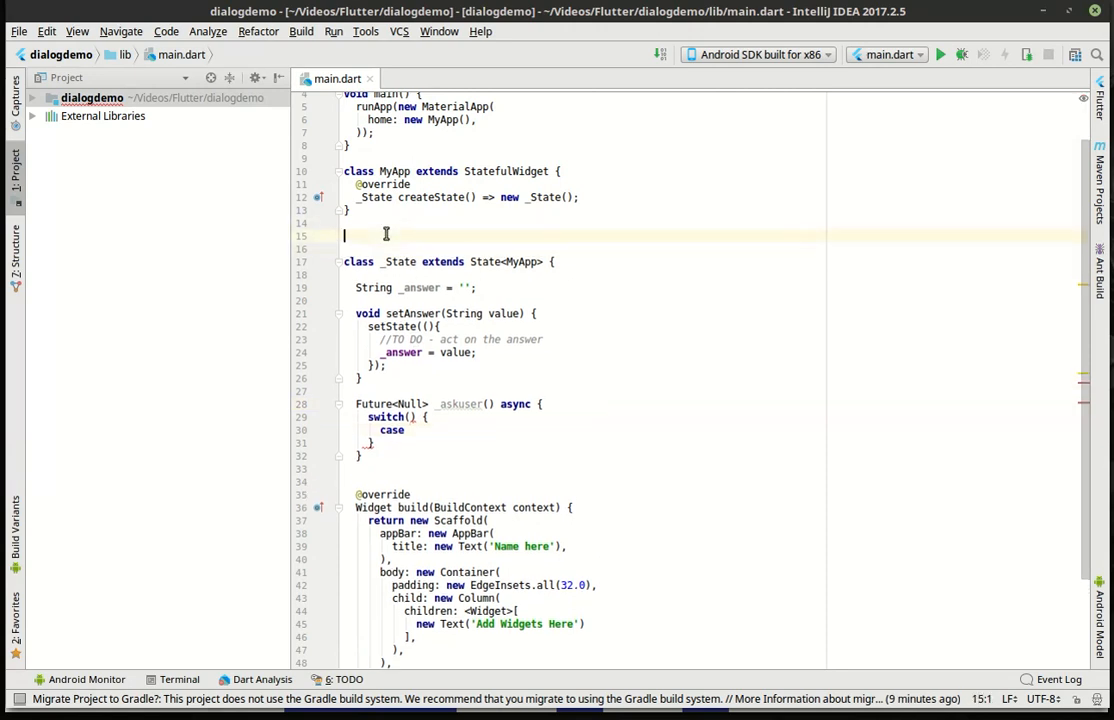
# Declare enum Answer{YES,NO,MAYBE} above the _State class
pyautogui.write('er')
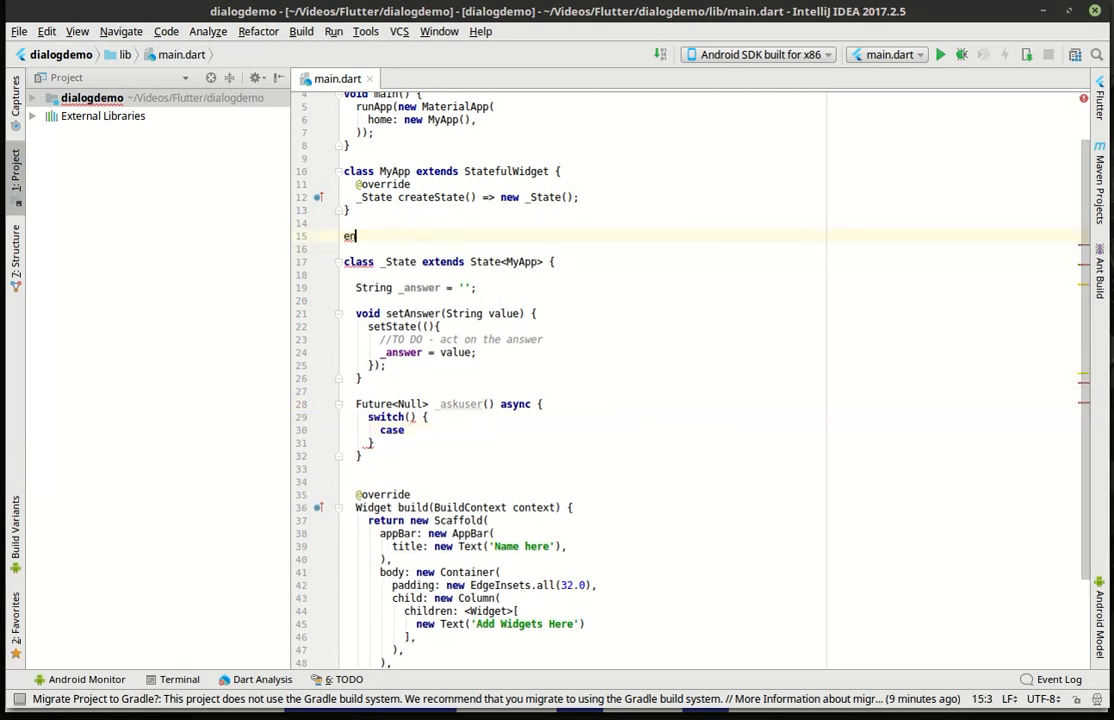
pyautogui.write('um')
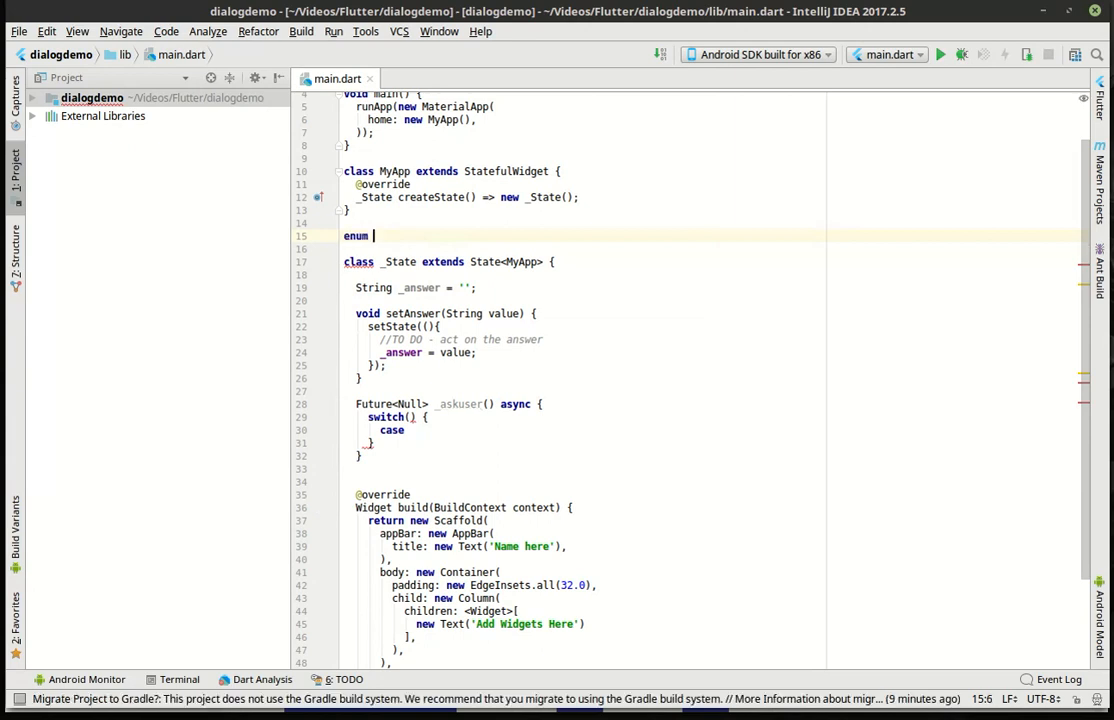
pyautogui.write('Aan')
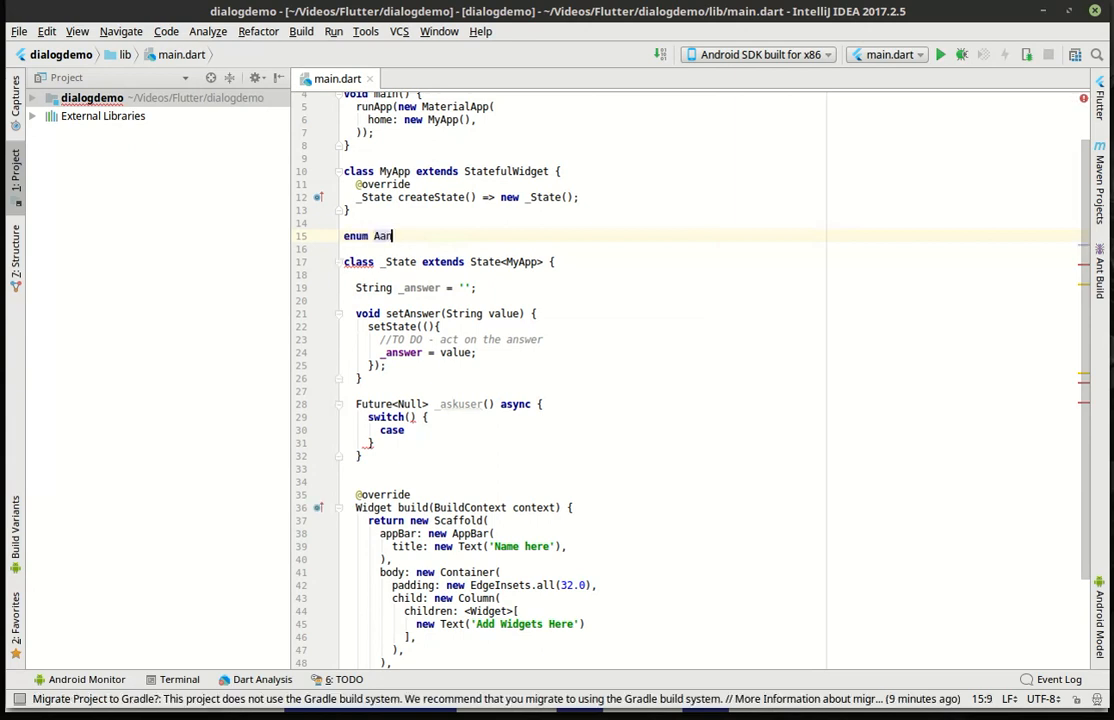
pyautogui.write('sw')
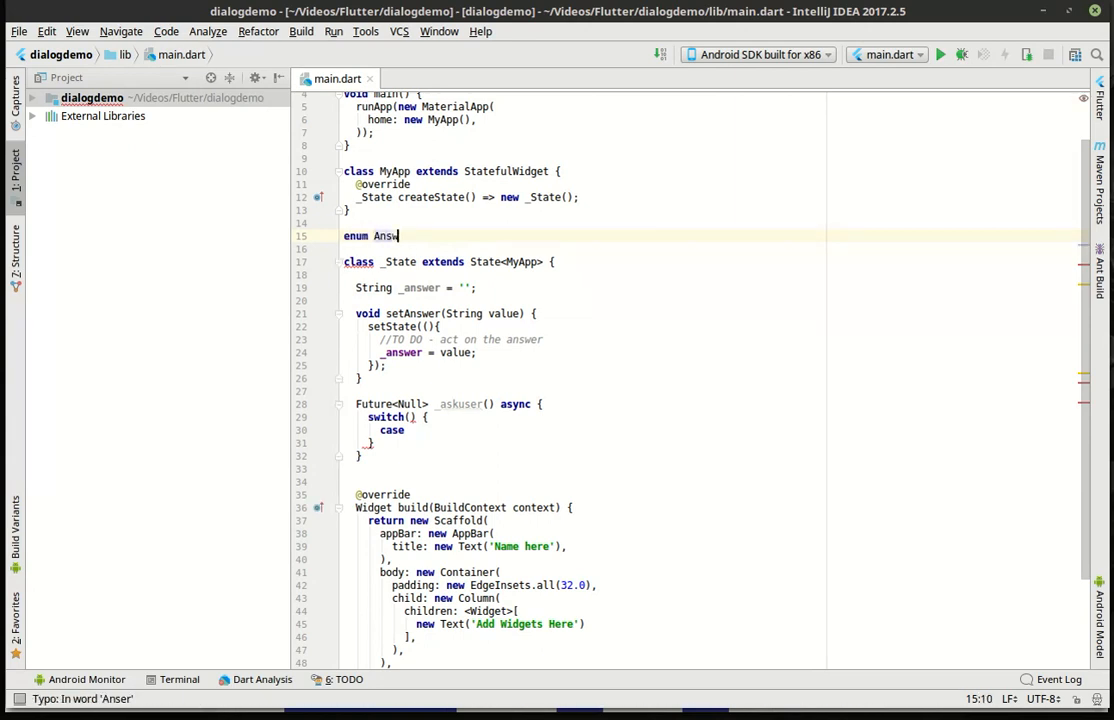
pyautogui.write('er')
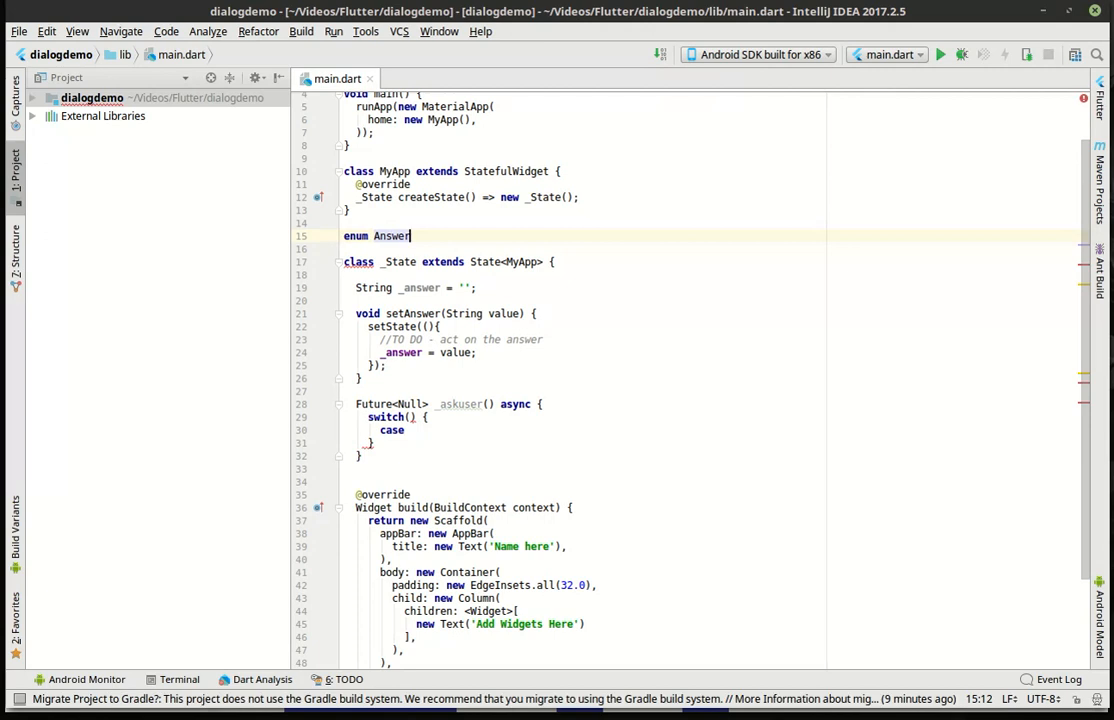
pyautogui.write('{}')
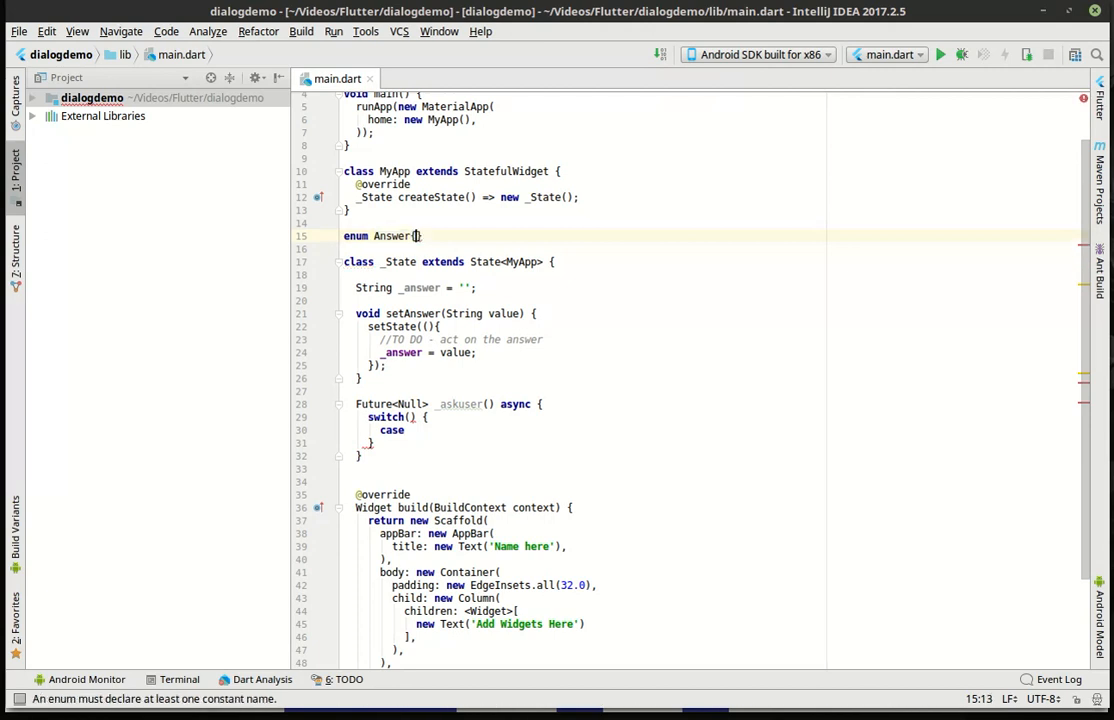
pyautogui.write('YES,NO,')
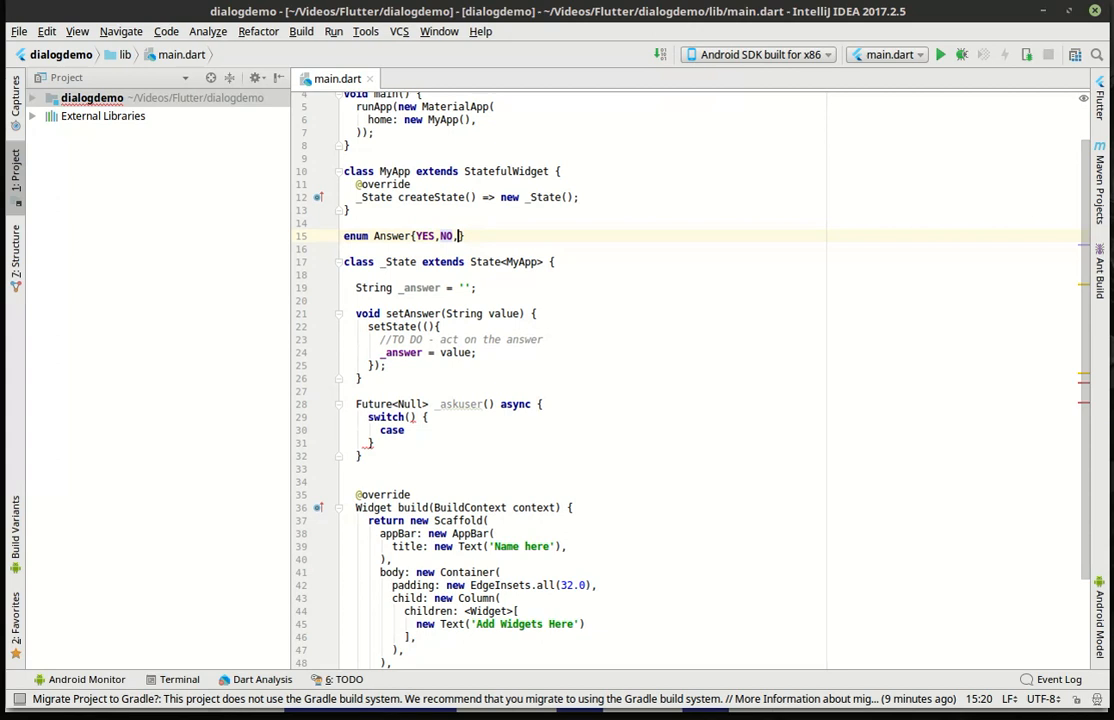
pyautogui.write('MAYBE')
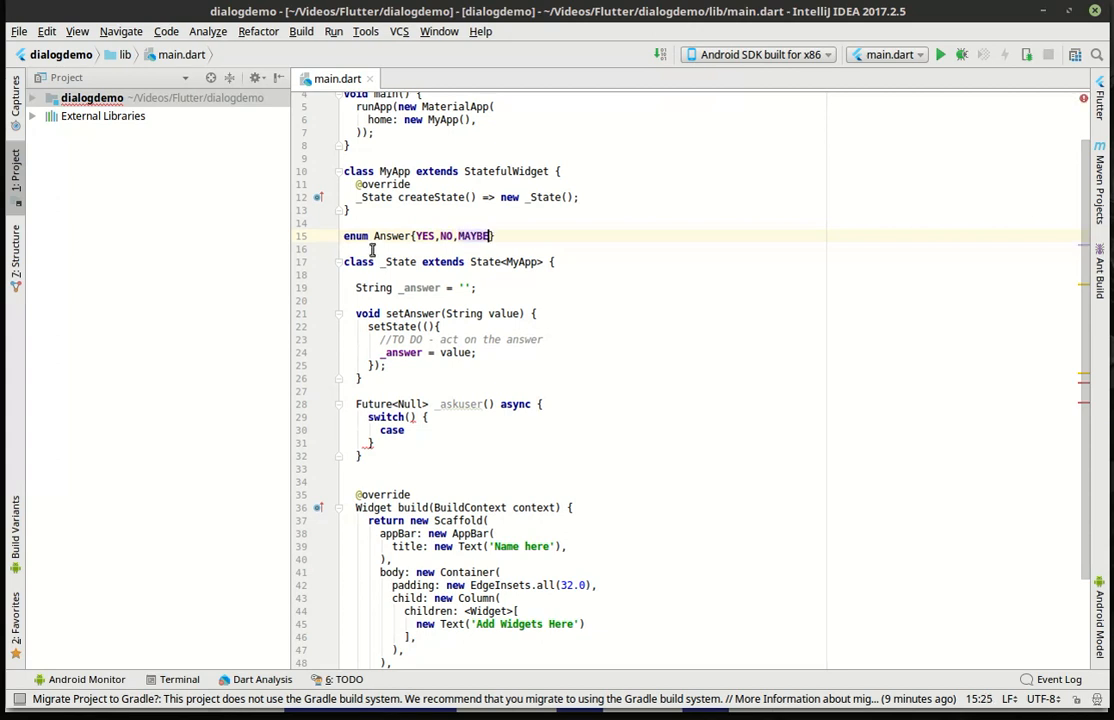
# Begin the first switch case with Answer, copied from the enum name
pyautogui.doubleClick(390, 236)
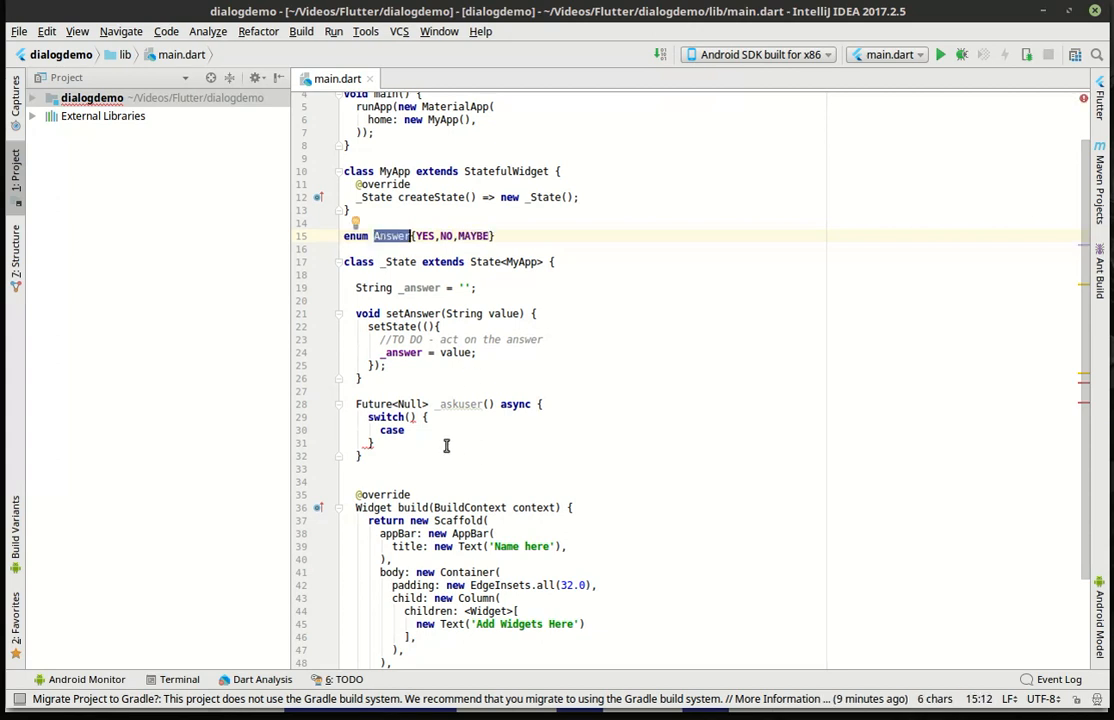
pyautogui.write('Answer.')
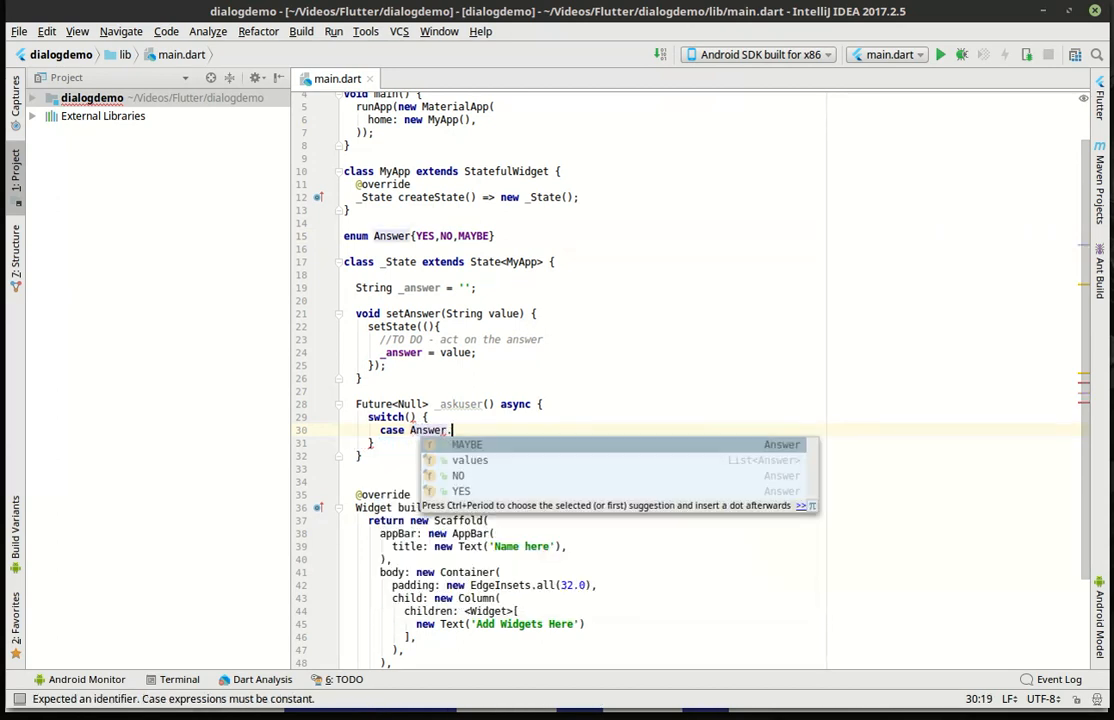
# Complete case Answer.YES calling setAnswer('yes') followed by break
pyautogui.click(460, 492)
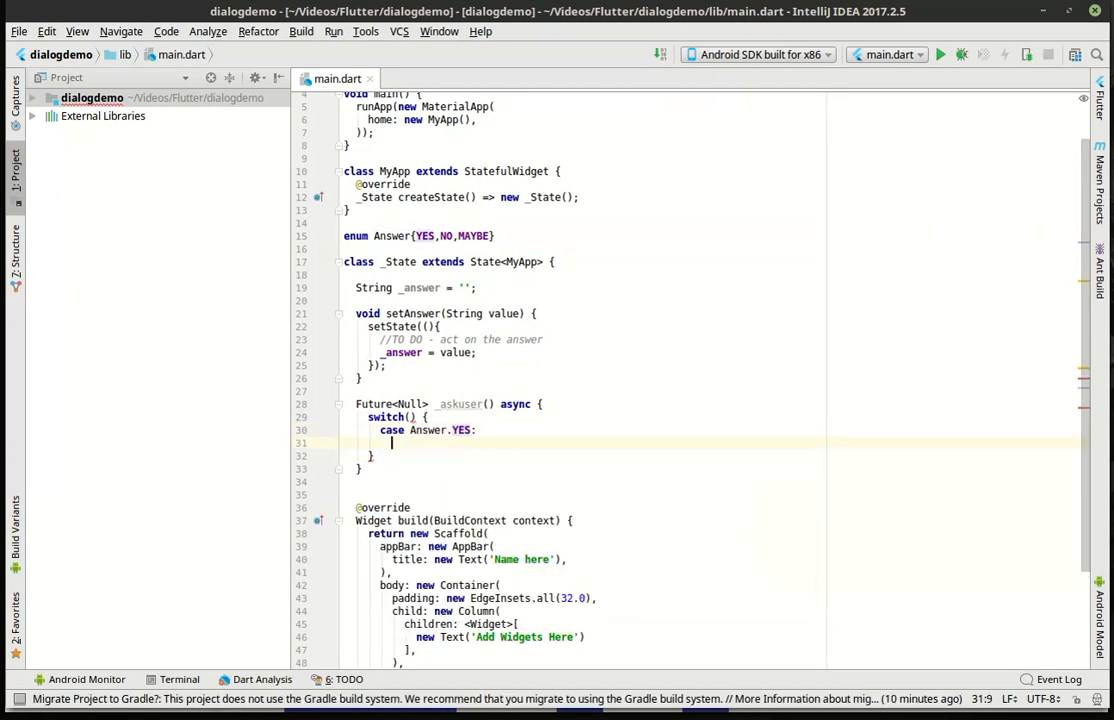
pyautogui.write('break;')
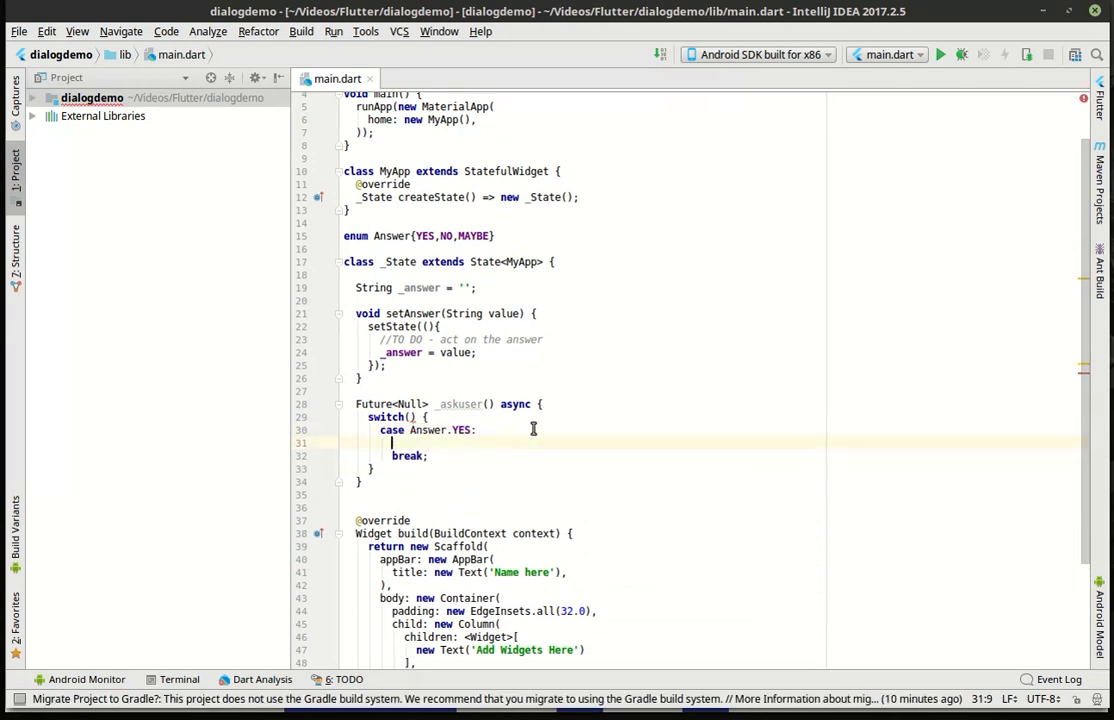
pyautogui.write("setAnswer('yes');")
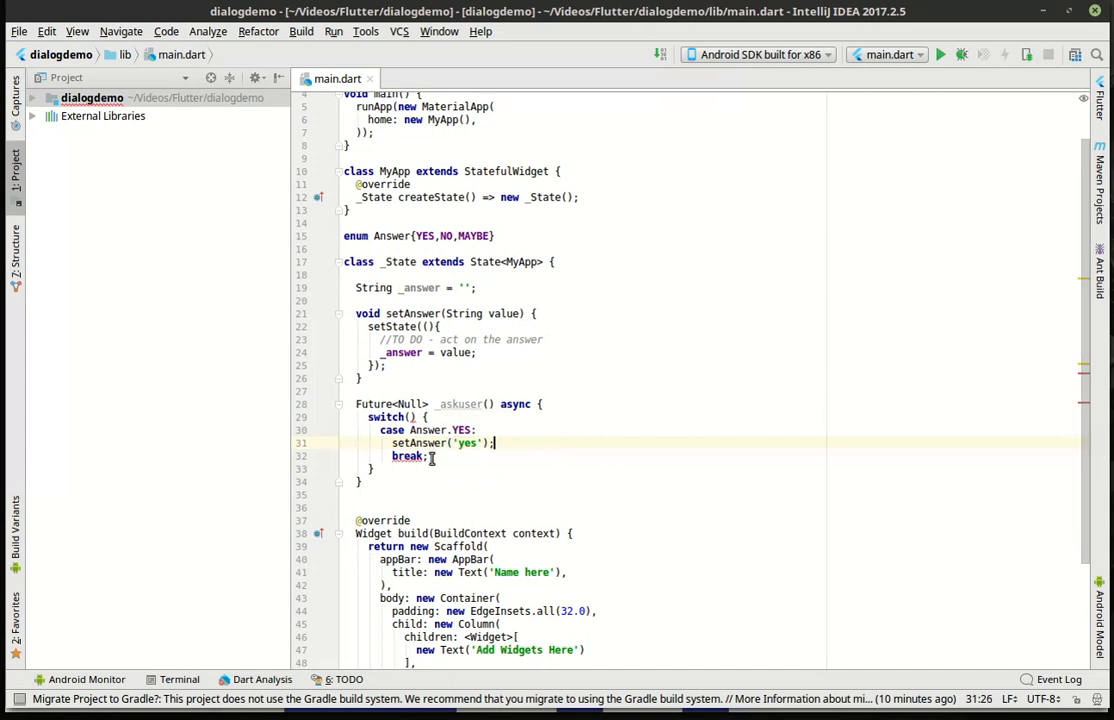
# Duplicate the YES case block and edit the copy to case Answer.NO with setAnswer('no')
pyautogui.moveTo(430, 456); pyautogui.dragTo(382, 430)
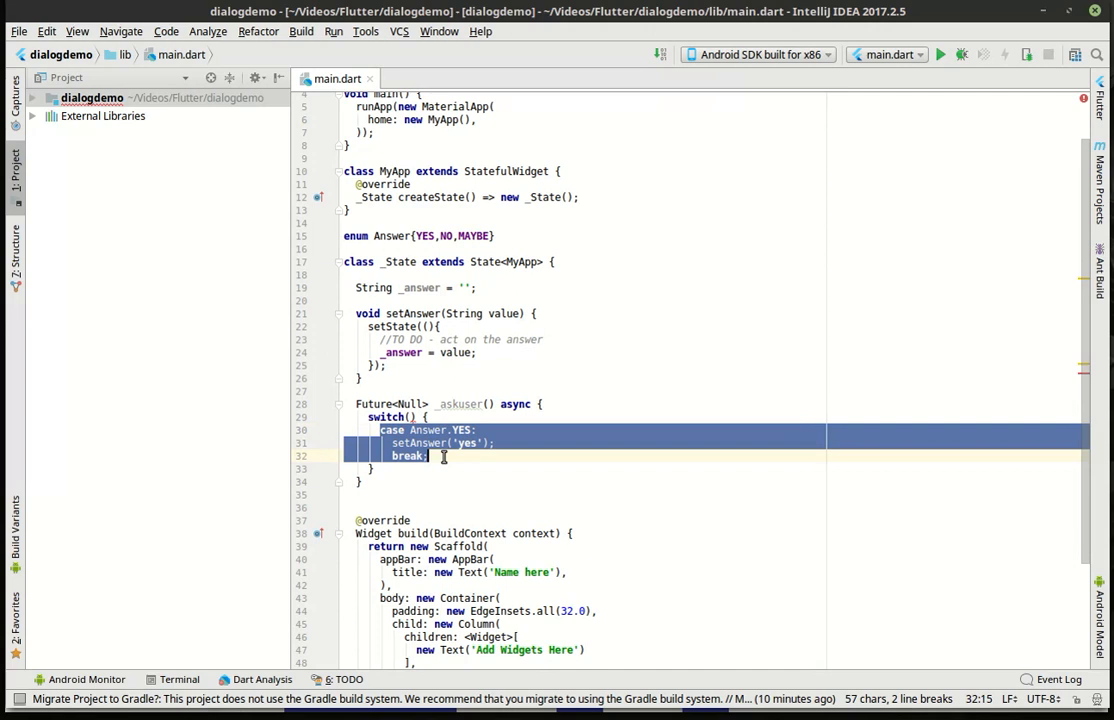
pyautogui.press('Ctrl+V')
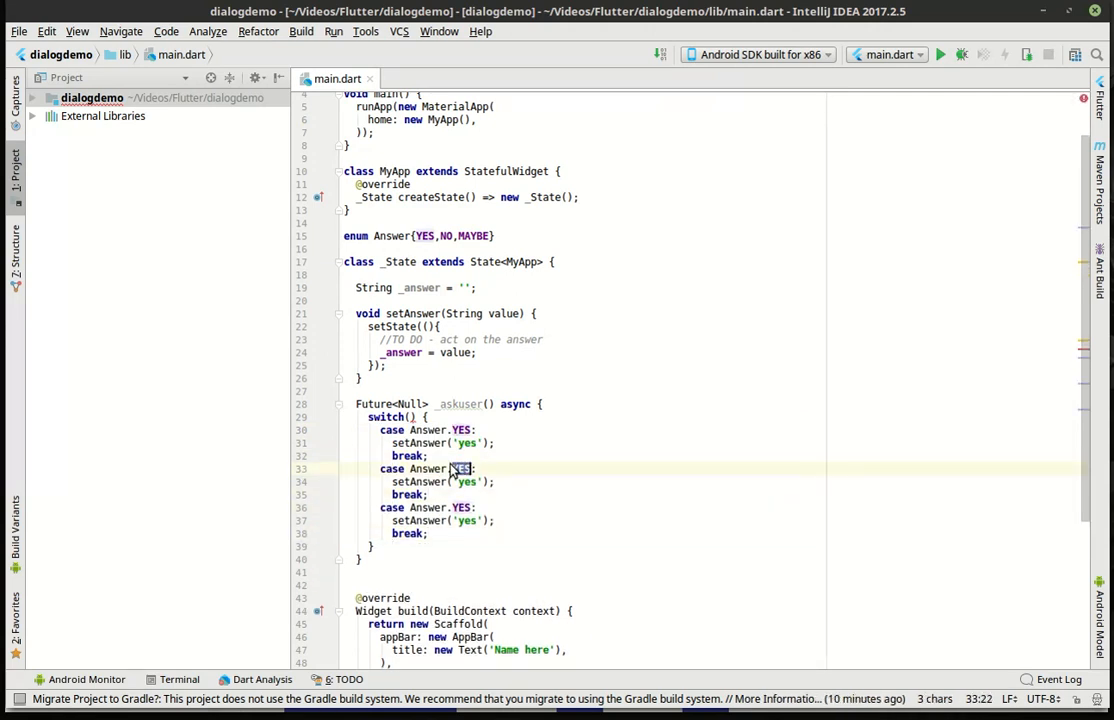
pyautogui.write('No')
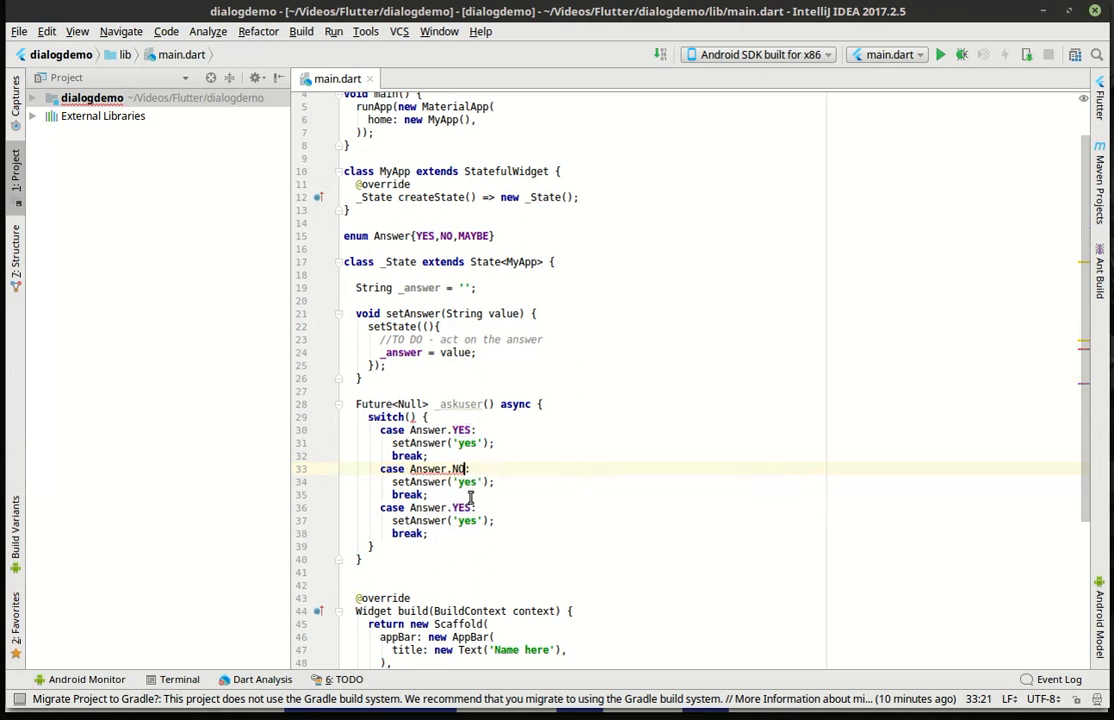
pyautogui.write('no')
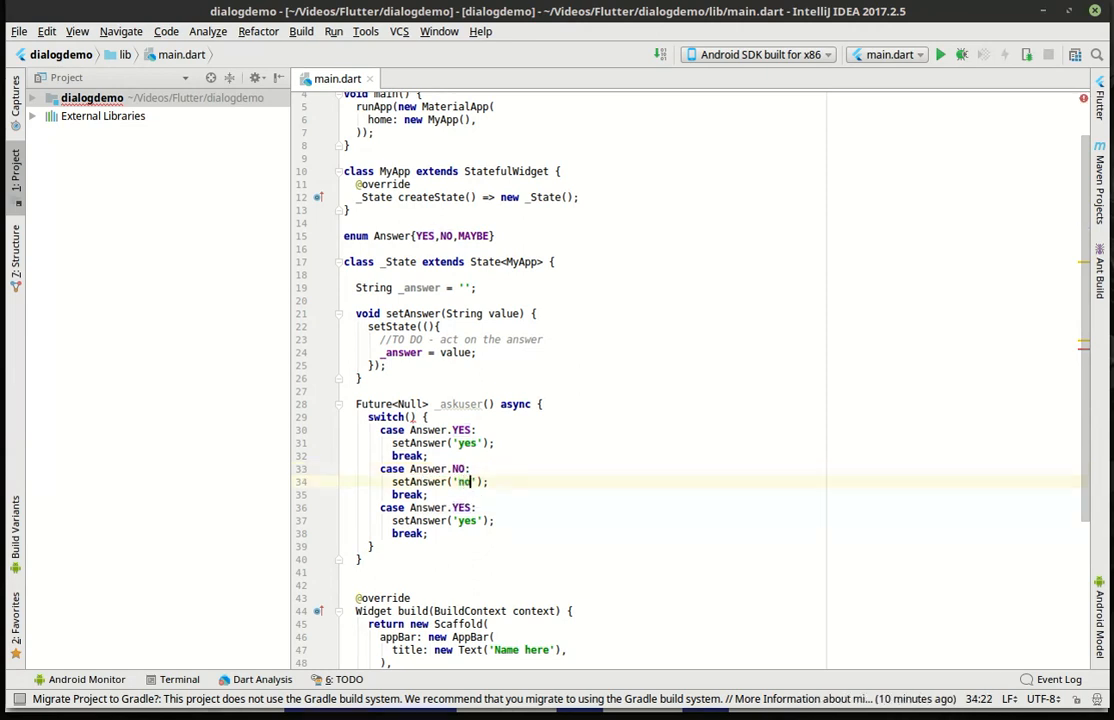
# Edit the third copy to case Answer.MAYBE with setAnswer('maybe')
pyautogui.doubleClick(460, 508)
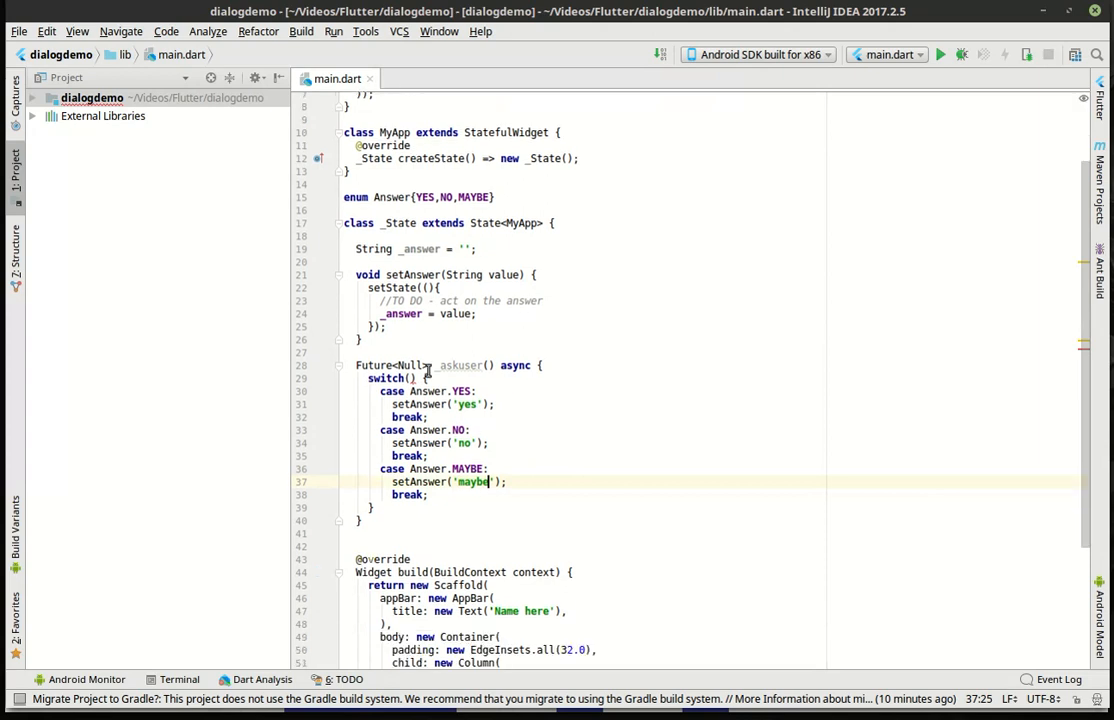
pyautogui.scroll(3)
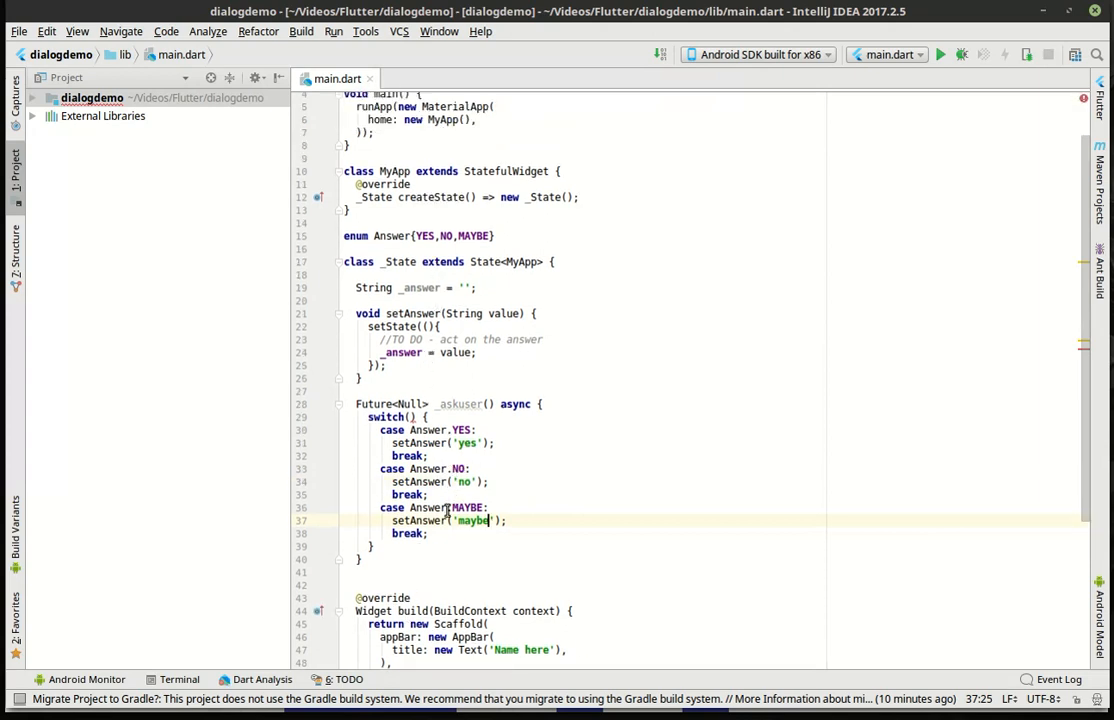
pyautogui.doubleClick(392, 328)
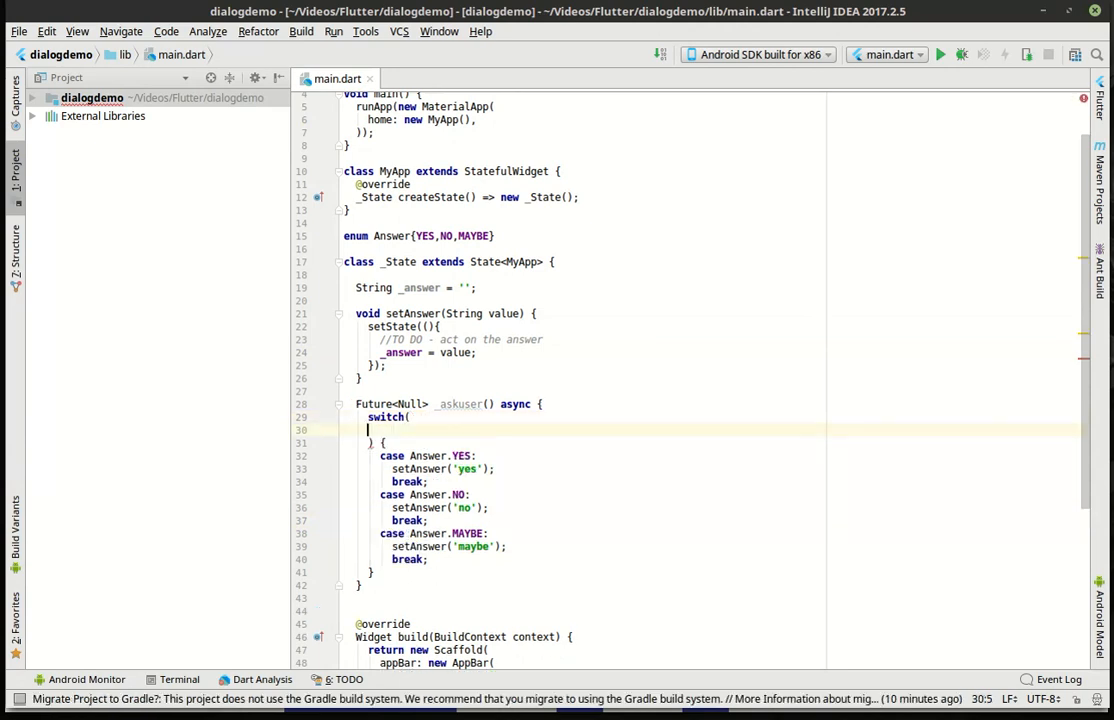
pyautogui.moveTo(912, 362)
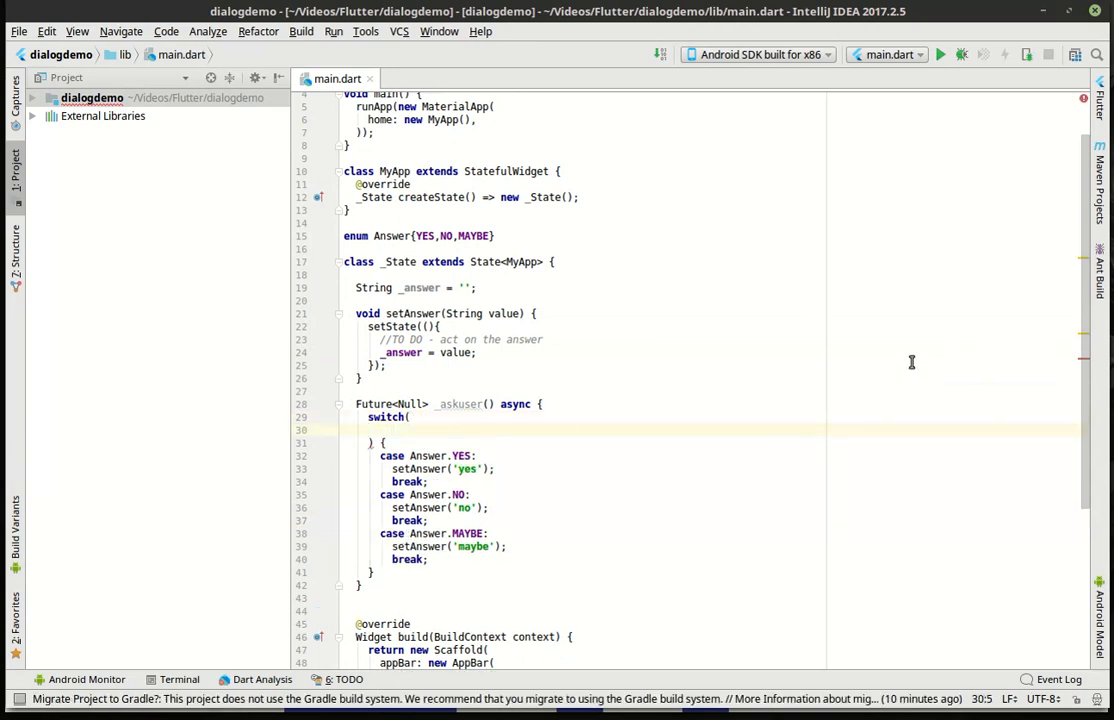
# Make the switch condition await showDialog(context: context, child: new SimpleDialog())
pyautogui.write('await showDialog(context: null, child: null')
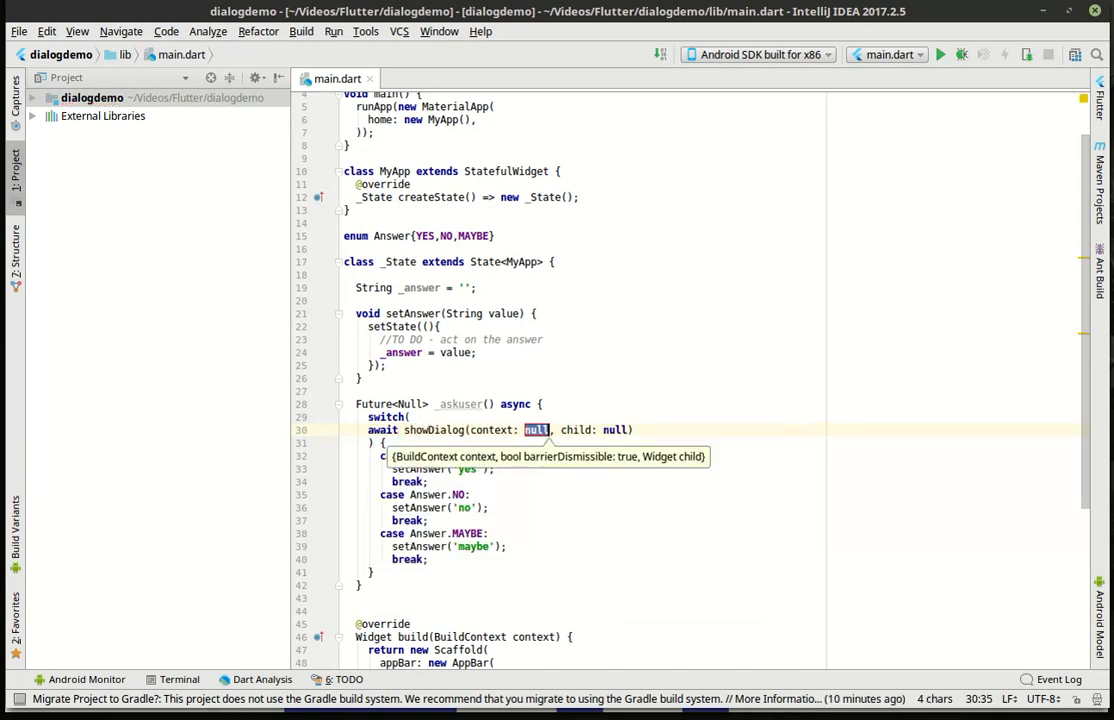
pyautogui.moveTo(476, 440)
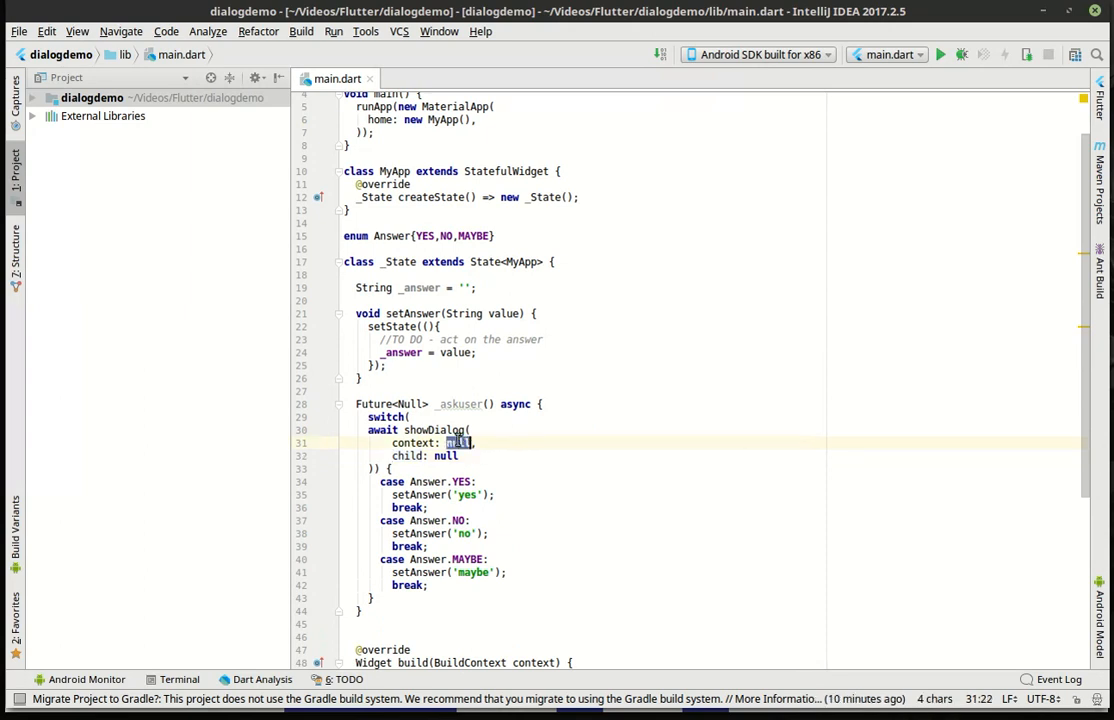
pyautogui.write('con')
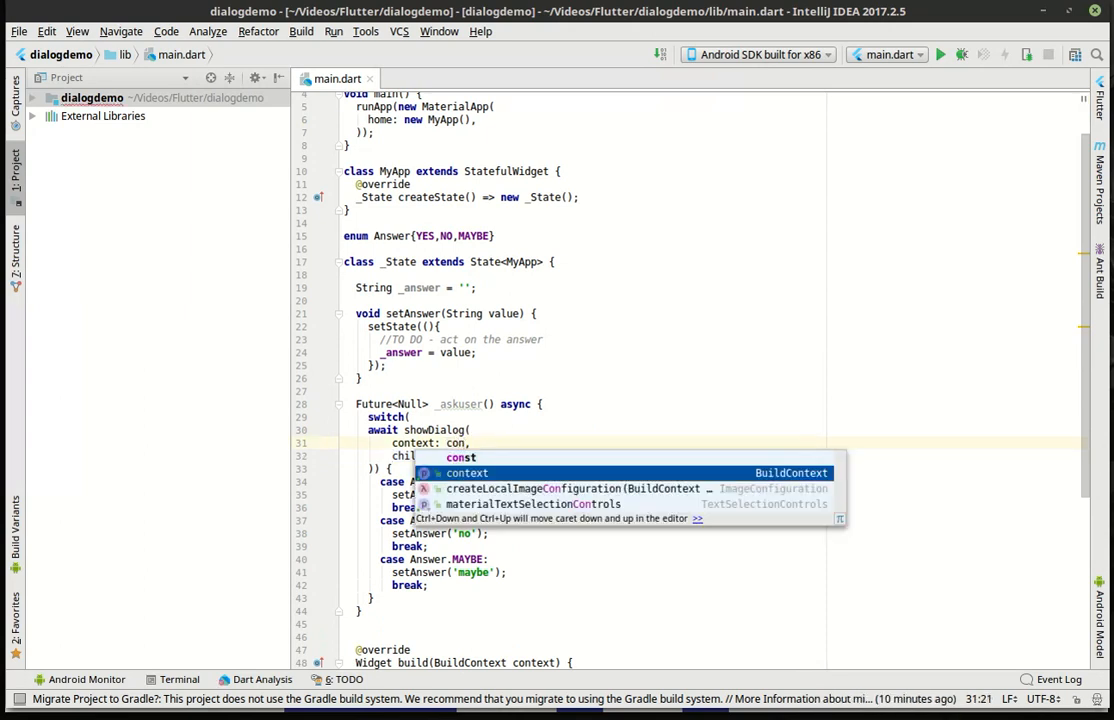
pyautogui.click(466, 472)
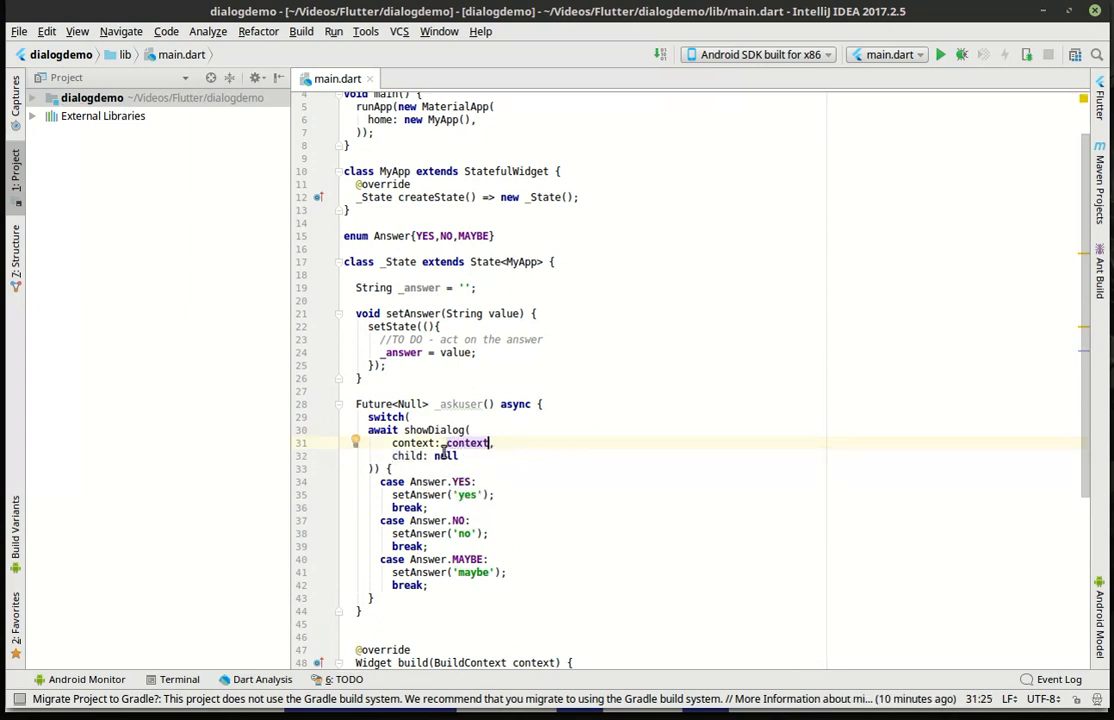
pyautogui.write('new')
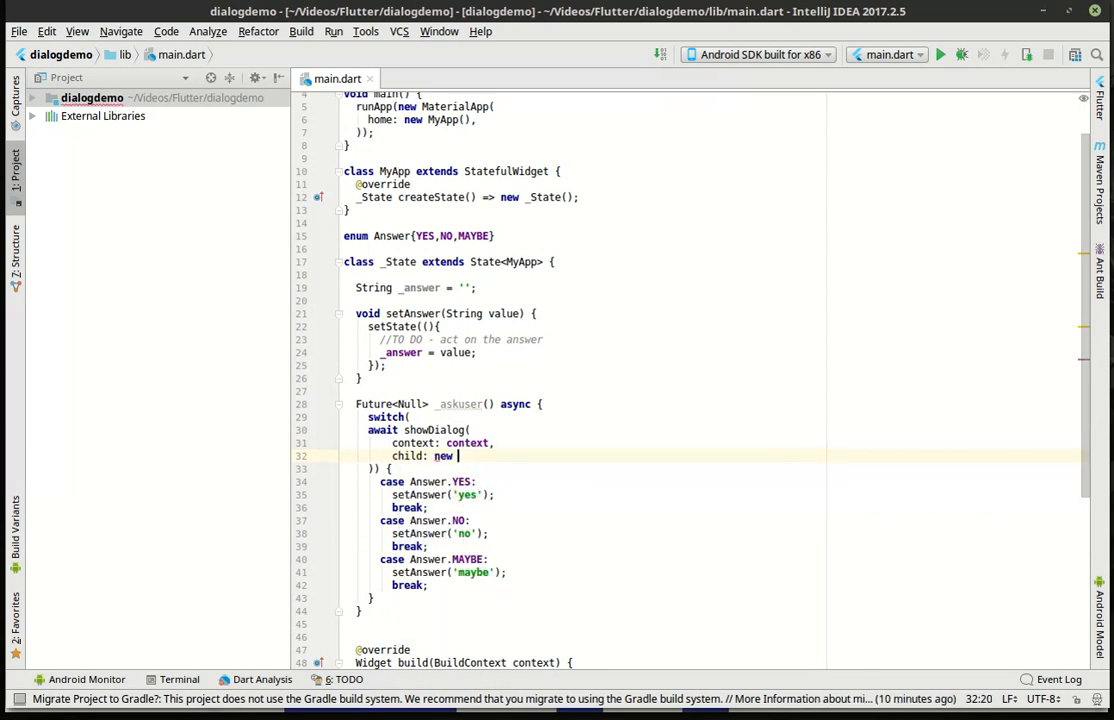
pyautogui.write('SimpleDialog()')
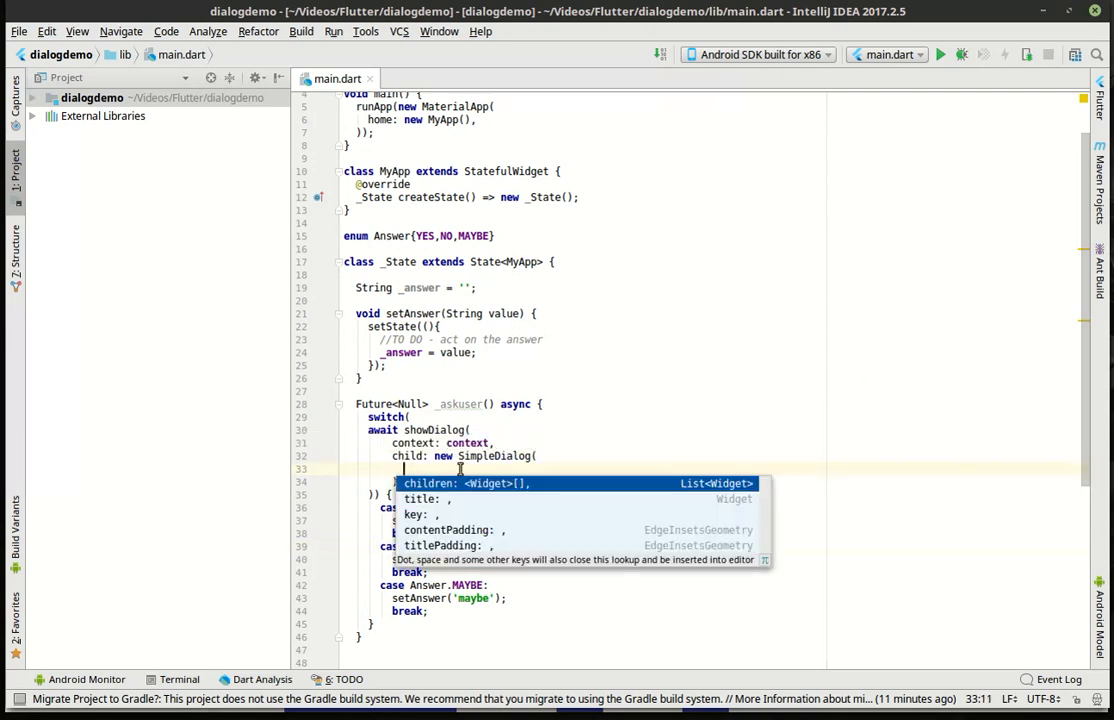
# Give the SimpleDialog title Text('Do you like Flutter?') and an empty children: <Widget>[] list
pyautogui.click(424, 498)
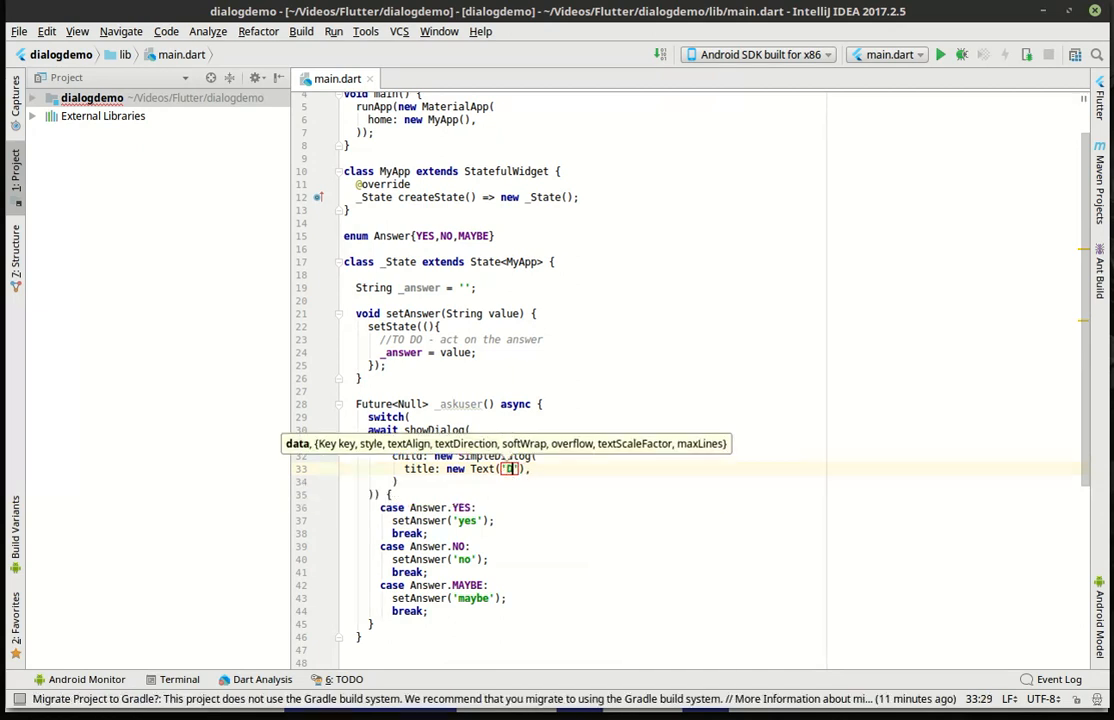
pyautogui.write('Do you like')
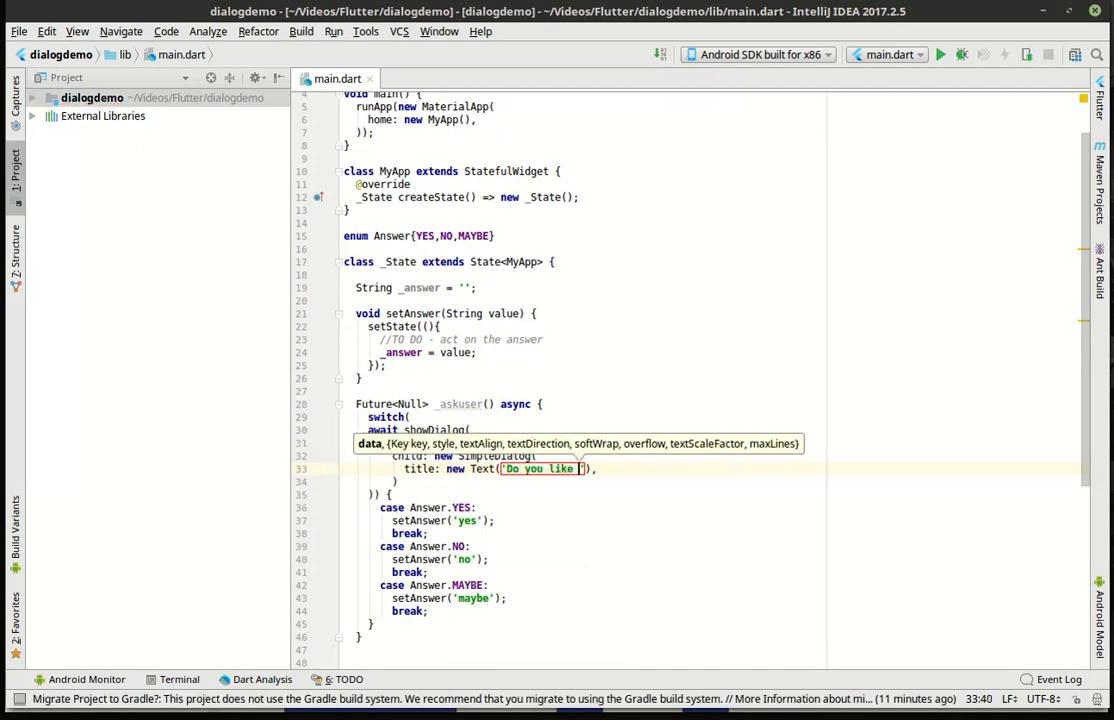
pyautogui.write('Flutter')
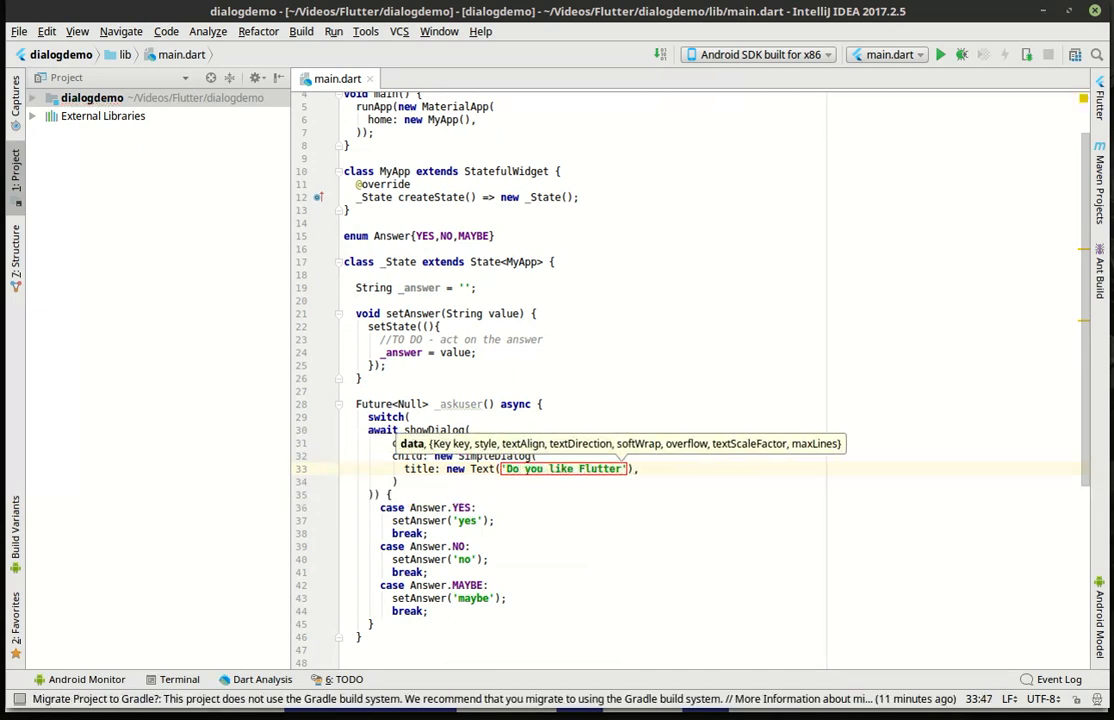
pyautogui.write('?')
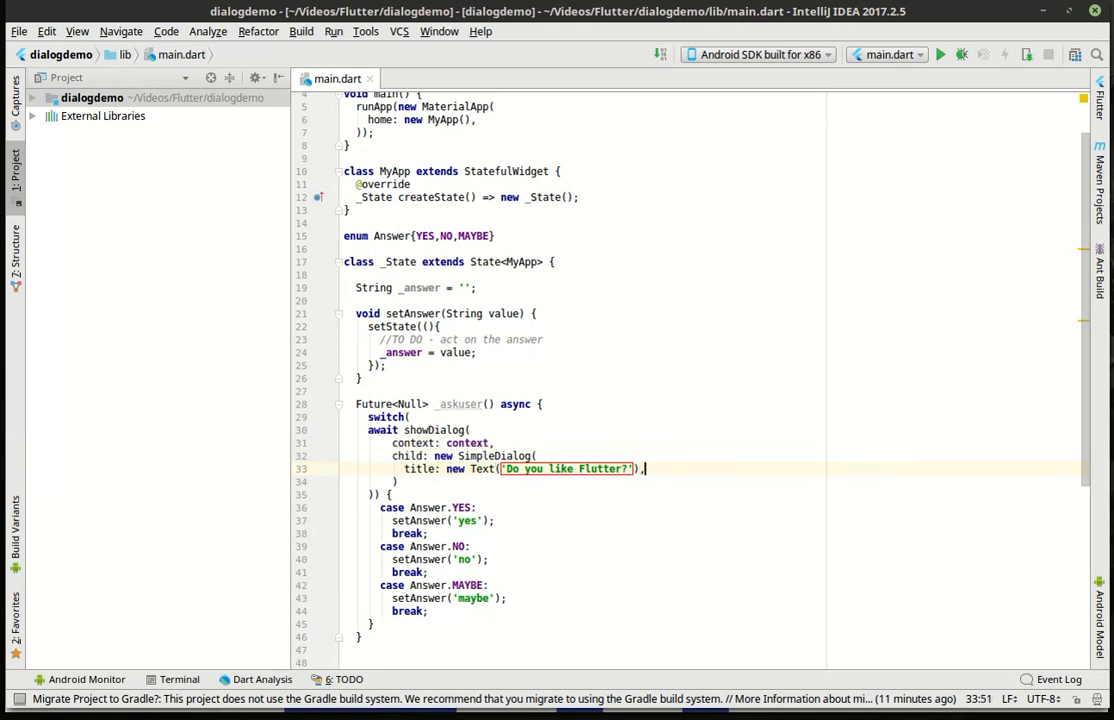
pyautogui.write('children: <Widget>[],')
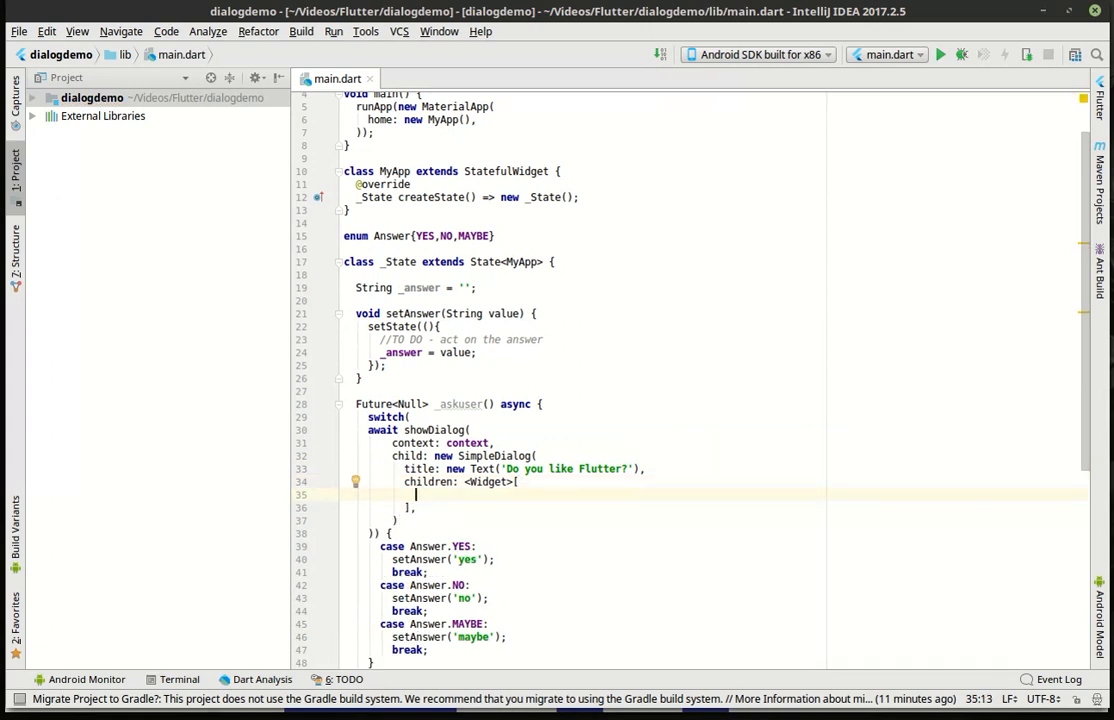
# Add a first new SimpleDialogOption( with onPressed: null inside children
pyautogui.write('Rai')
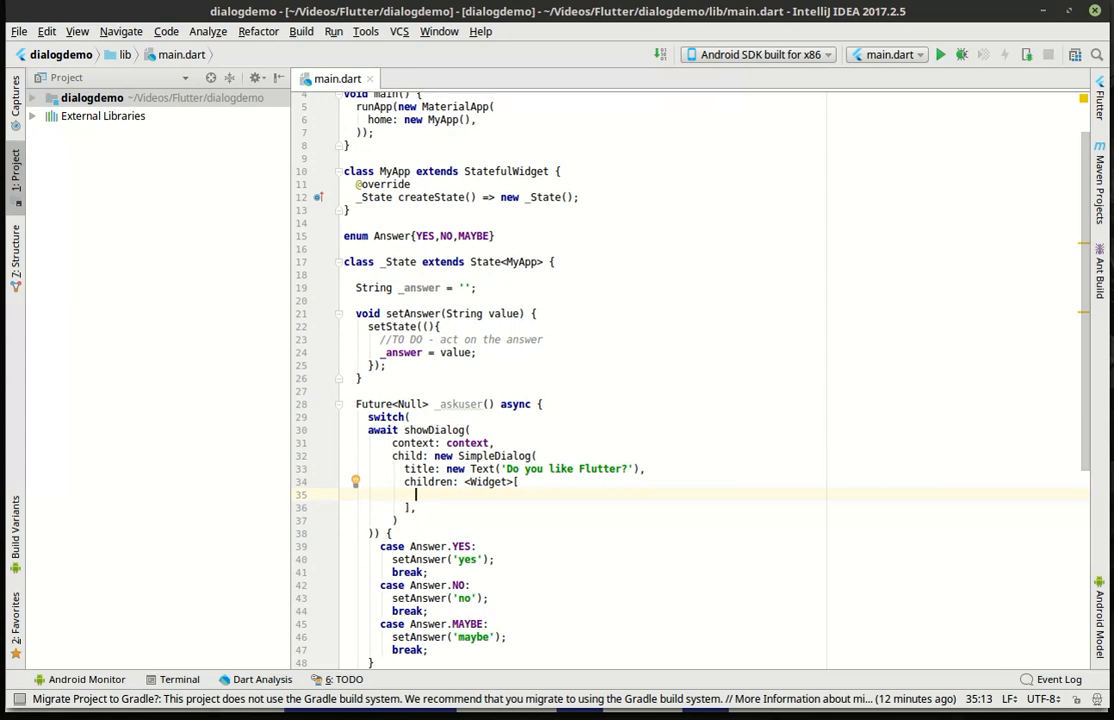
pyautogui.write('r')
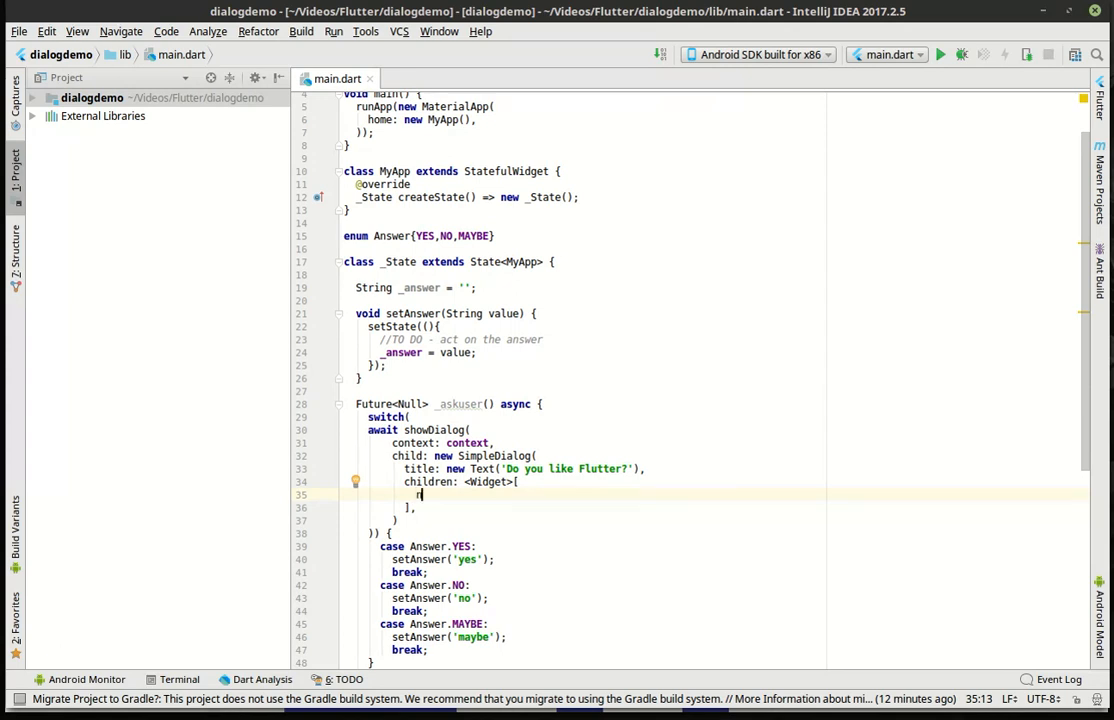
pyautogui.write('new S')
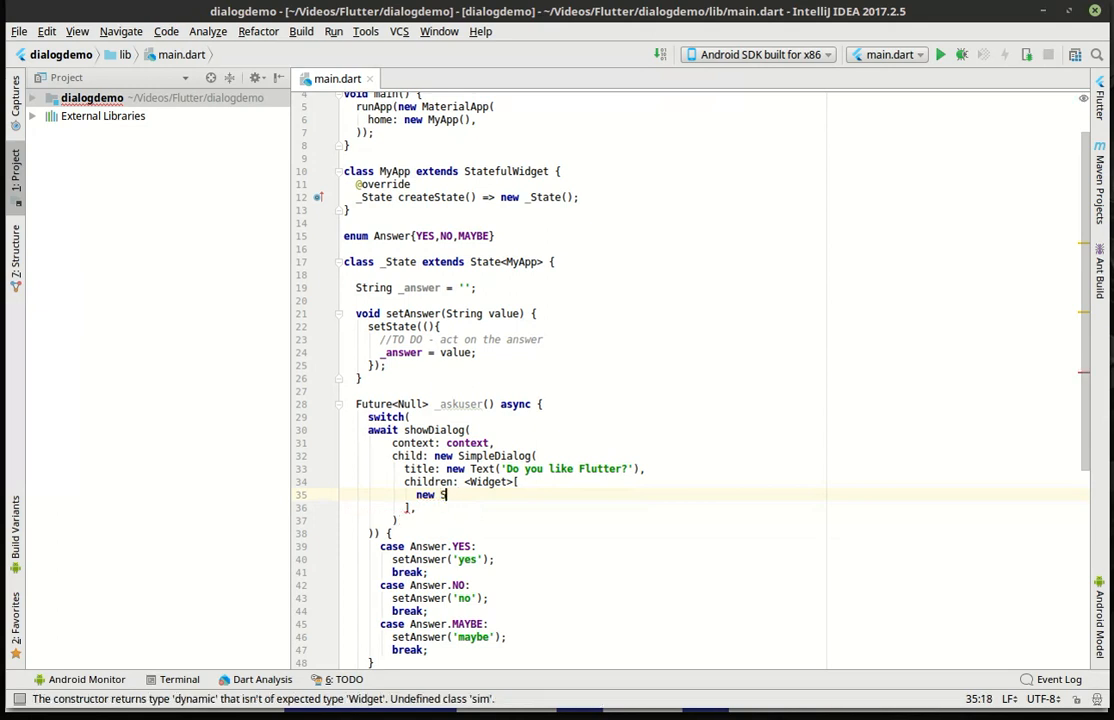
pyautogui.write('impleDialogOption(')
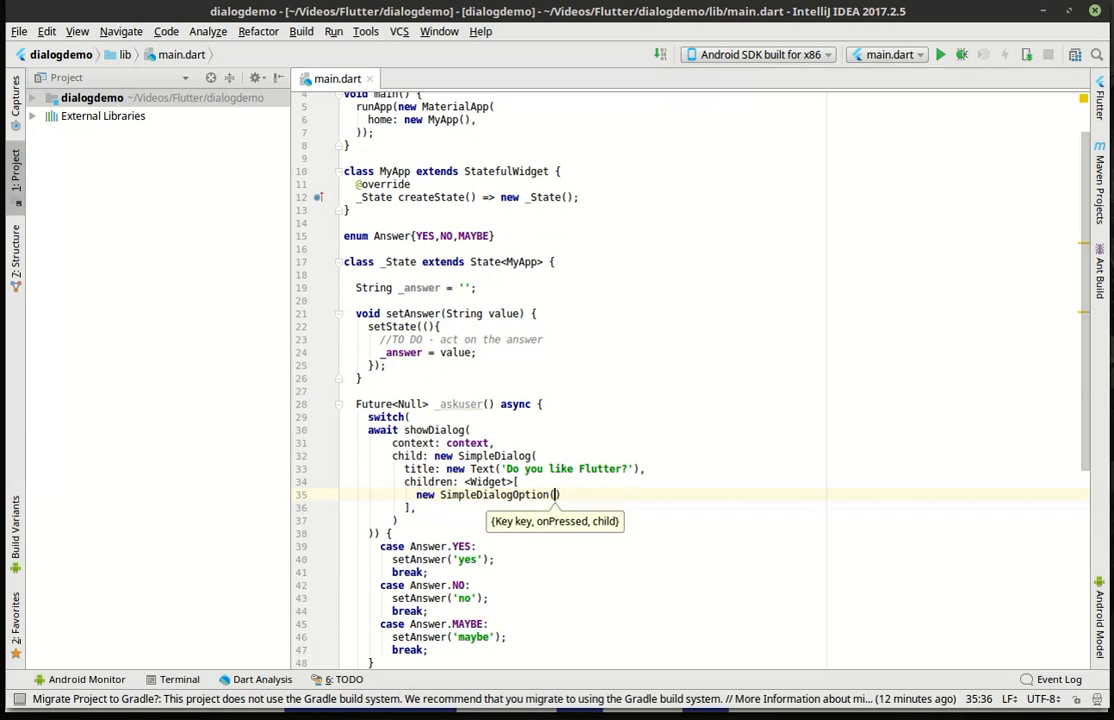
pyautogui.press('Return')
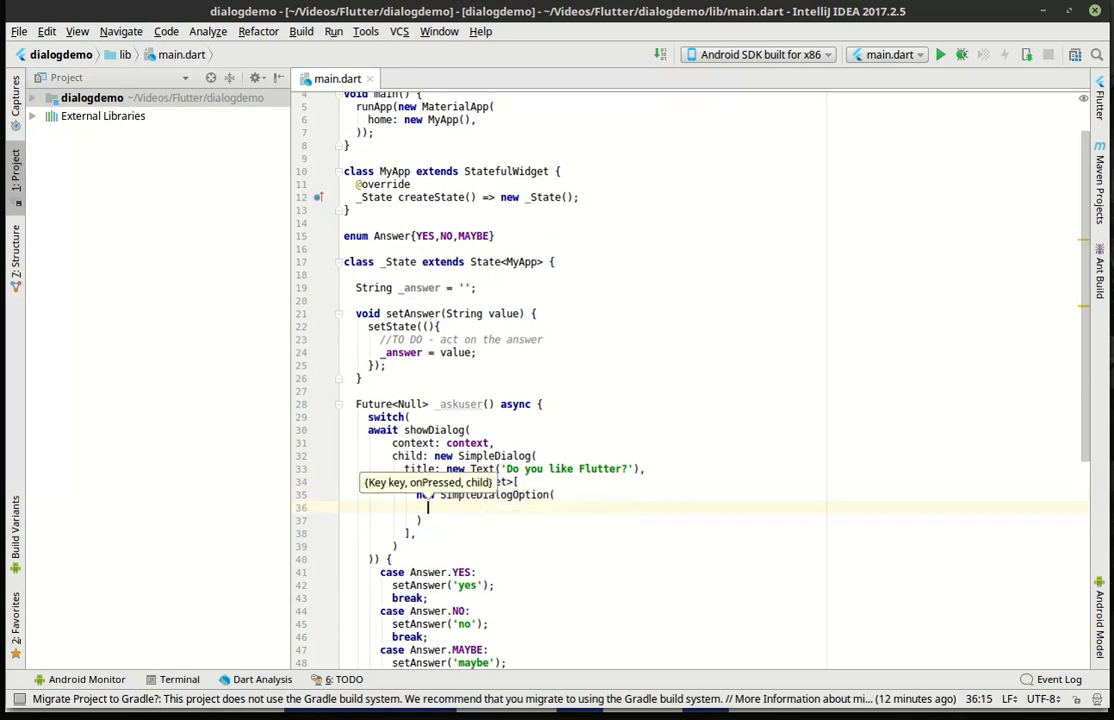
pyautogui.write('or')
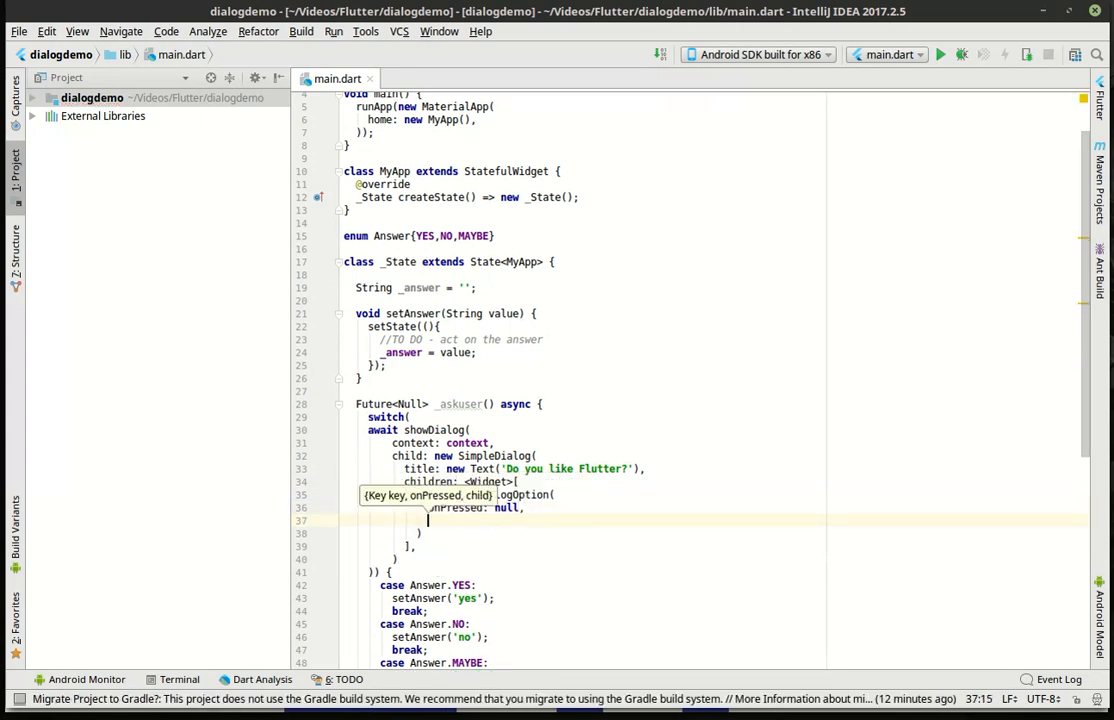
# Give the option child: const Text('Yes!!!!') as its label
pyautogui.write('child:')
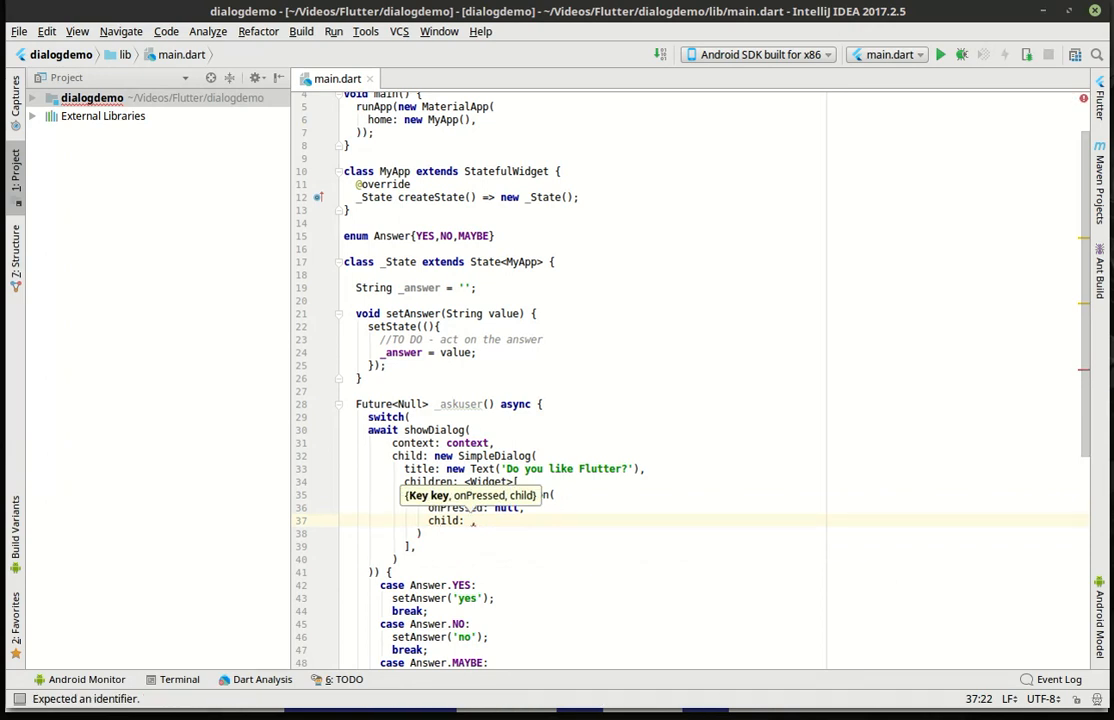
pyautogui.write('const')
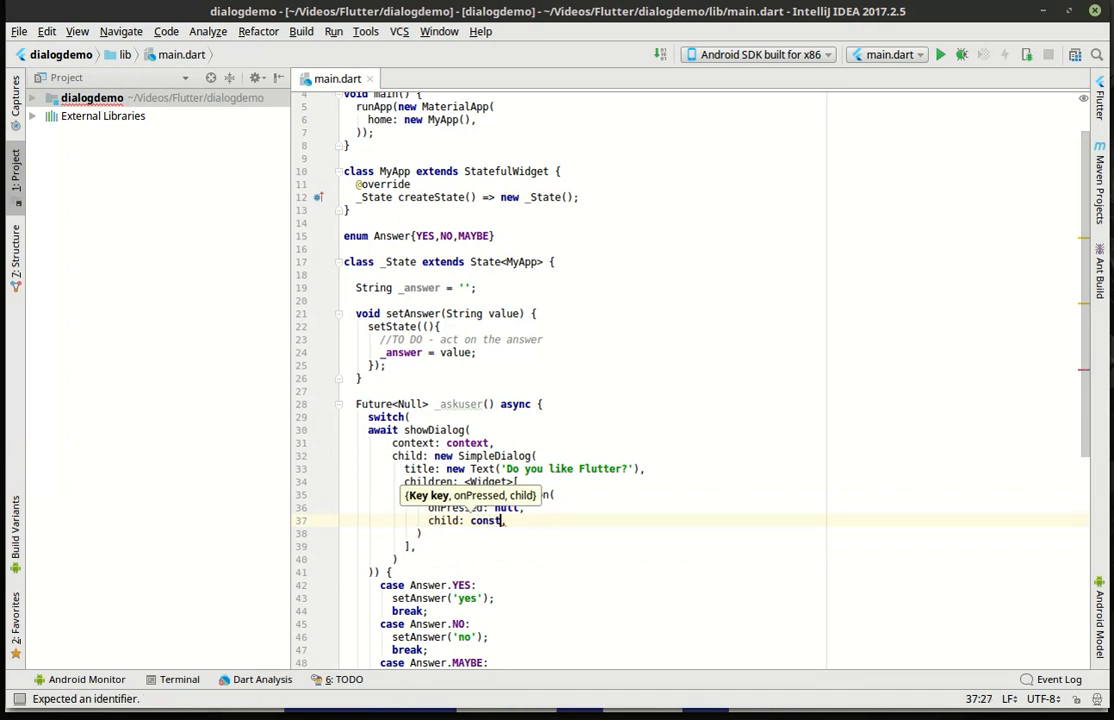
pyautogui.write('Text(data)')
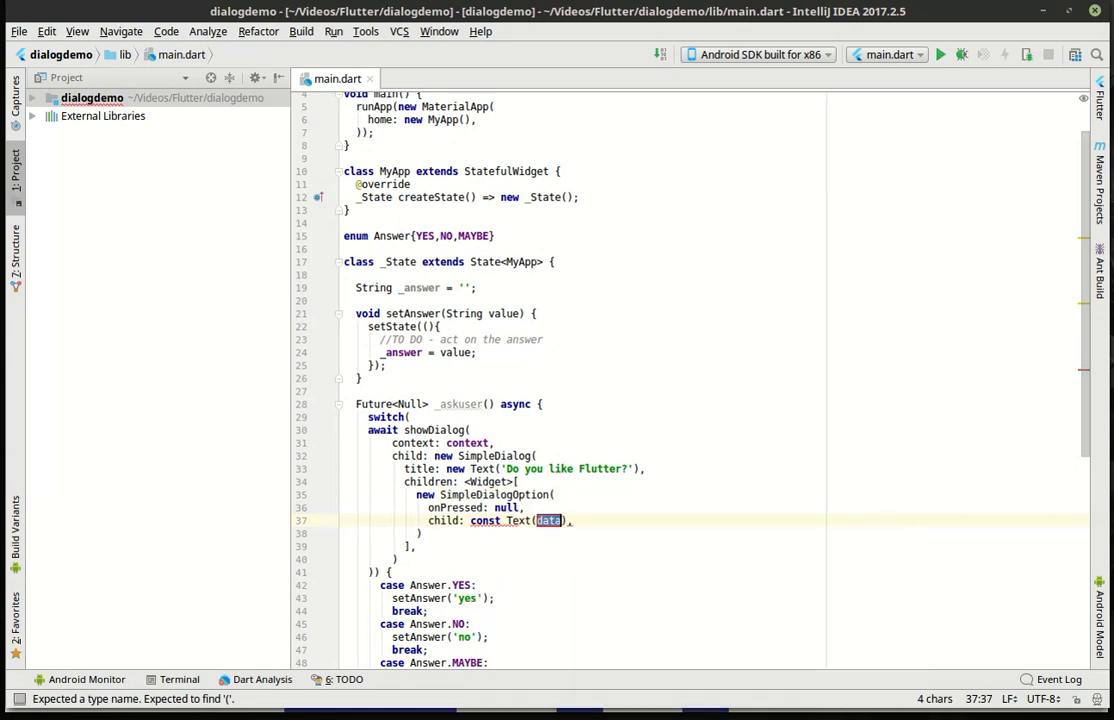
pyautogui.write("Yes'")
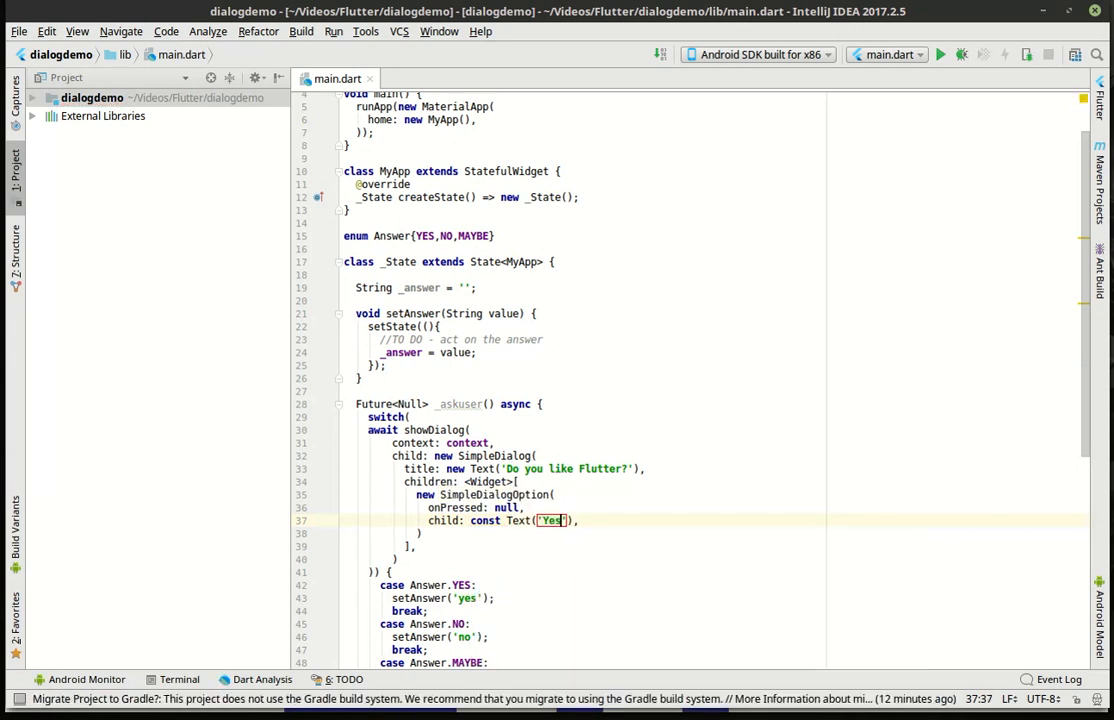
pyautogui.write('!!!!')
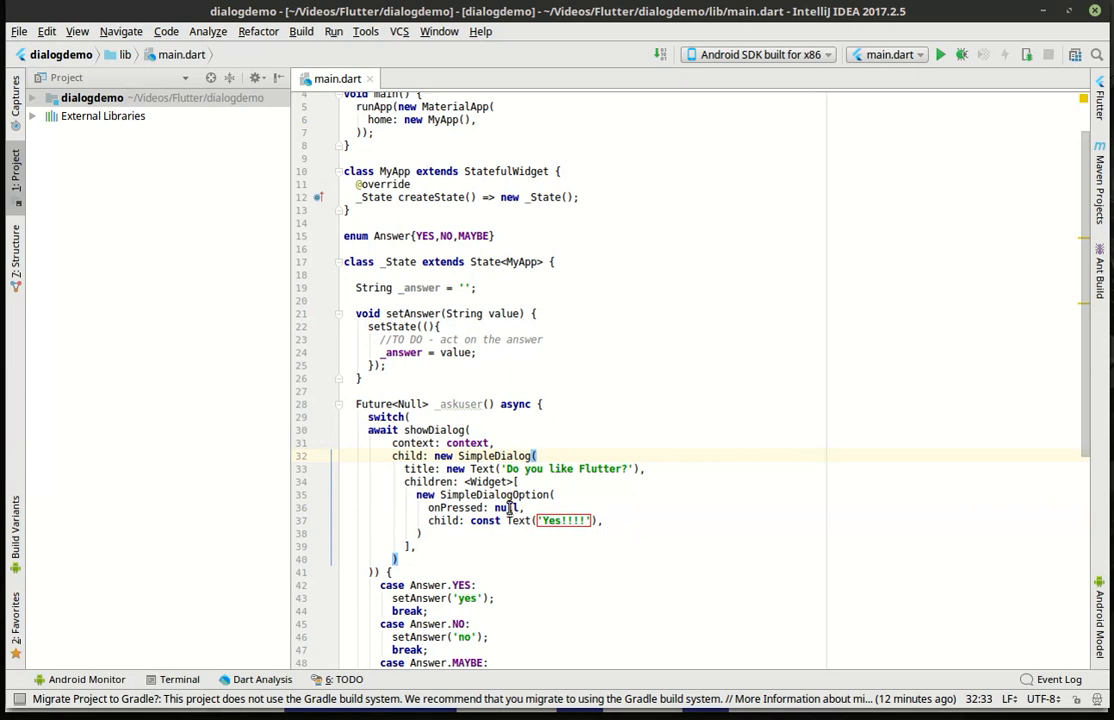
# Replace the null onPressed with (){Navigator.pop(context, Answer.YES);}
pyautogui.doubleClick(504, 508)
pyautogui.write('(){')
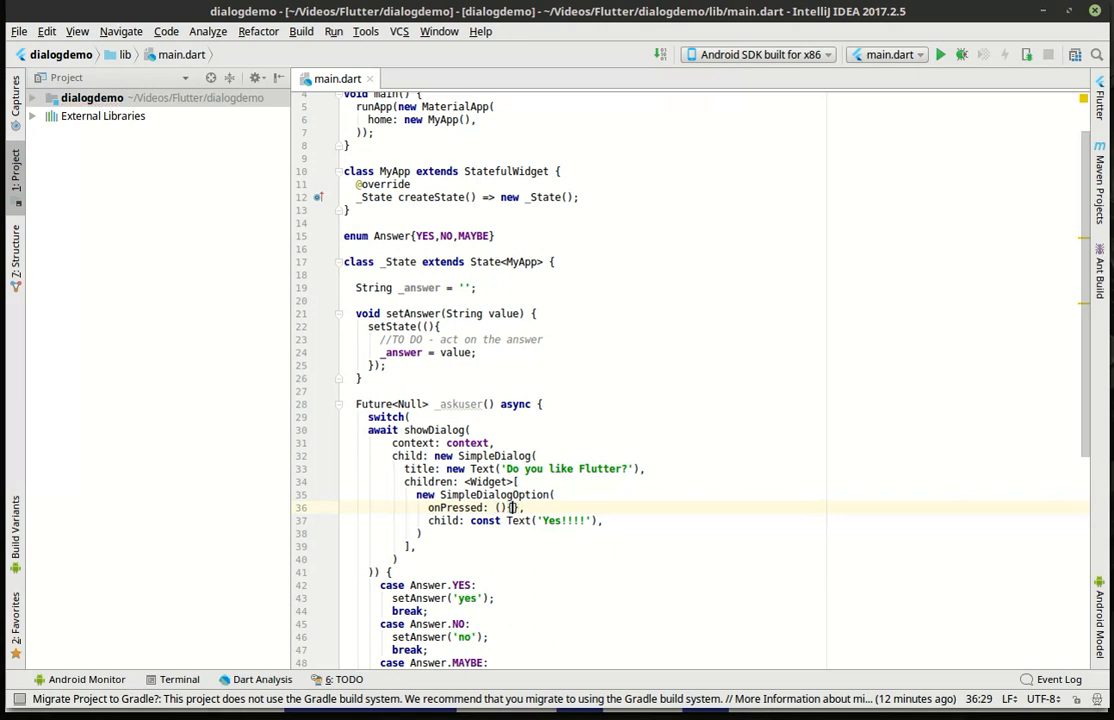
pyautogui.write('na')
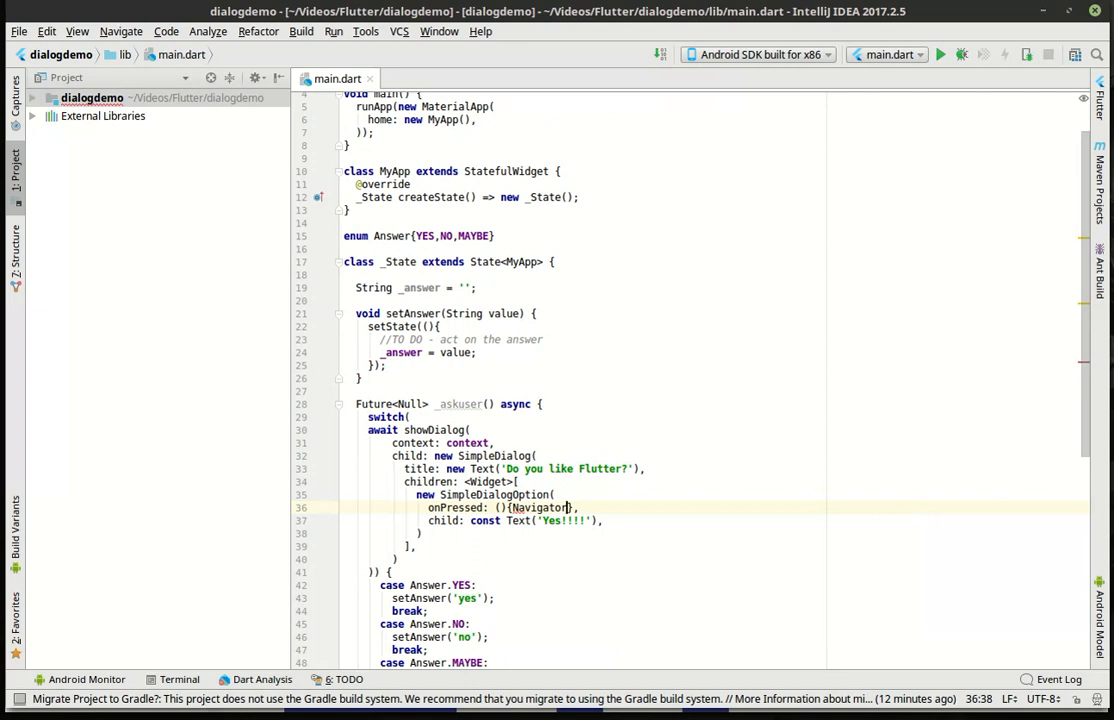
pyautogui.write('.p')
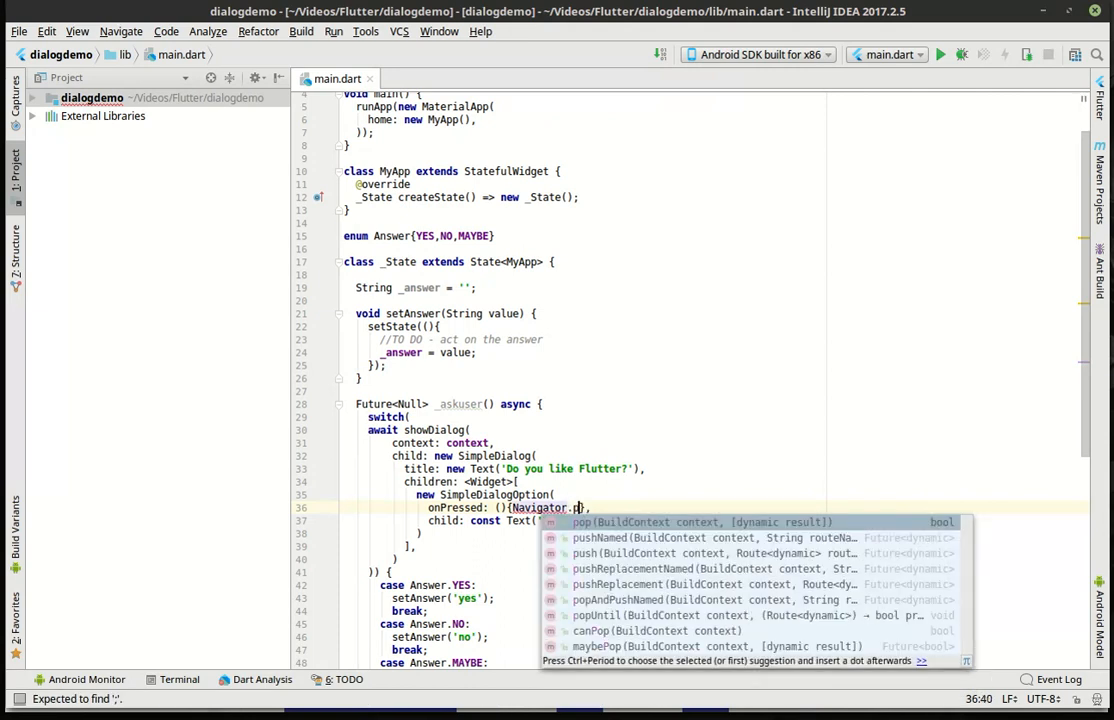
pyautogui.write('op(context,Answer.YES);')
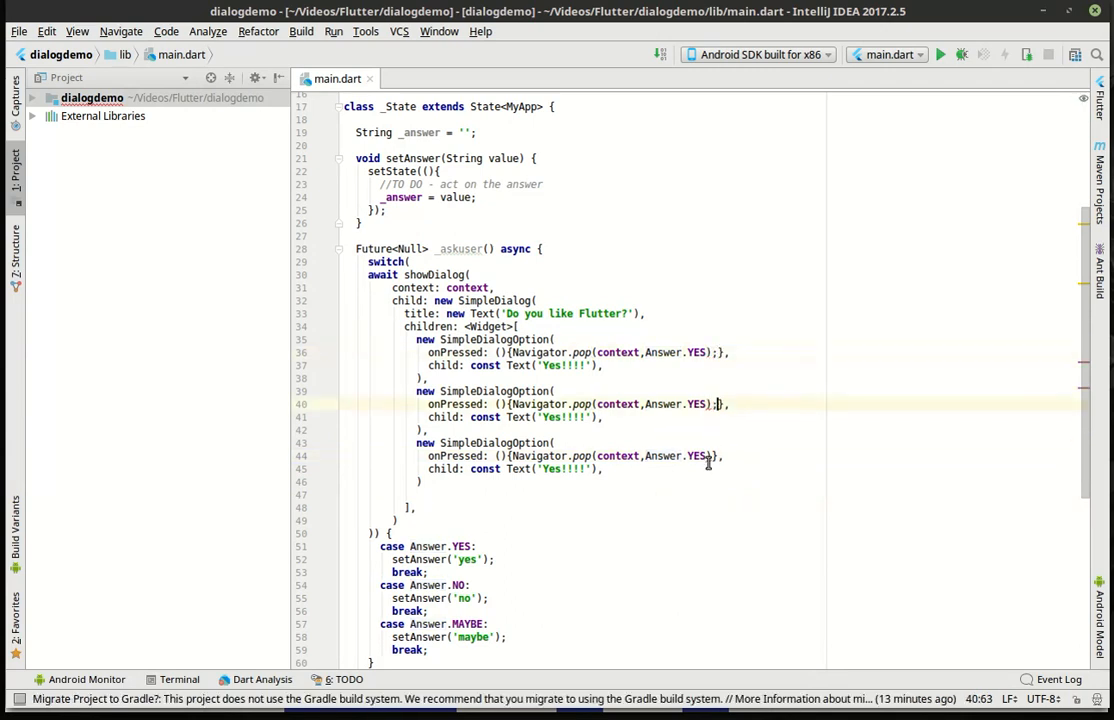
# Make the second option return Answer.NO and label it 'NO :('
pyautogui.doubleClick(696, 404)
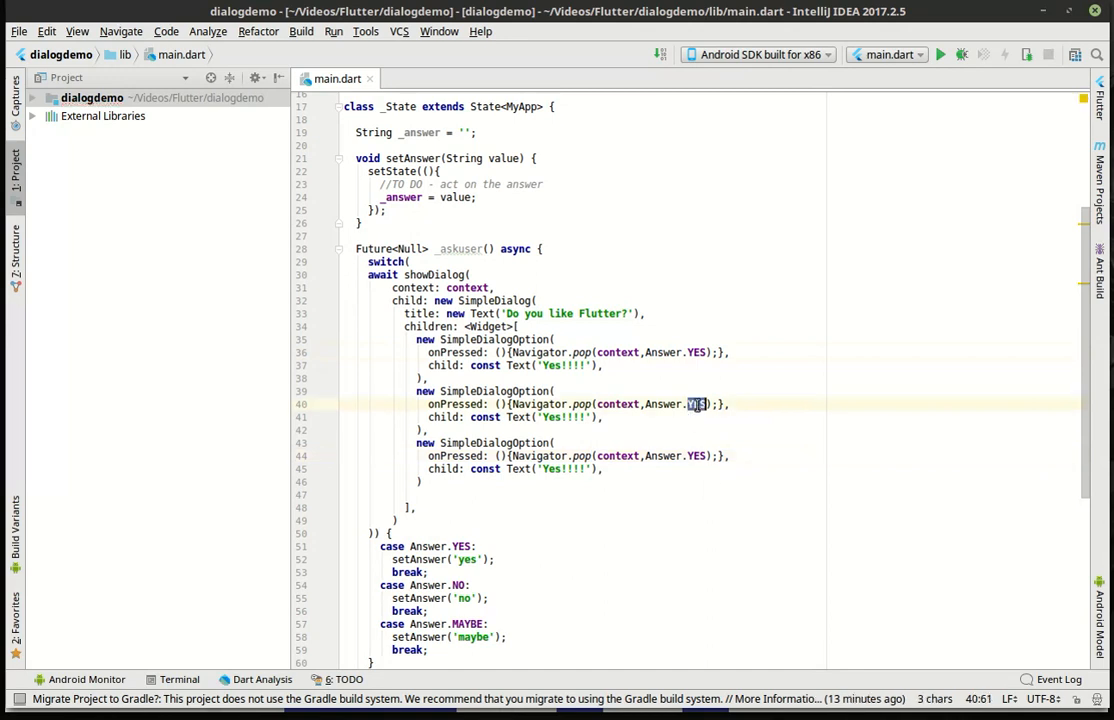
pyautogui.write('N')
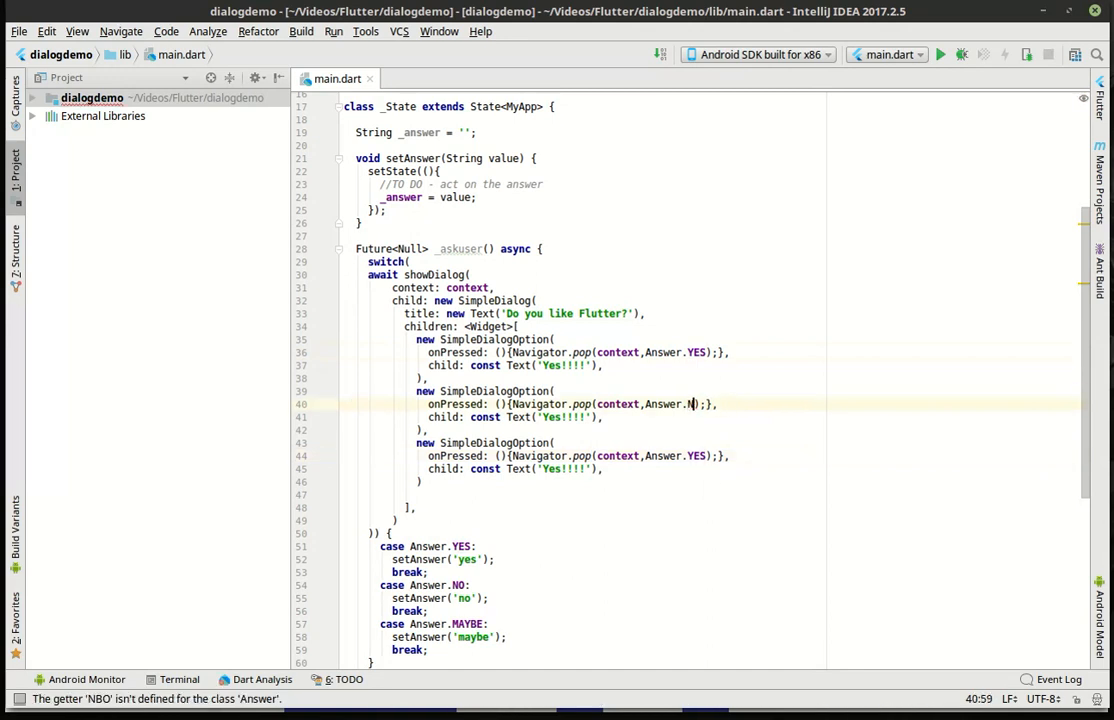
pyautogui.write('O')
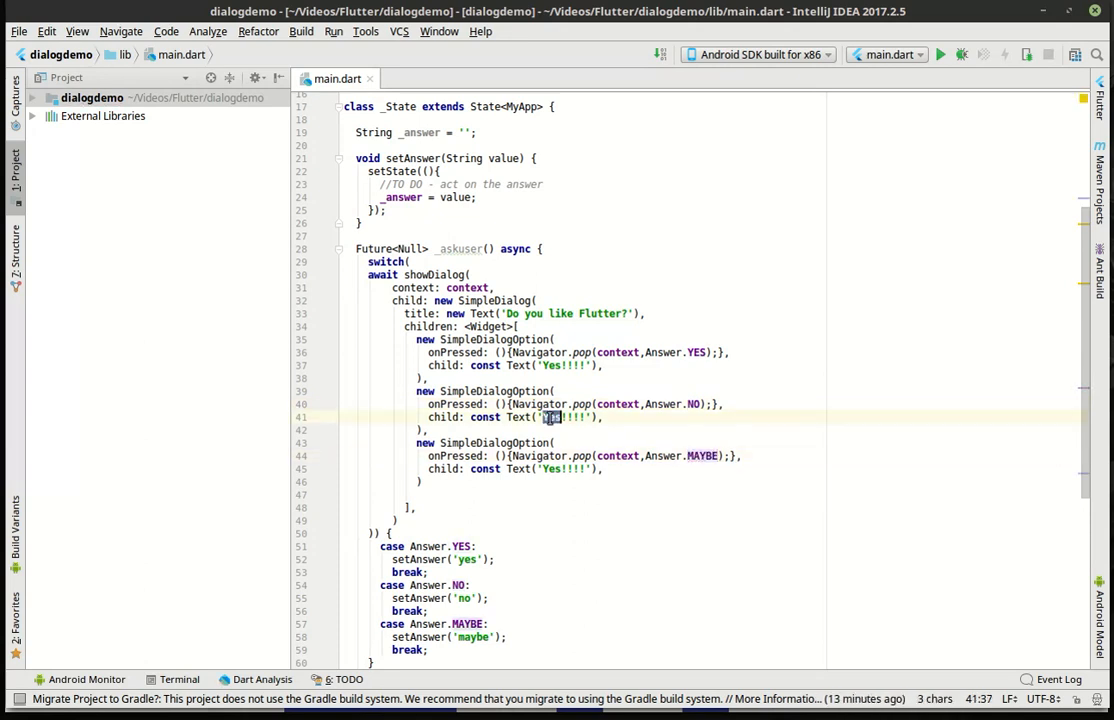
pyautogui.doubleClick(564, 418)
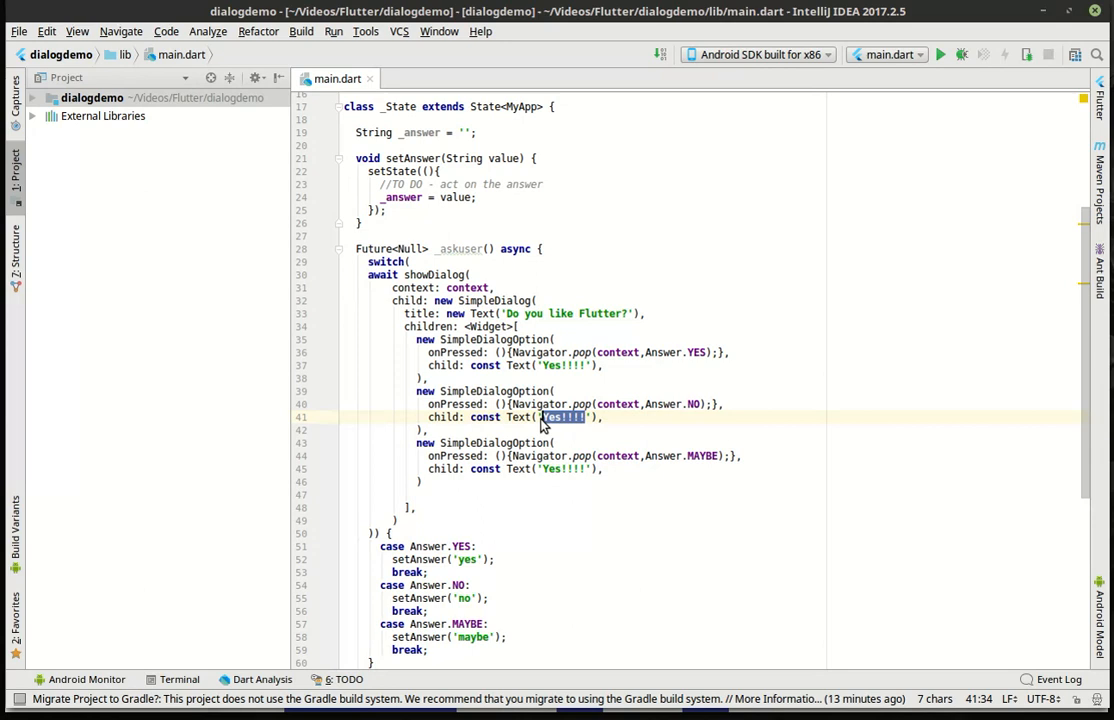
pyautogui.write('NO :(')
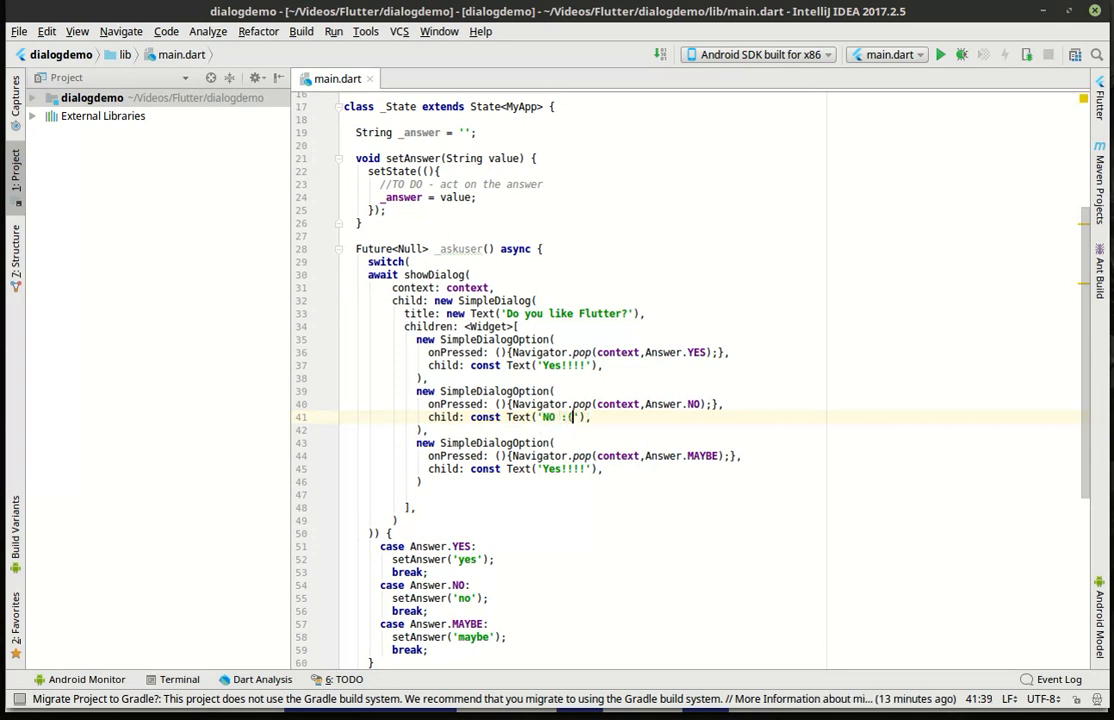
# Relabel the third option '...Maybe...' for the MAYBE answer
pyautogui.doubleClick(556, 468)
pyautogui.write('...')
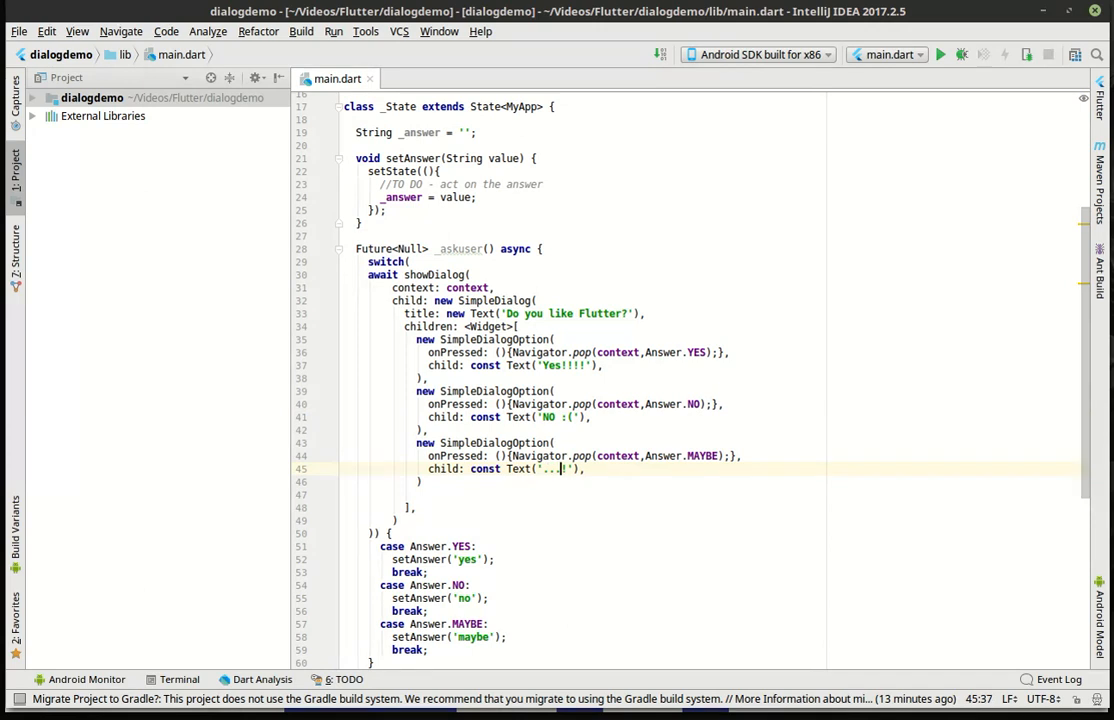
pyautogui.write('Maybe')
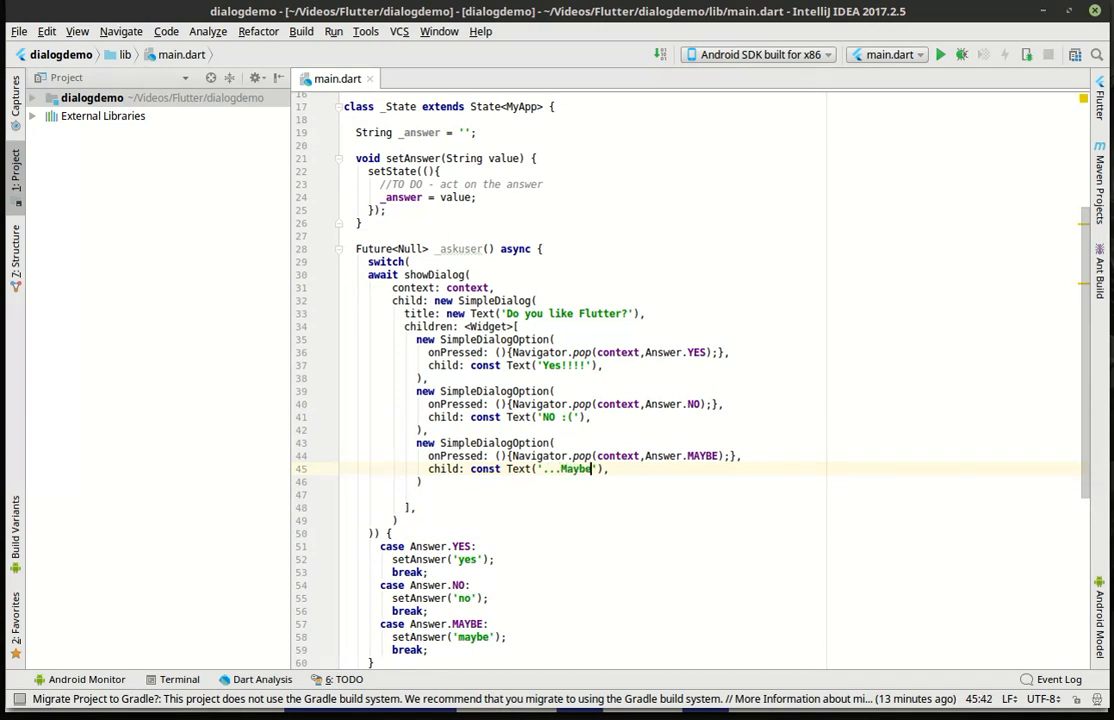
pyautogui.write('...')
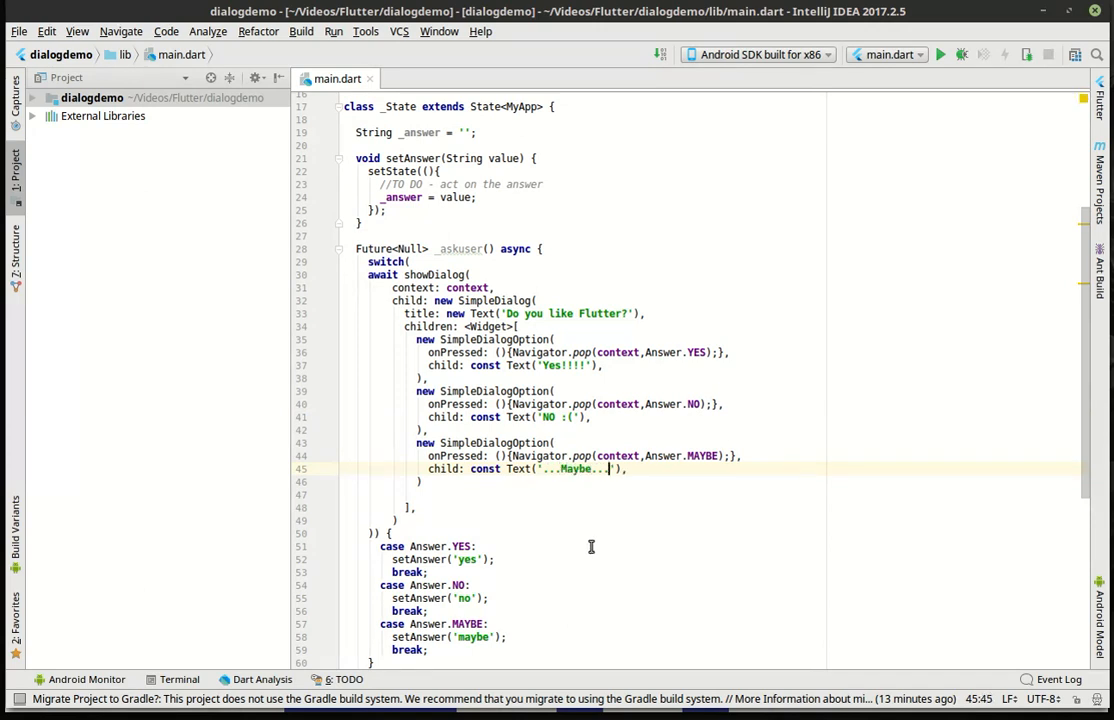
pyautogui.scroll(-3)
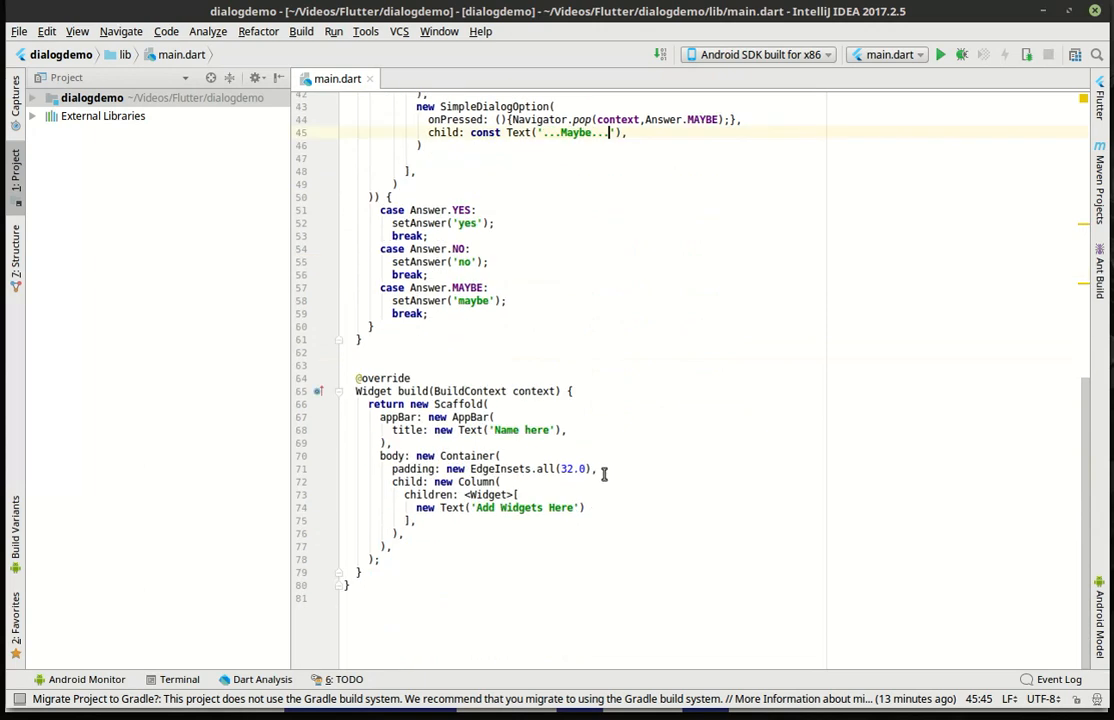
pyautogui.scroll(3)
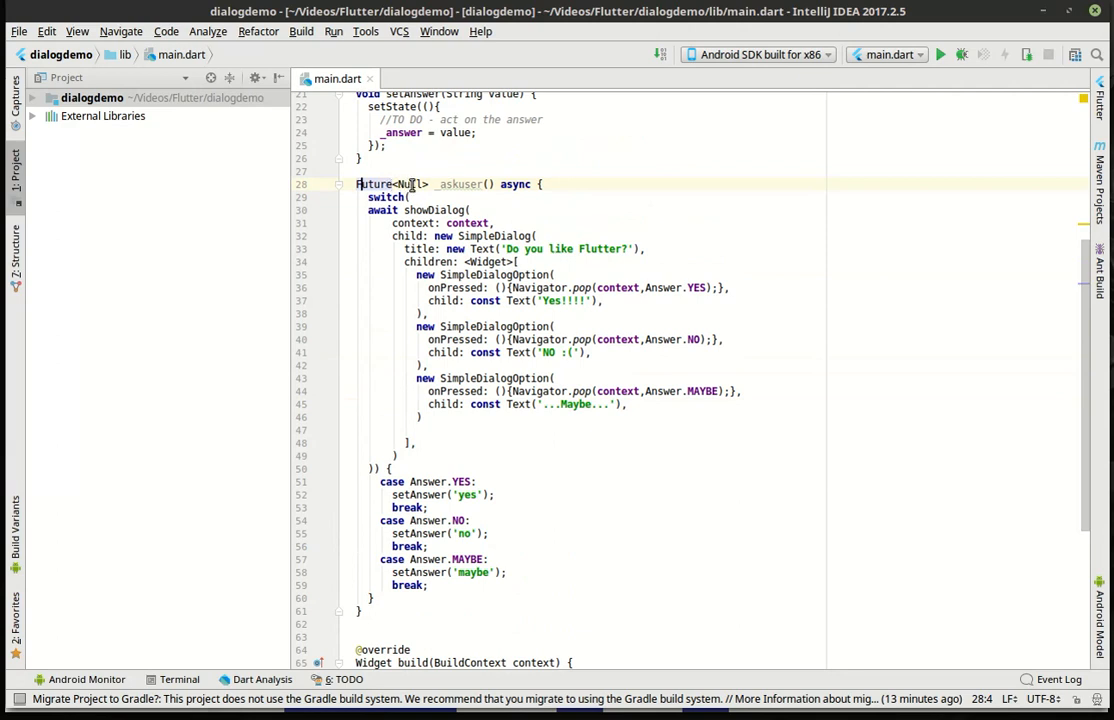
# Review and adjust the remaining option code near the top of the dialog
pyautogui.doubleClick(516, 184)
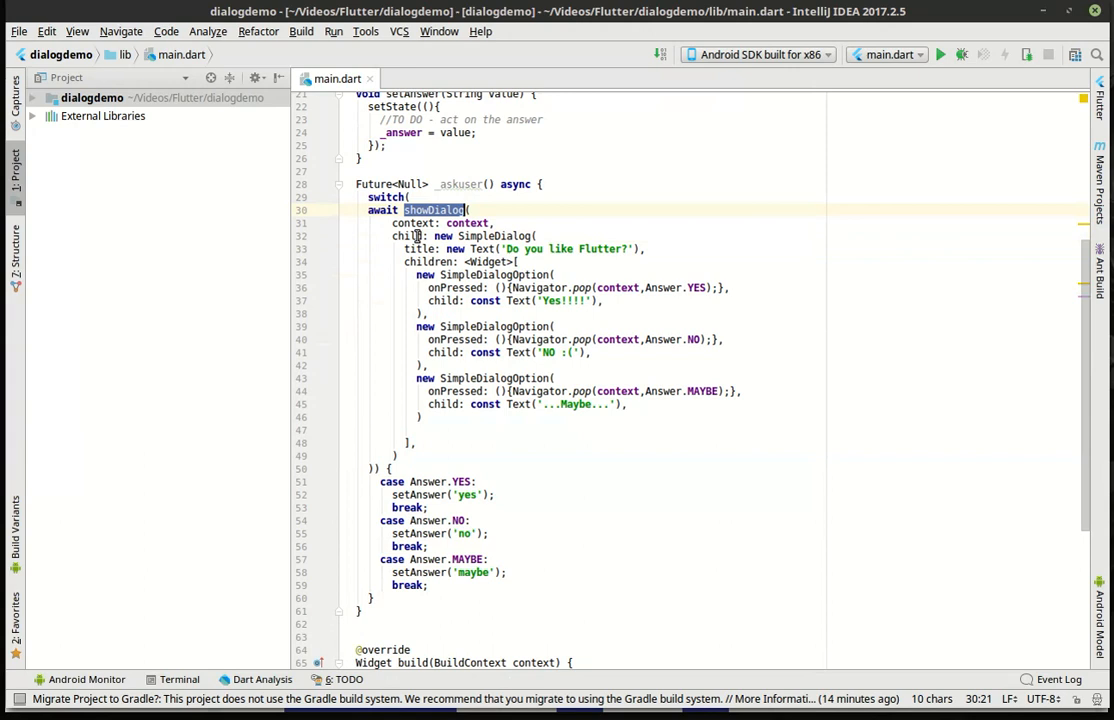
pyautogui.scroll(3)
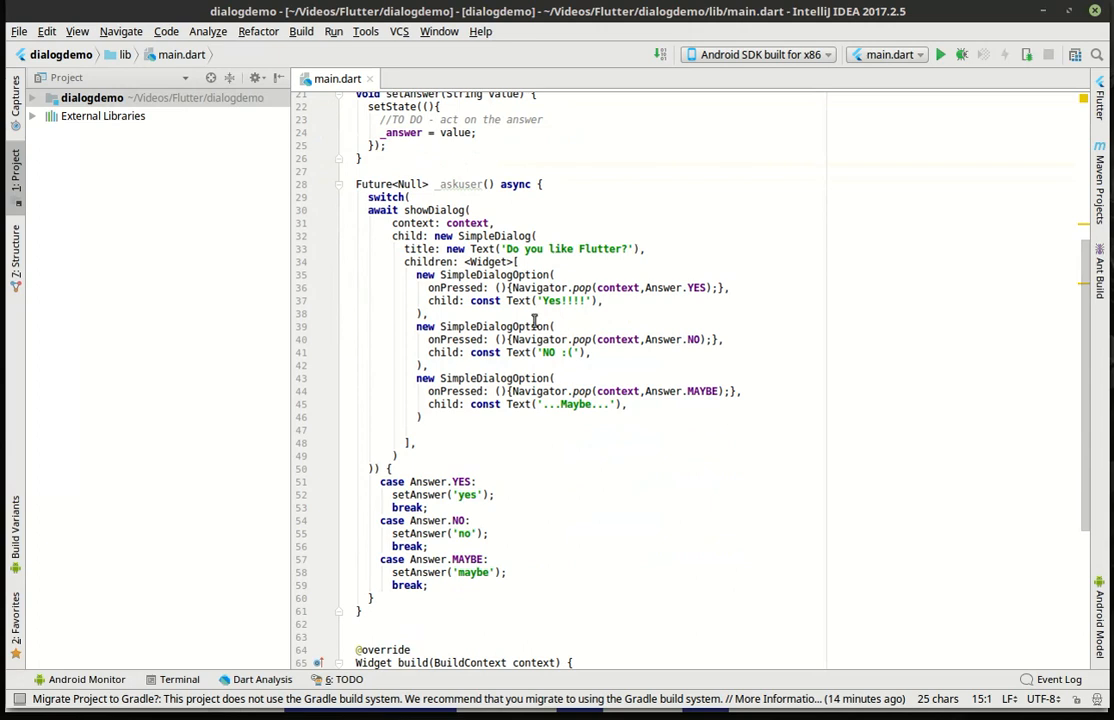
pyautogui.doubleClick(494, 274)
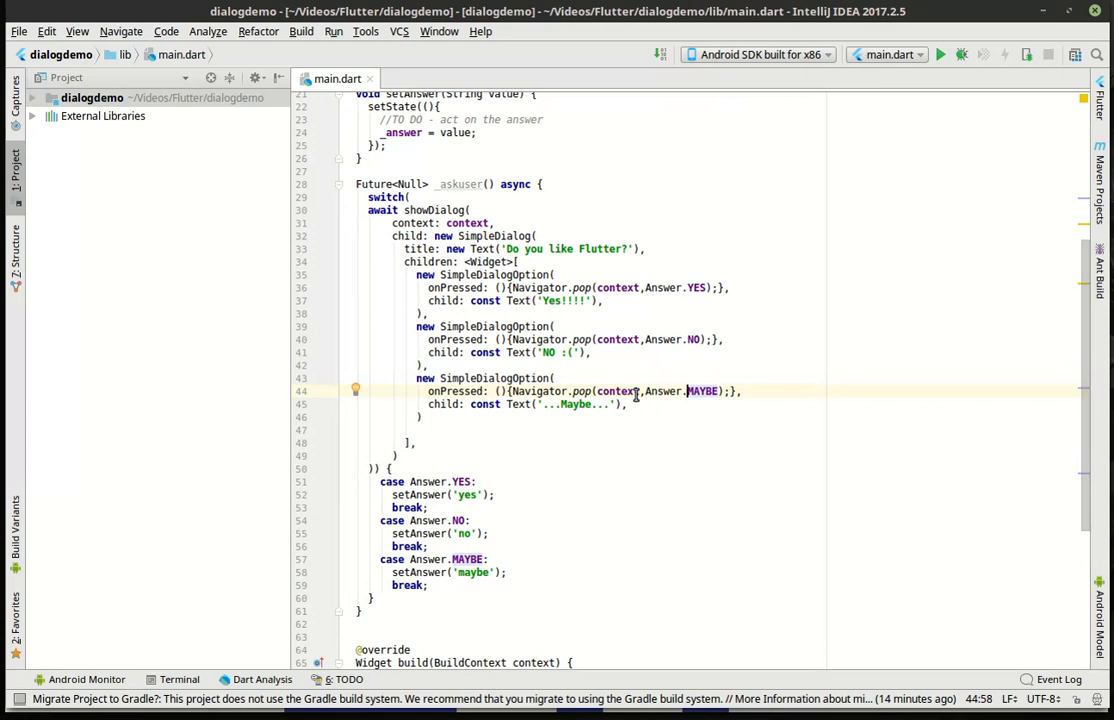
pyautogui.scroll(-3)
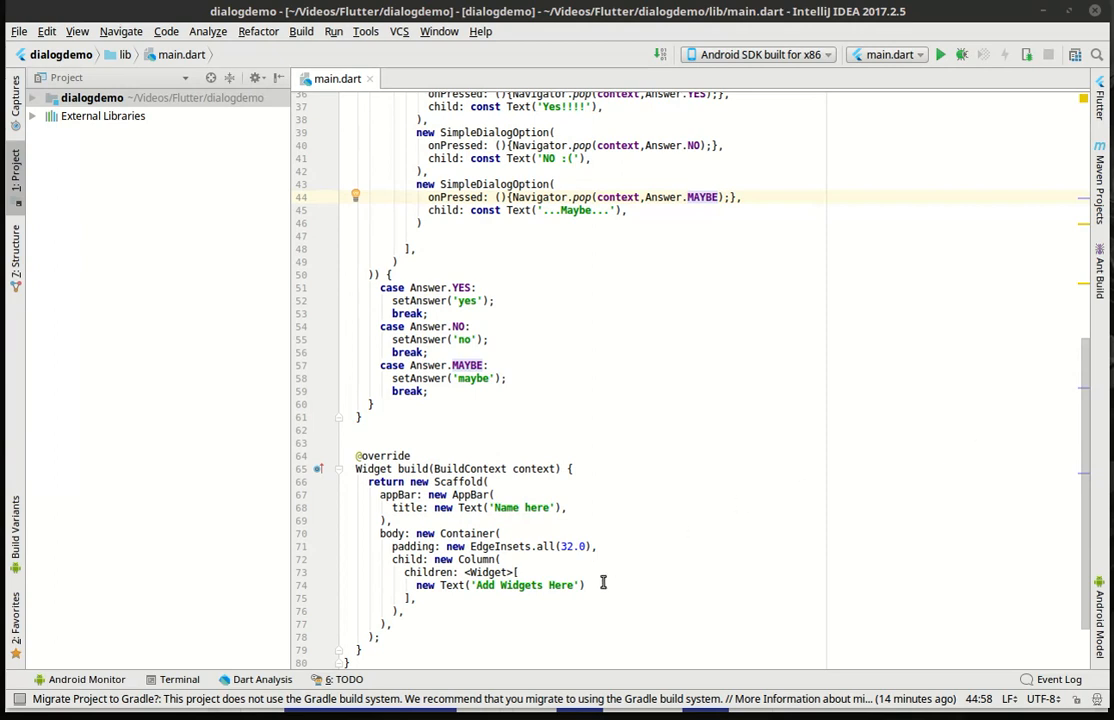
pyautogui.moveTo(700, 576)
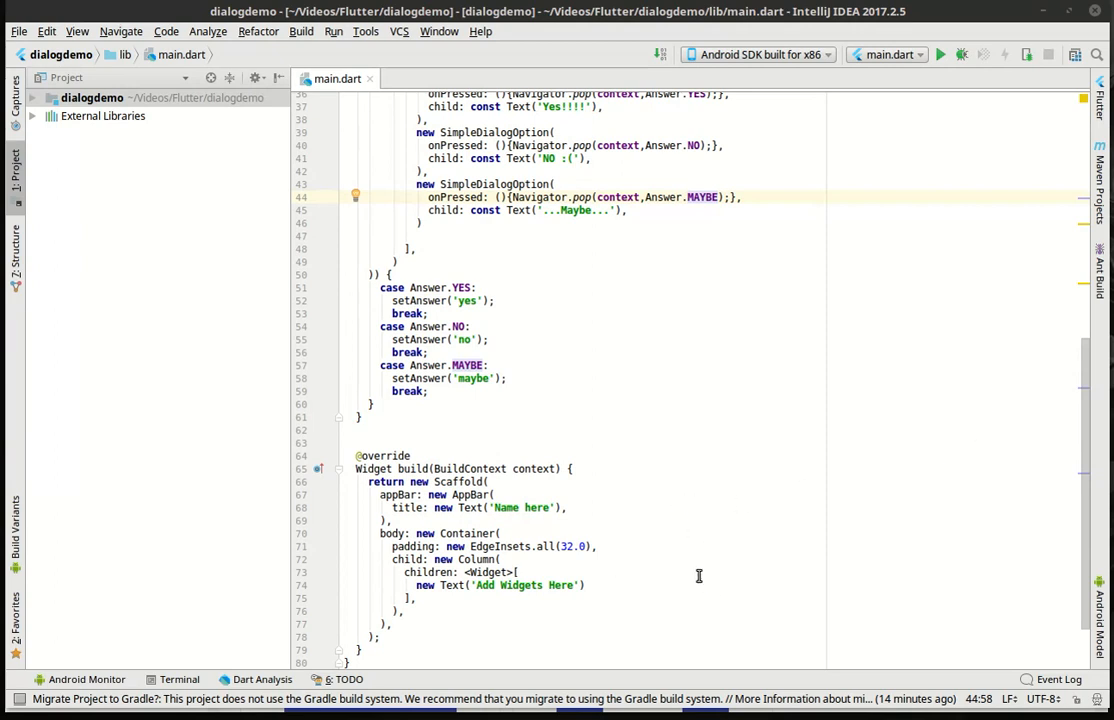
# Replace the placeholder with Text('You answered ${_answer}')
pyautogui.doubleClick(508, 584)
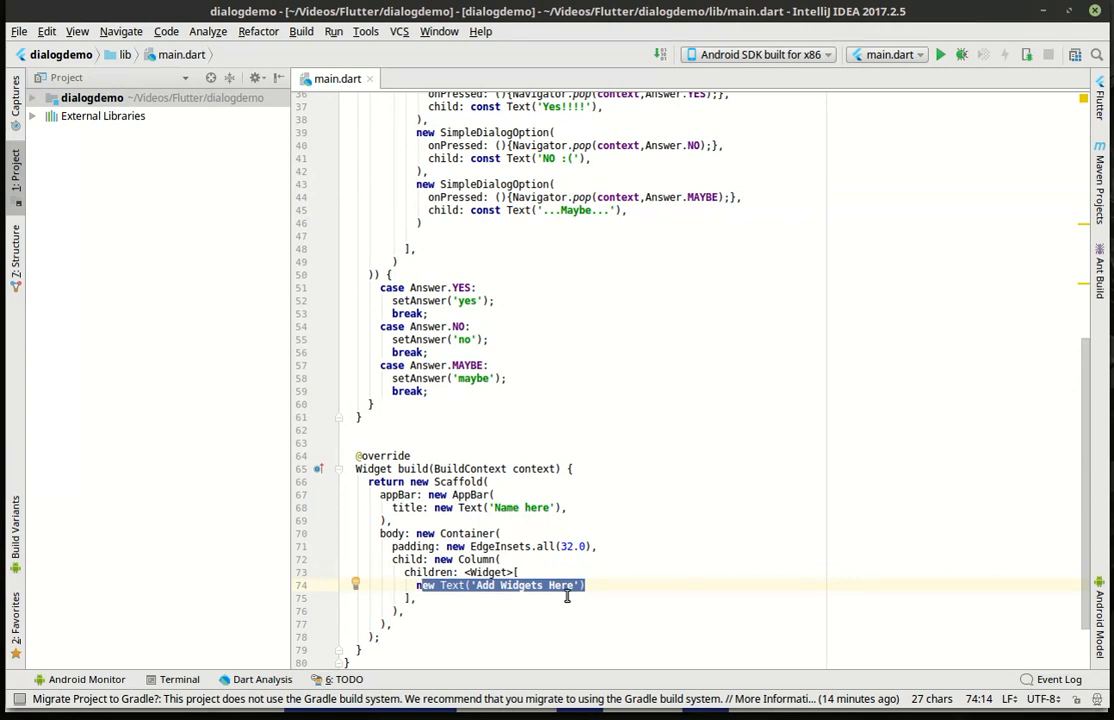
pyautogui.click(480, 584)
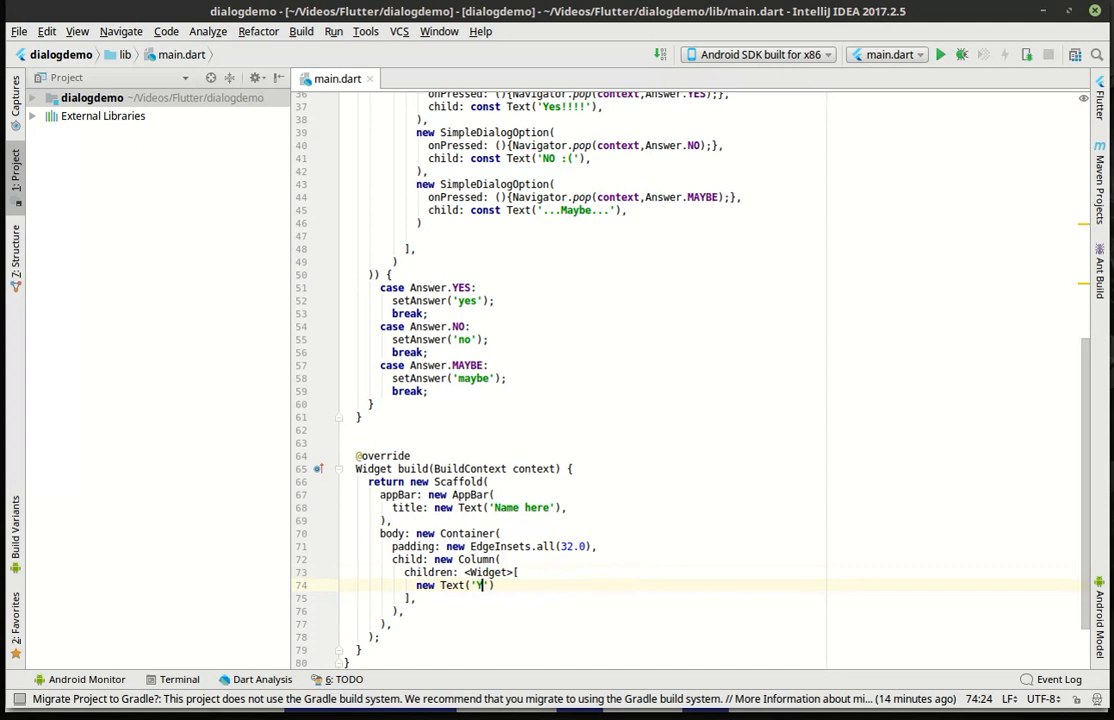
pyautogui.write('ou as')
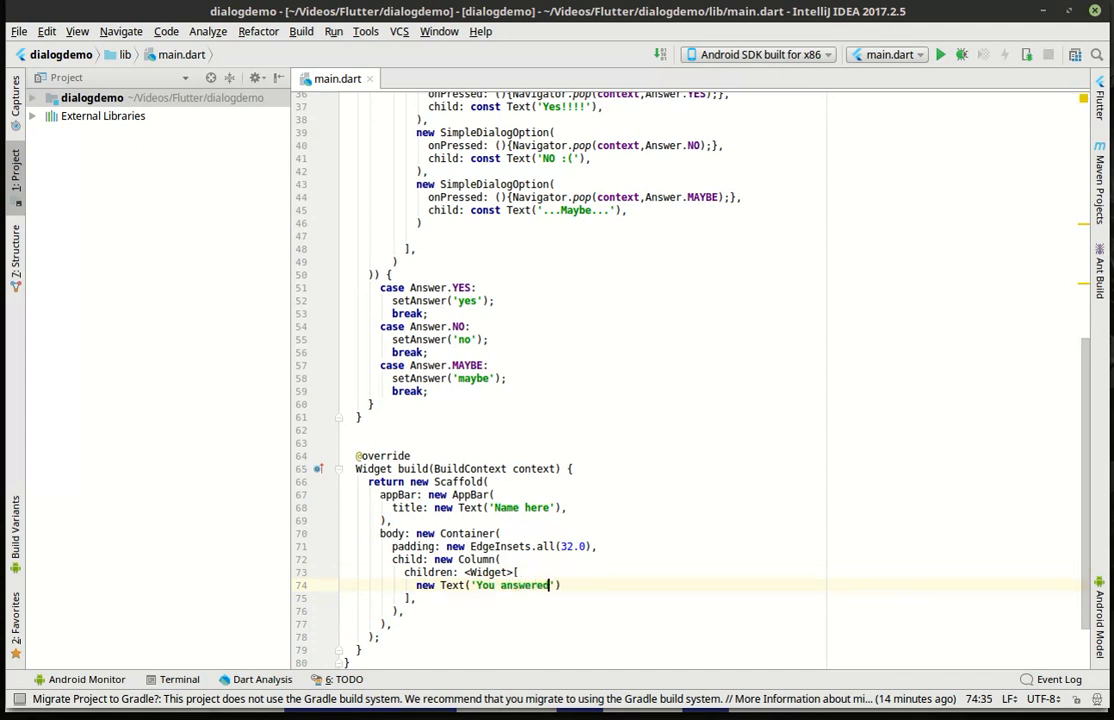
pyautogui.write('${}')
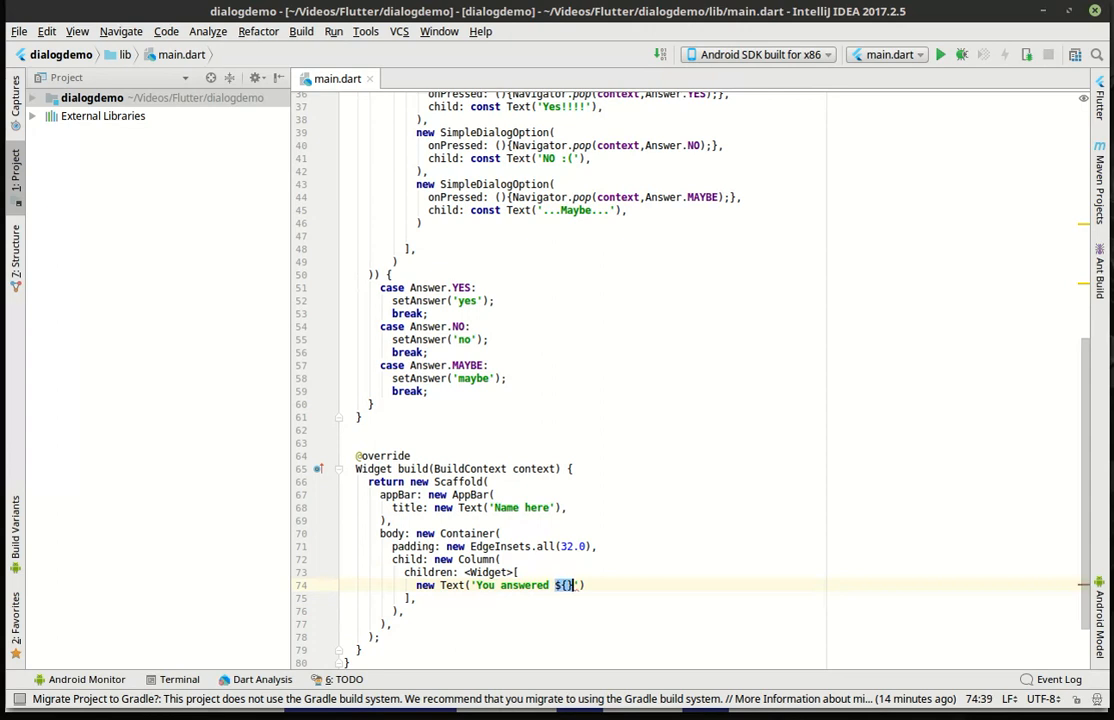
pyautogui.write('answer')
pyautogui.write('new')
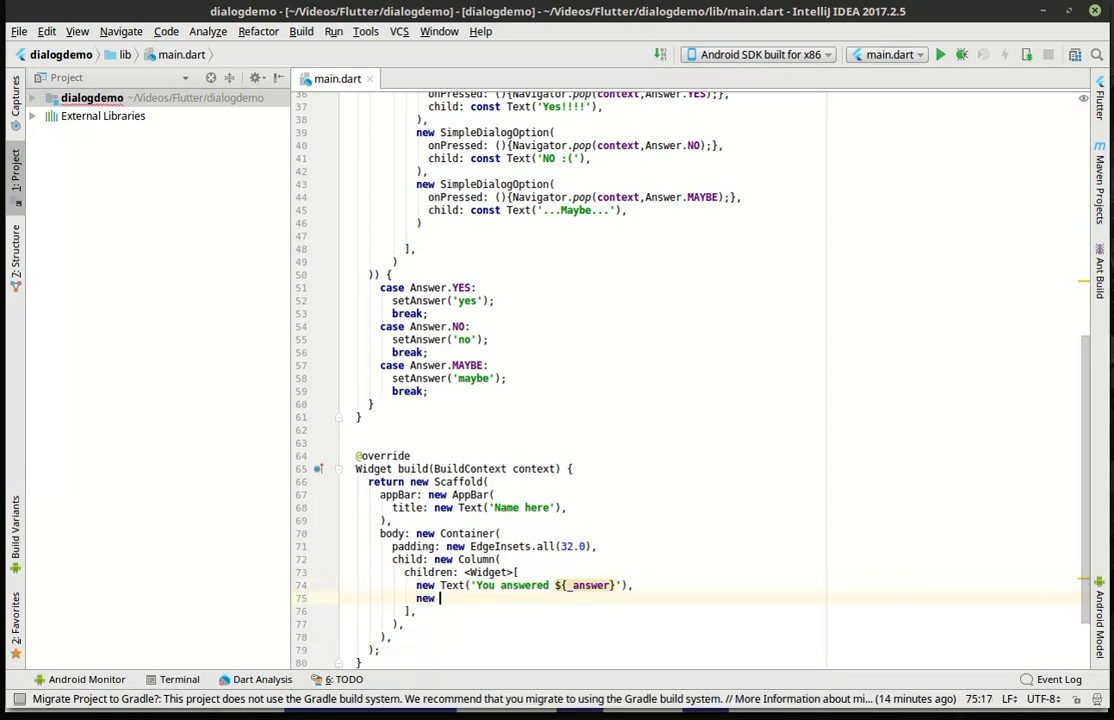
# Add a RaisedButton with child Text('Click me') whose onPressed calls _askuser()
pyautogui.write('RaisedButton(onPressed: null')
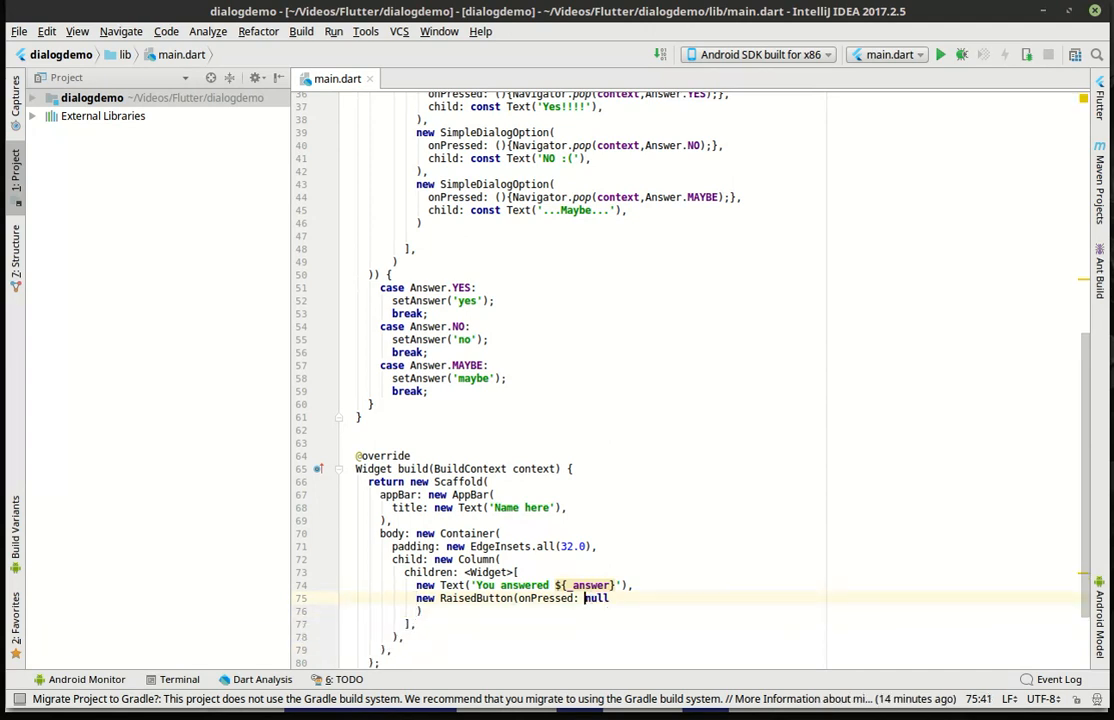
pyautogui.press('Enter')
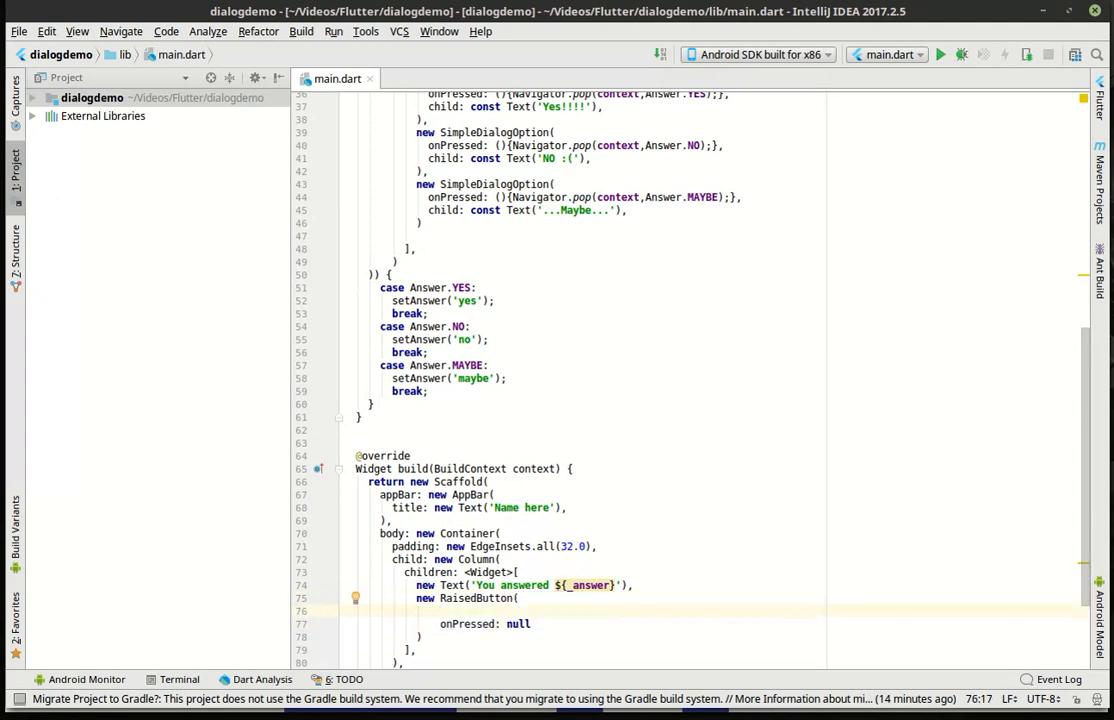
pyautogui.write('child: new')
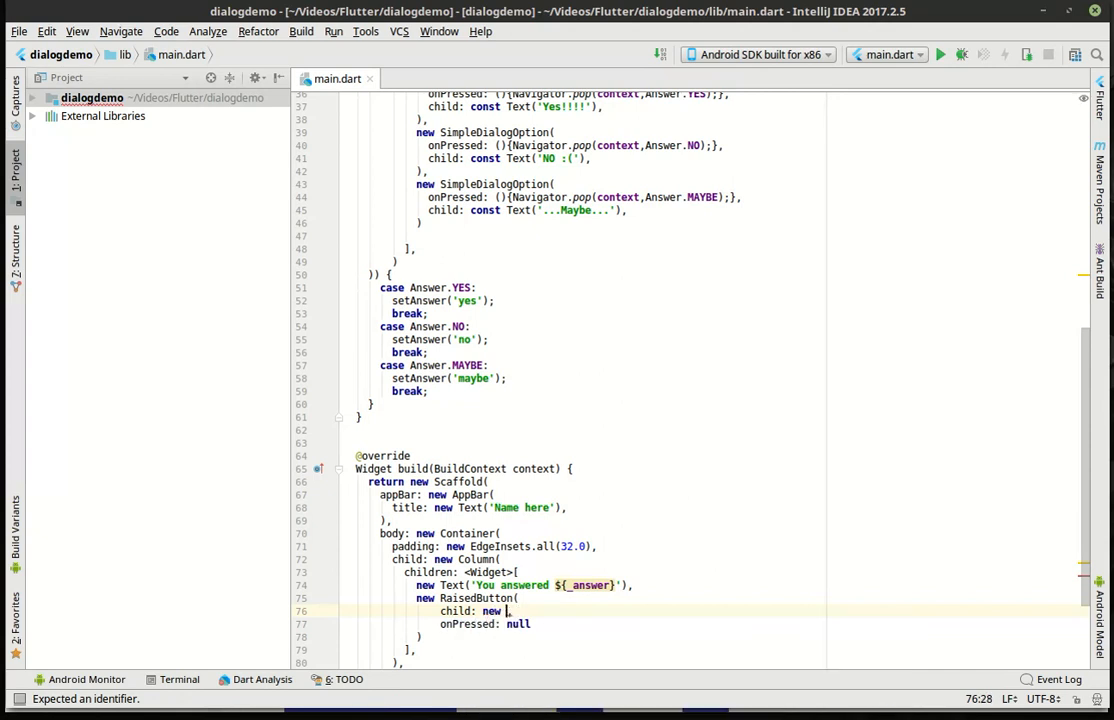
pyautogui.write('Text(data')
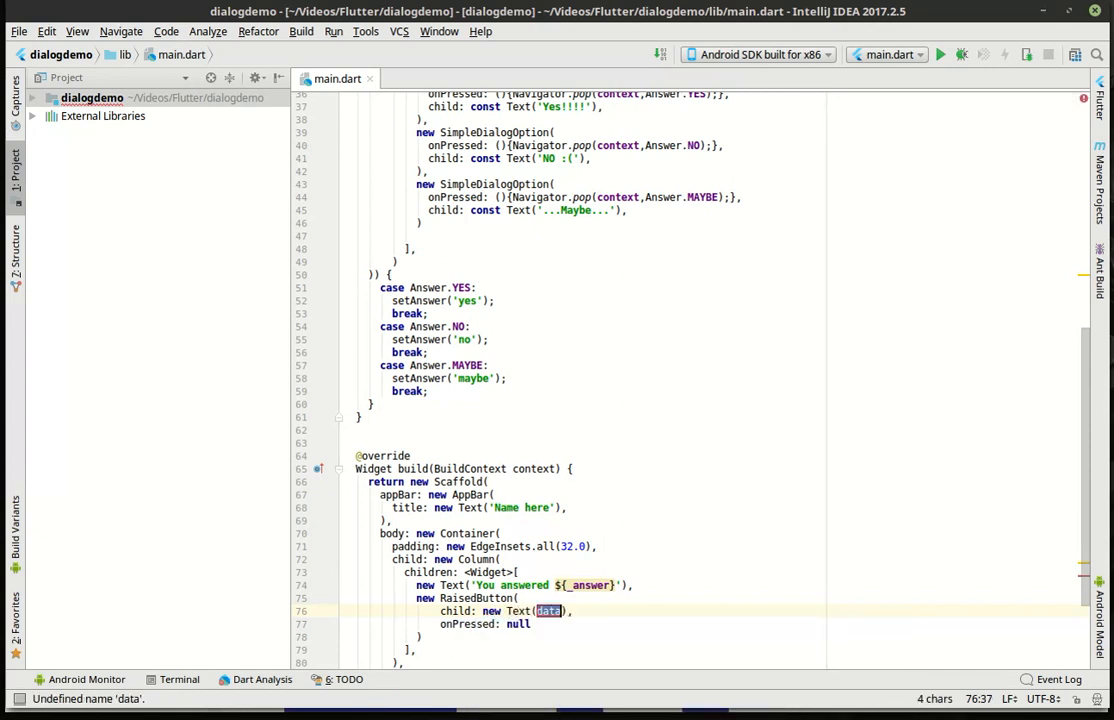
pyautogui.write("Click me'")
pyautogui.click(486, 622)
pyautogui.write('(')
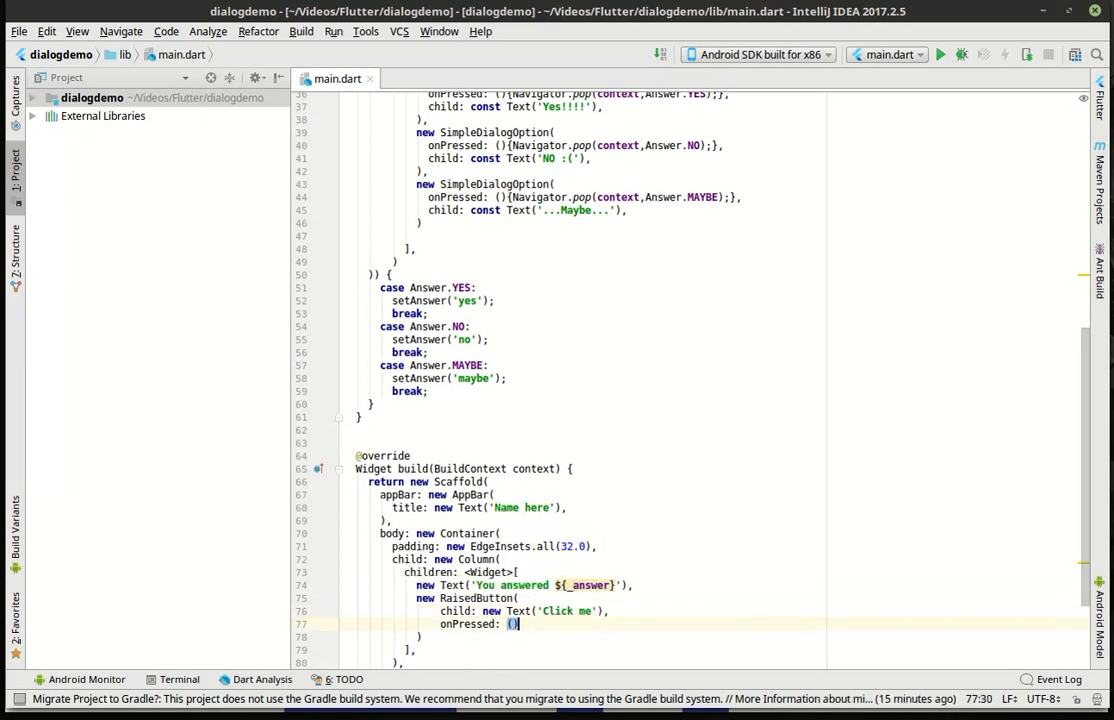
pyautogui.write('{ ;')
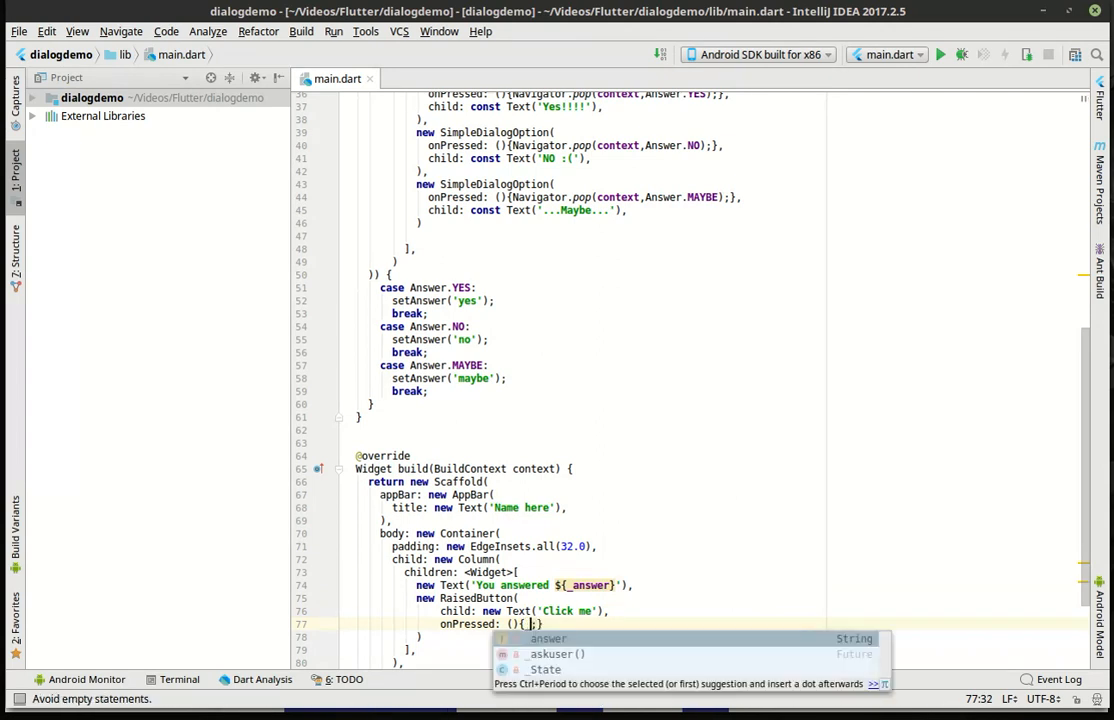
pyautogui.press('Down')
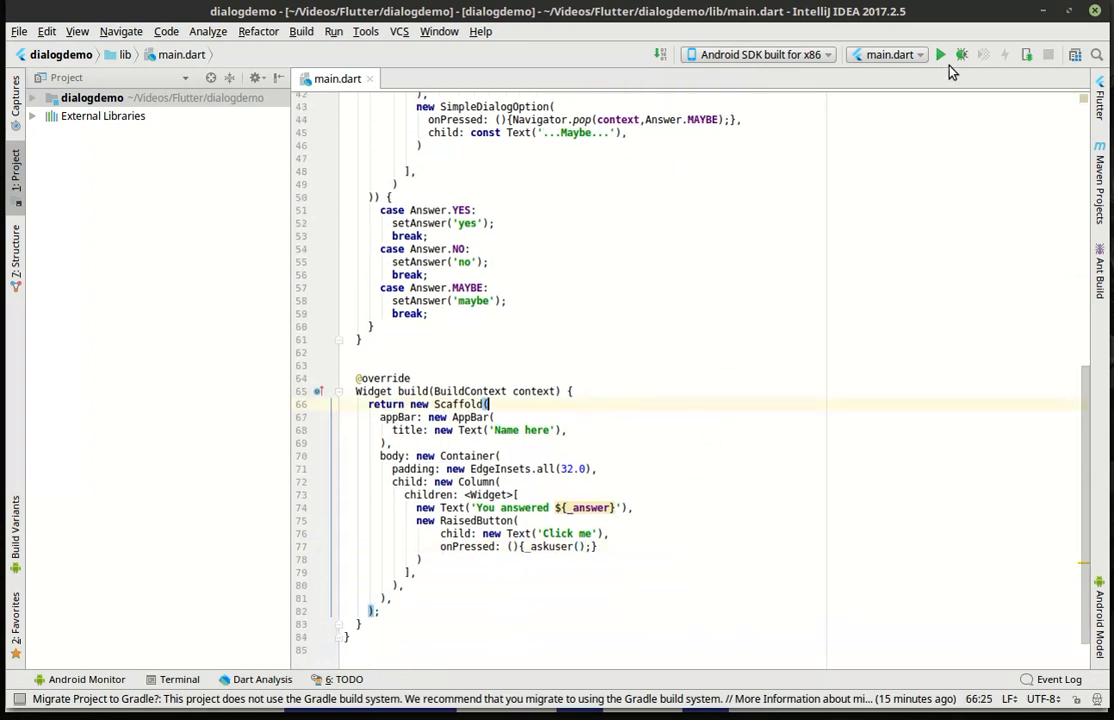
# Run the app, answer Yes then Maybe in the dialog so the text updates accordingly
pyautogui.click(940, 56)
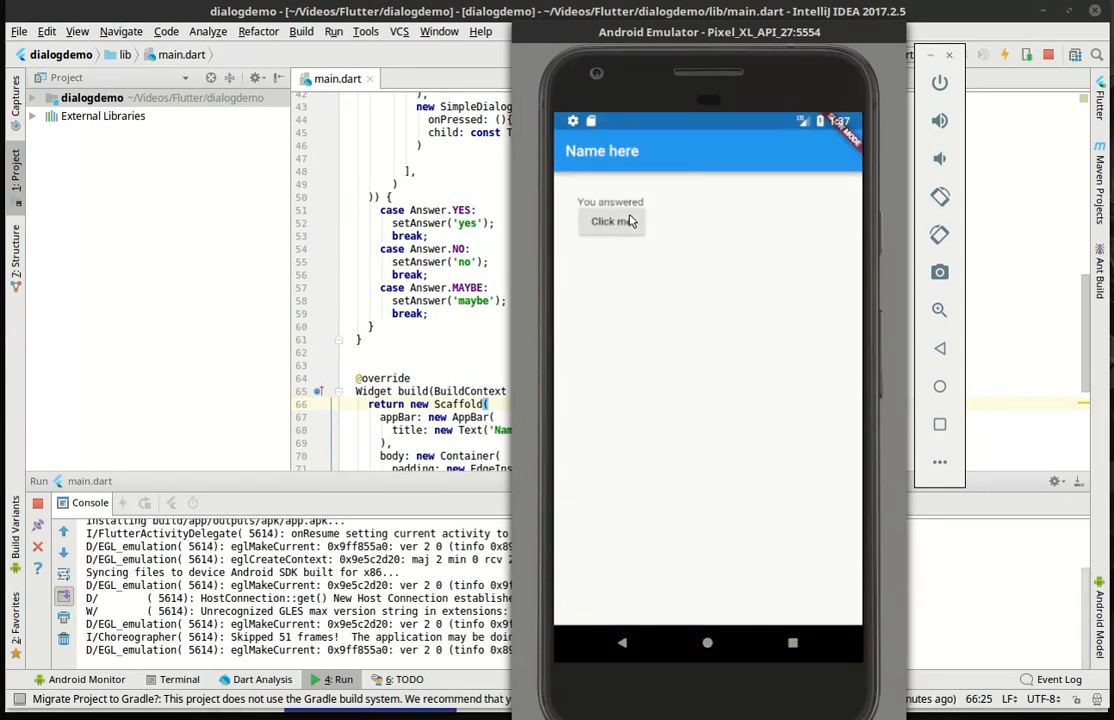
pyautogui.click(612, 220)
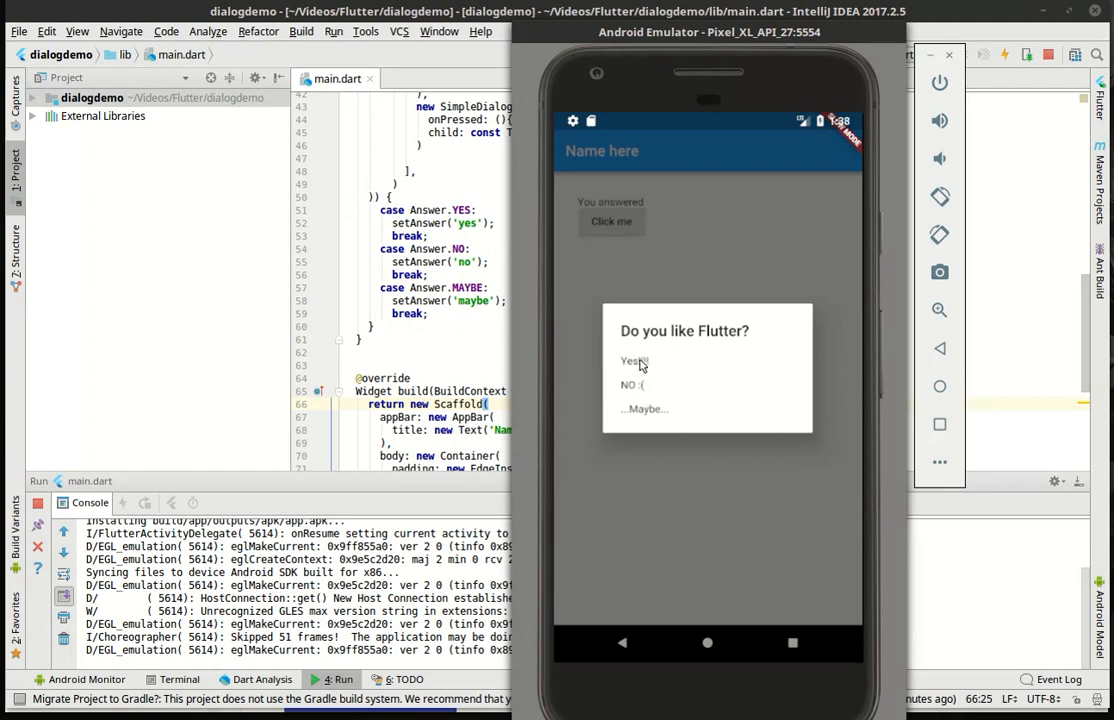
pyautogui.click(630, 360)
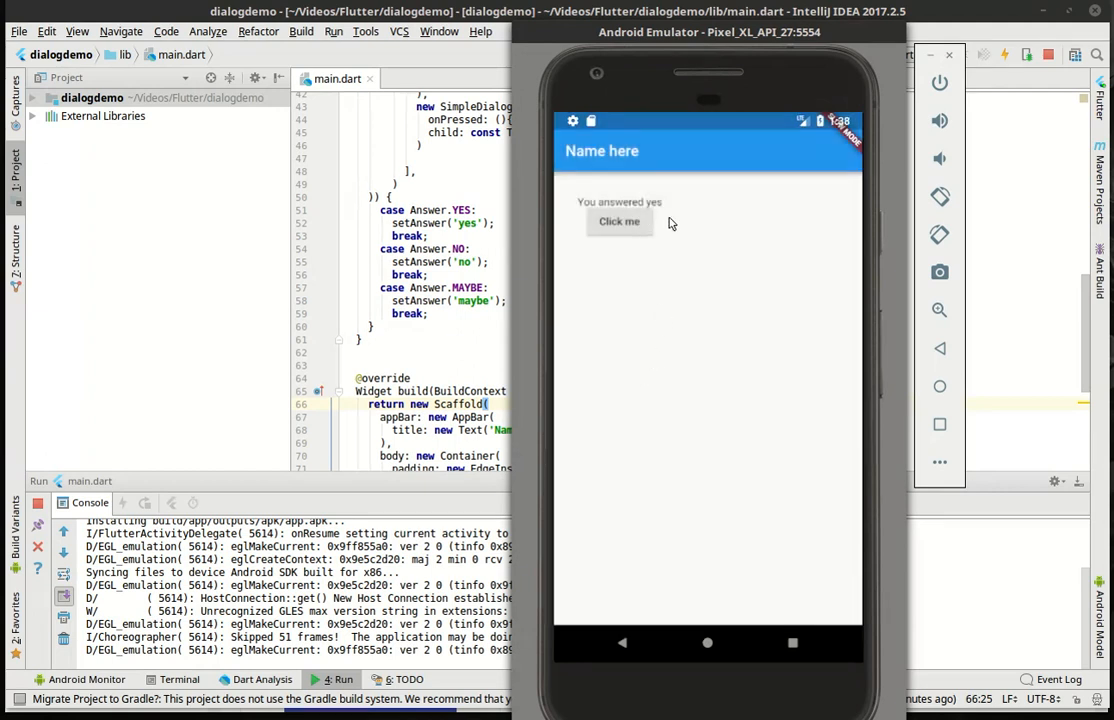
pyautogui.click(620, 220)
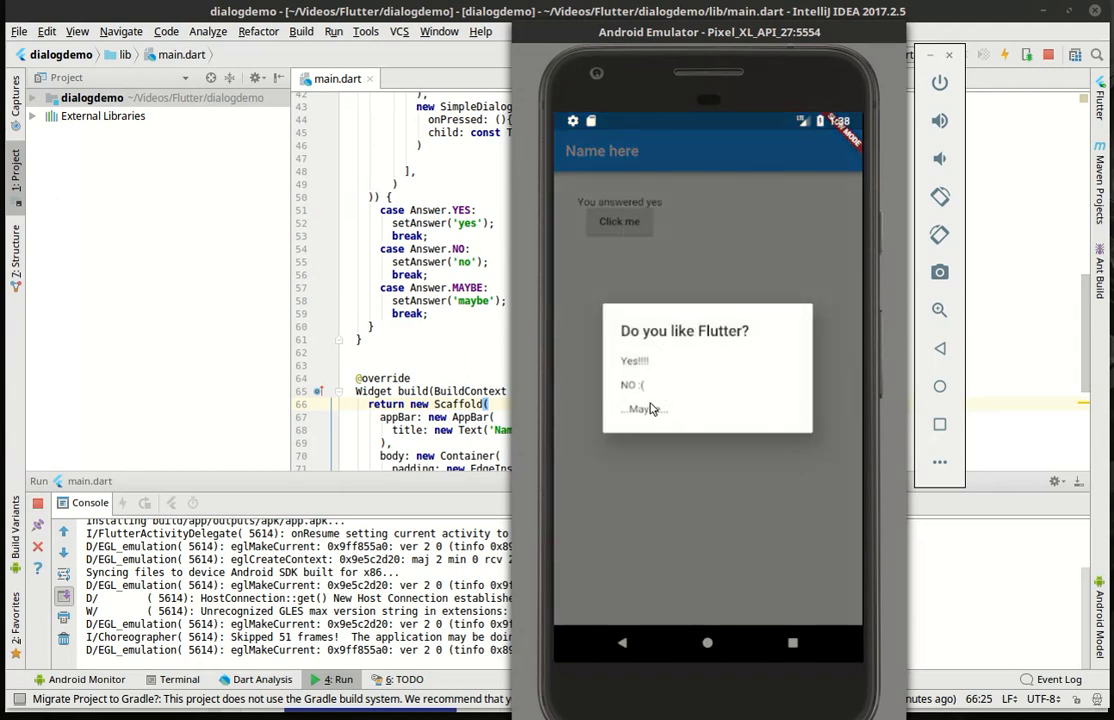
pyautogui.click(642, 408)
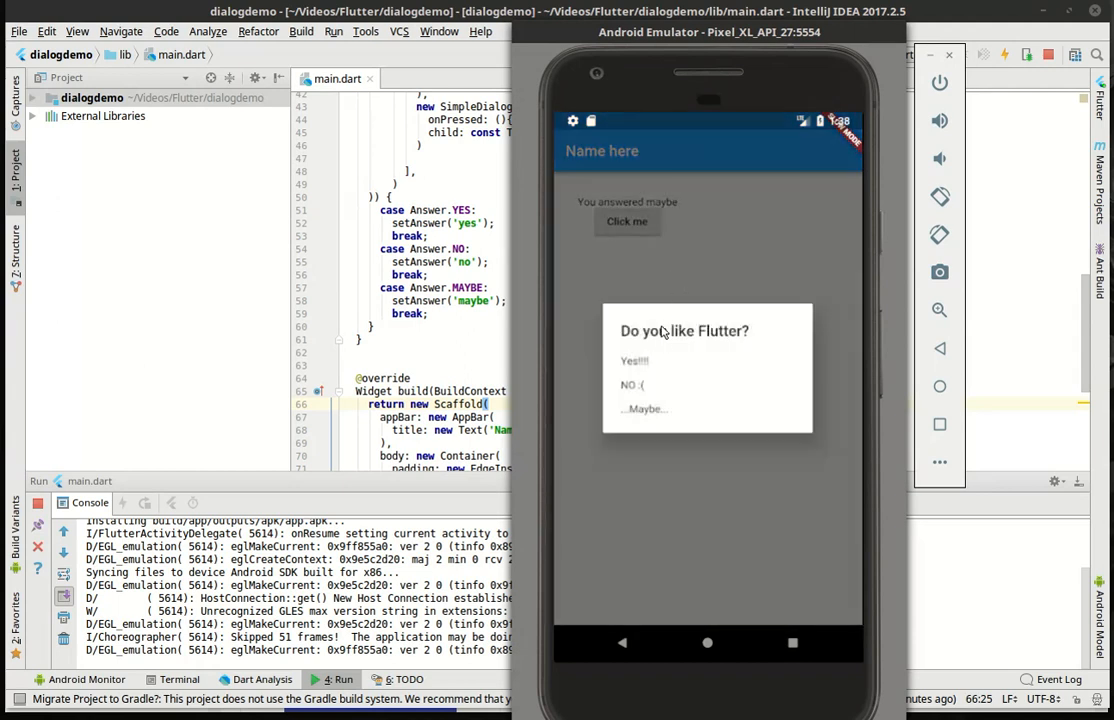
pyautogui.click(634, 360)
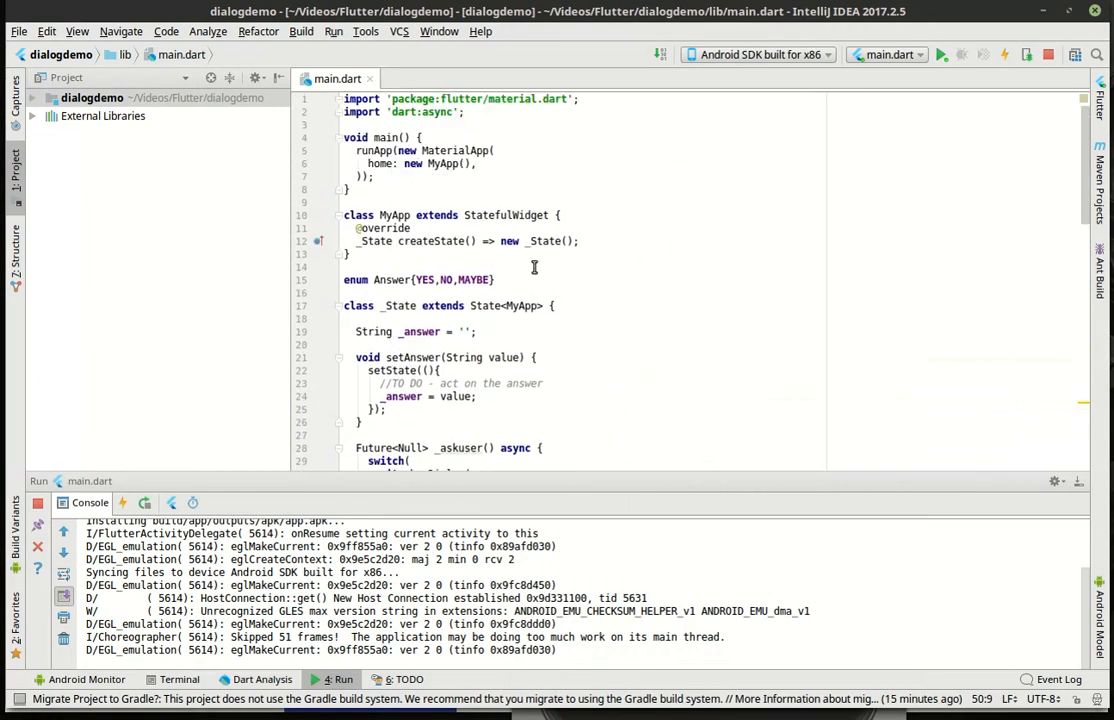
# Add new Icon(Icons.home) after the Maybe option in the dialog's children
pyautogui.scroll(-3)
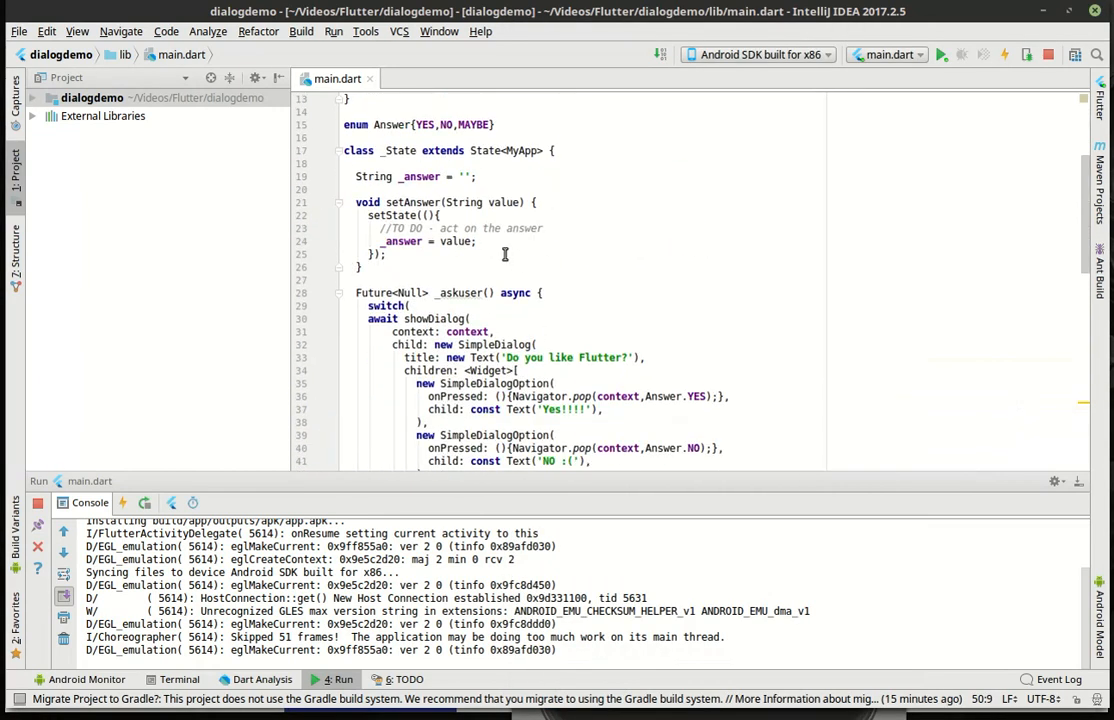
pyautogui.scroll(-3)
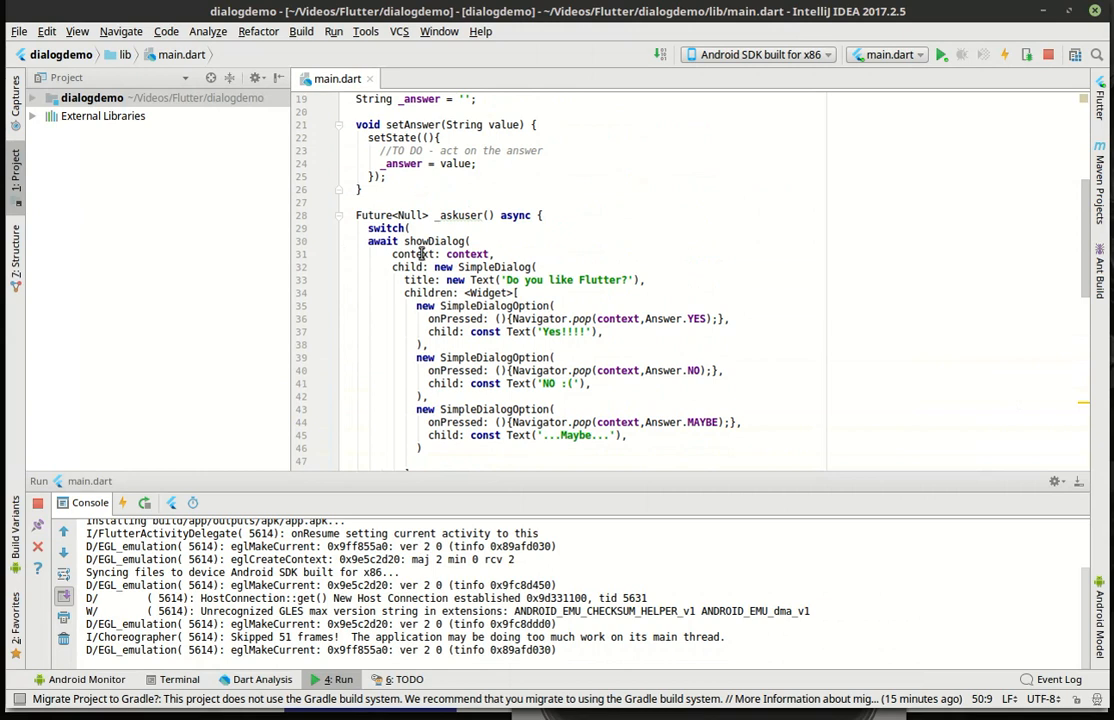
pyautogui.doubleClick(480, 292)
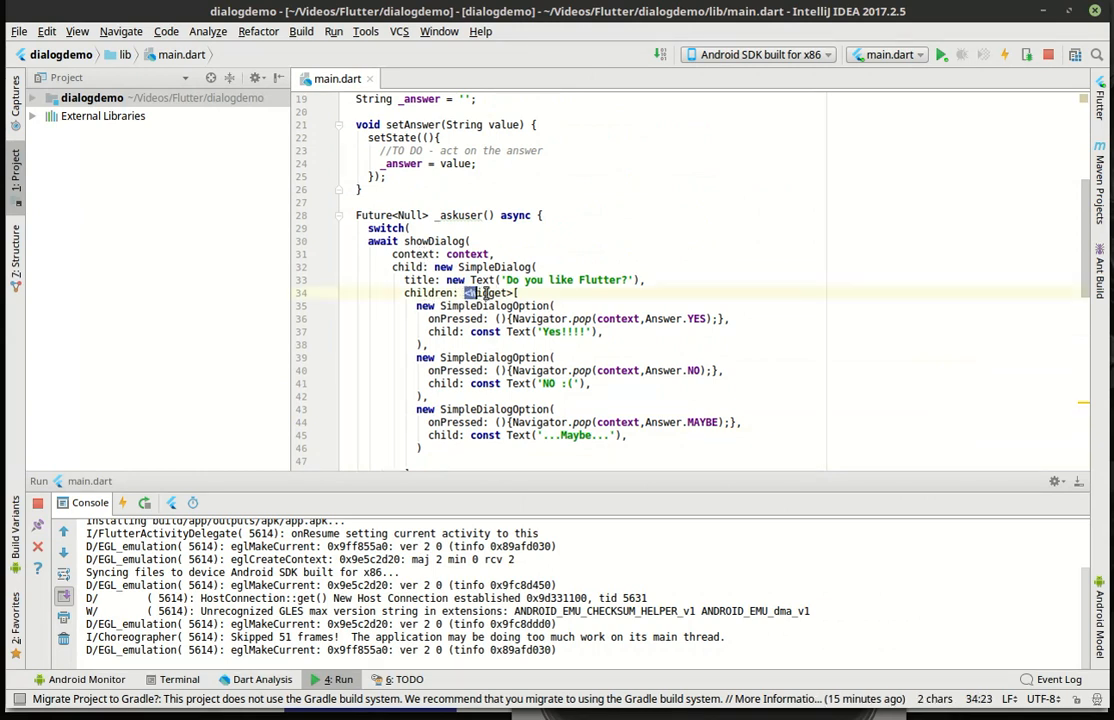
pyautogui.scroll(-3)
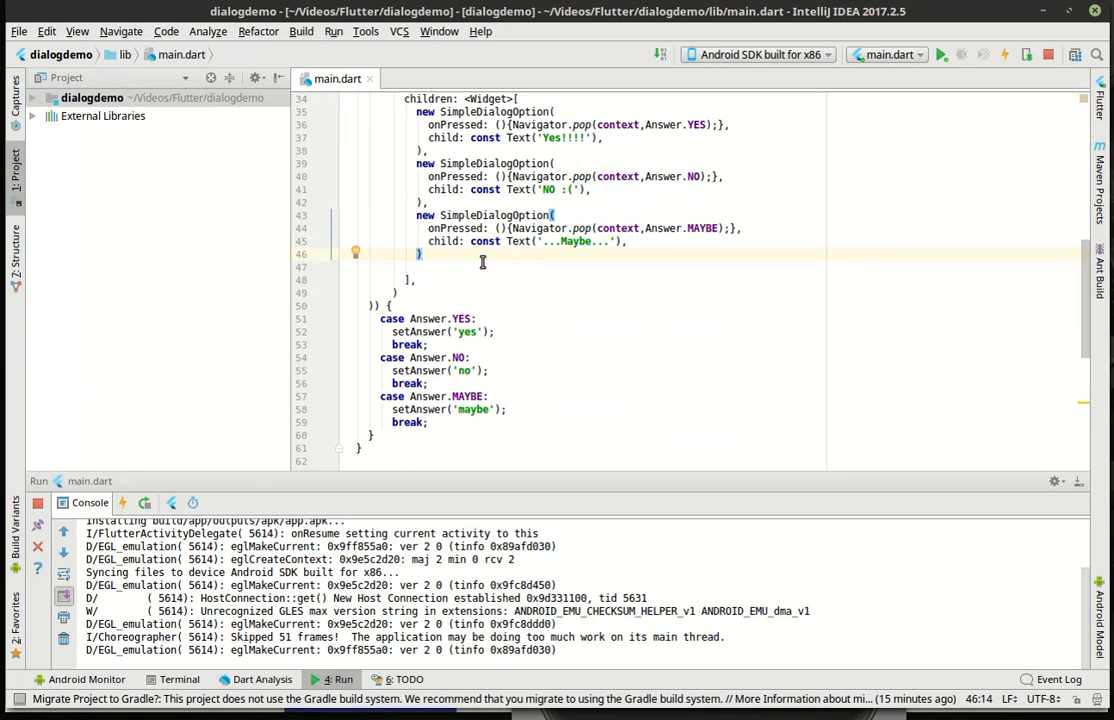
pyautogui.write('new Icon(Icons')
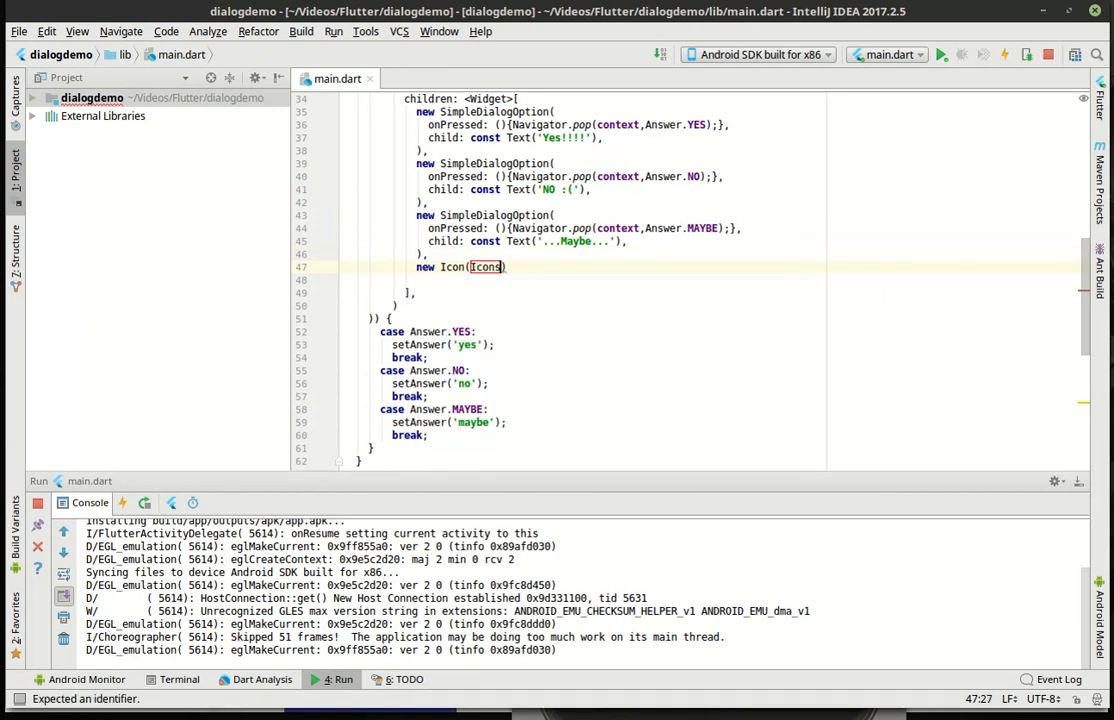
pyautogui.write('H')
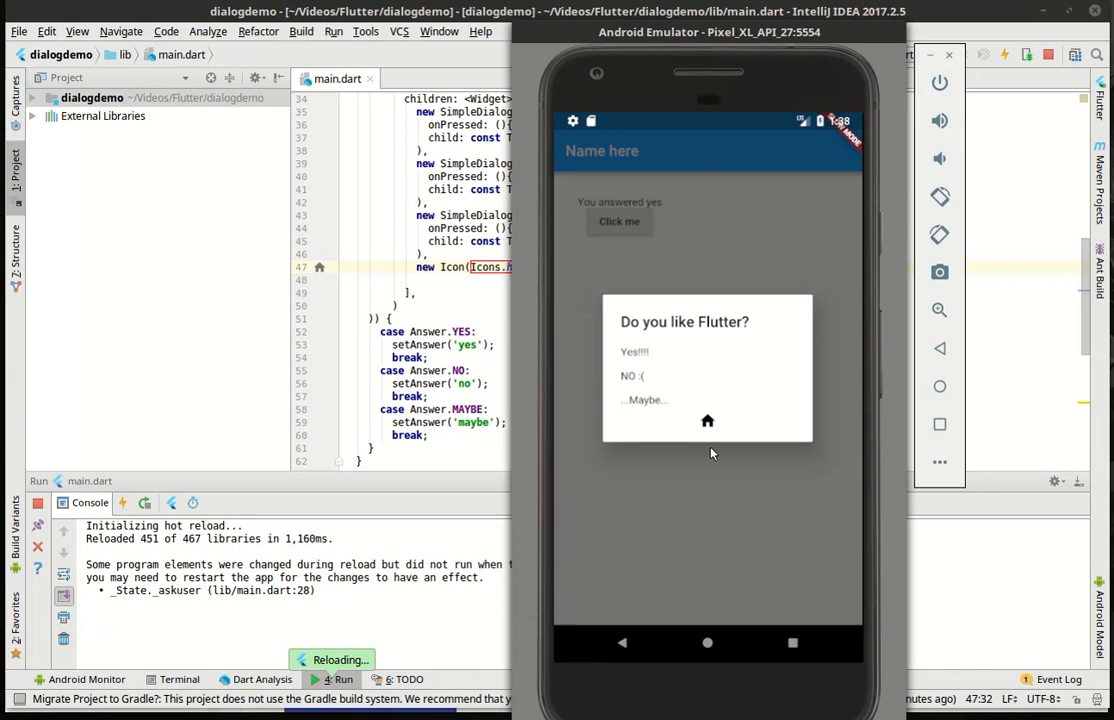
pyautogui.moveTo(660, 404)
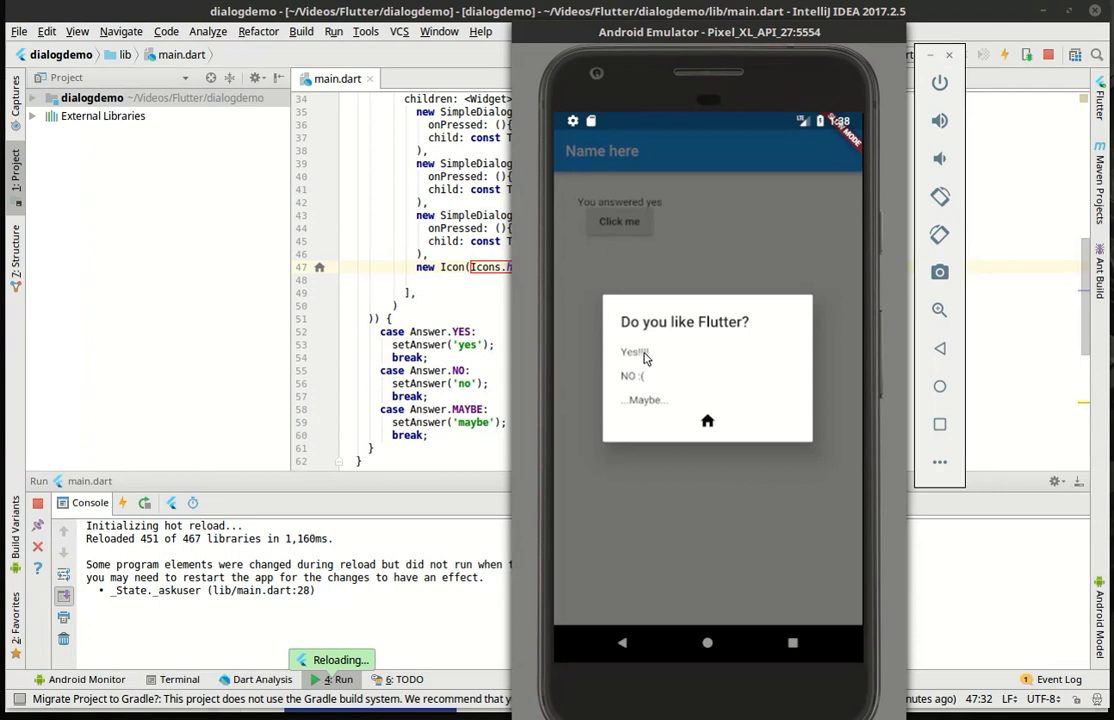
pyautogui.moveTo(644, 356)
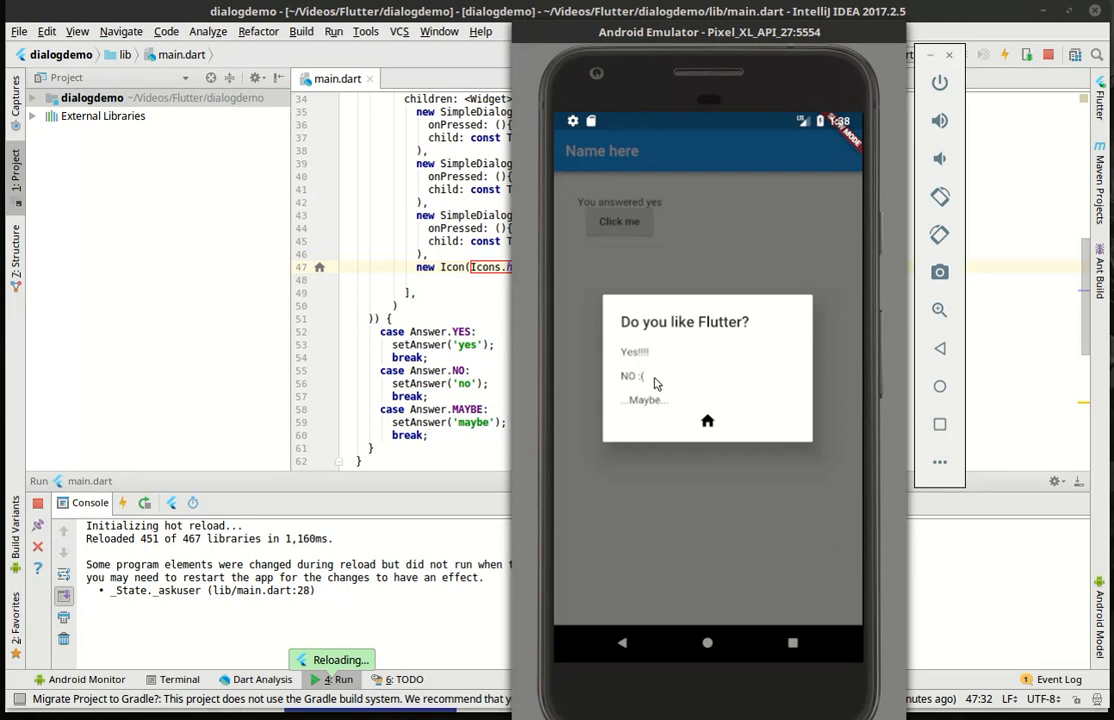
pyautogui.moveTo(644, 396)
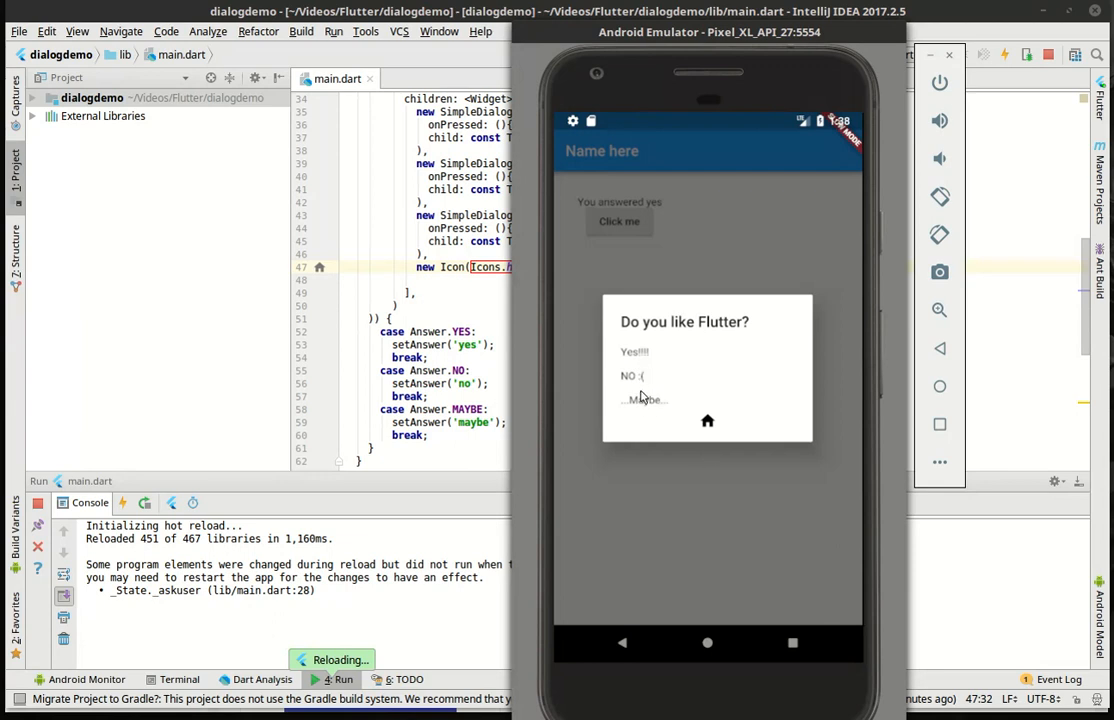
pyautogui.moveTo(668, 428)
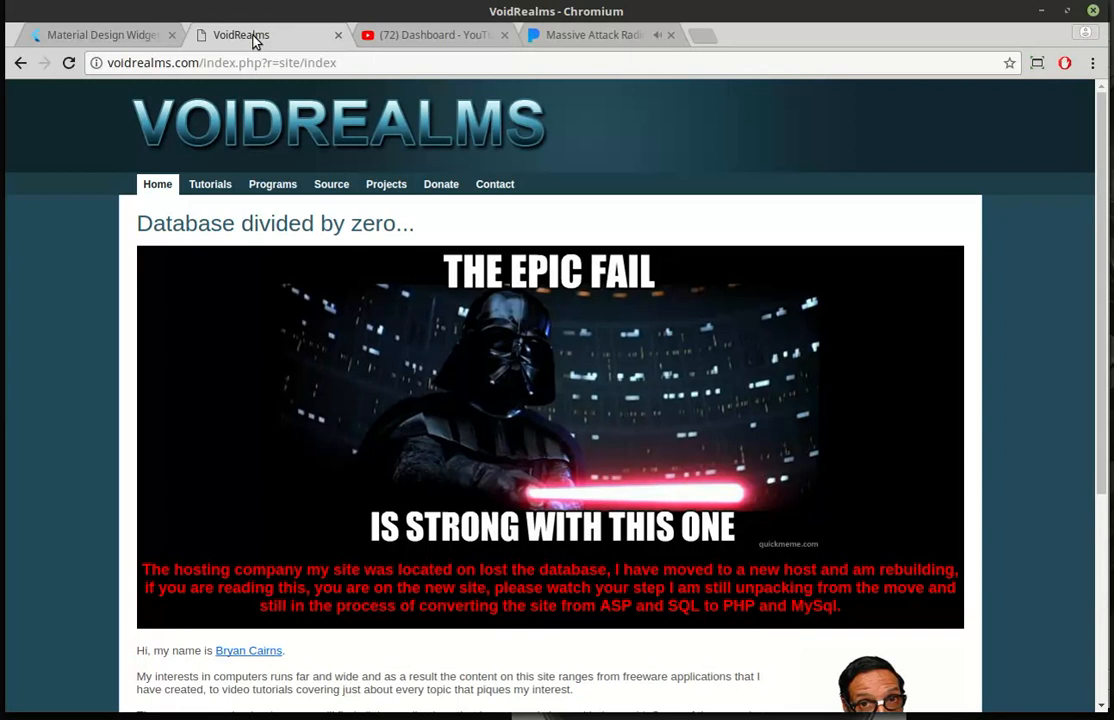
# Visit the VoidRealms Tutorials page, then its Contact page
pyautogui.click(210, 184)
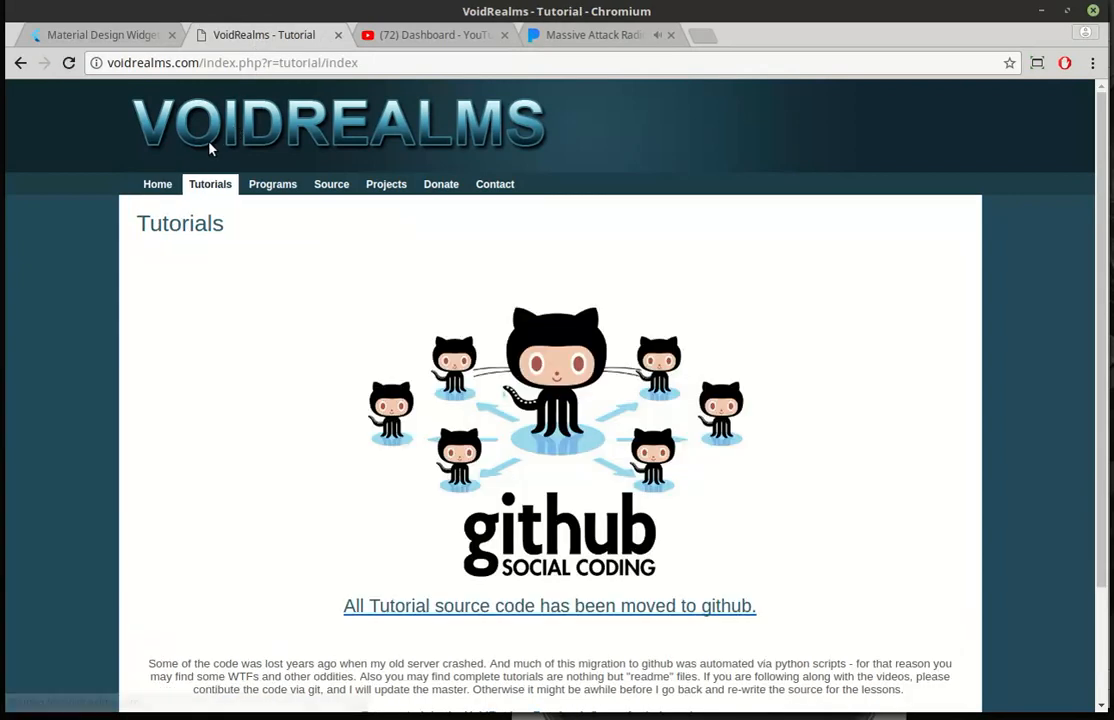
pyautogui.moveTo(416, 164)
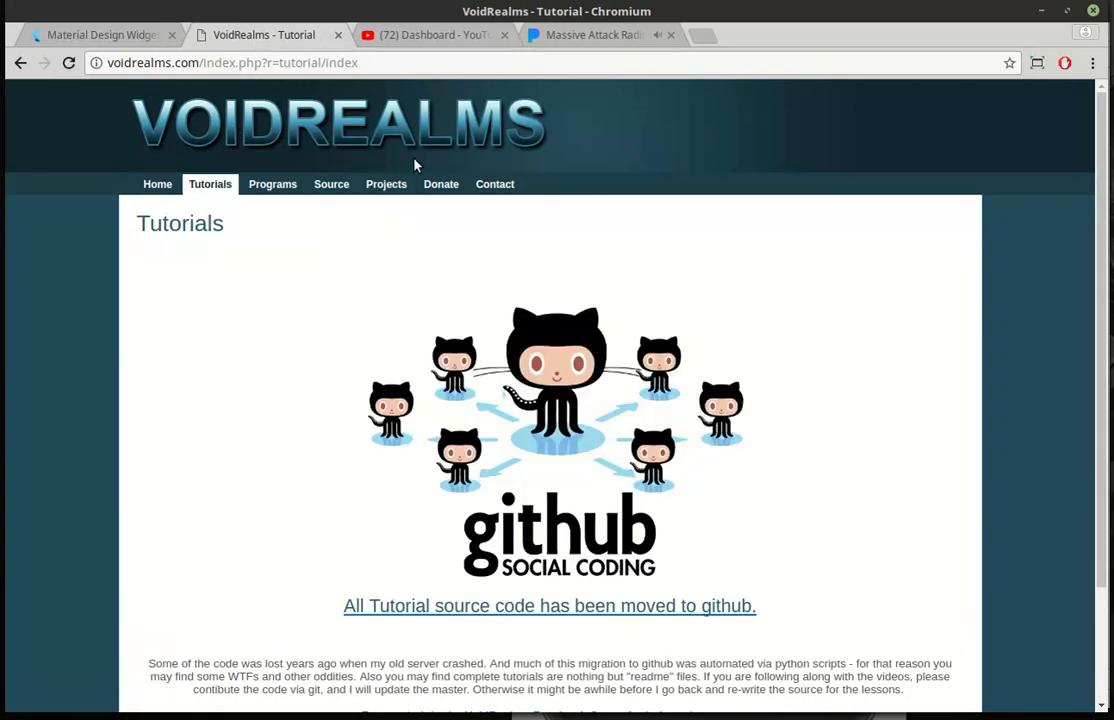
pyautogui.click(494, 184)
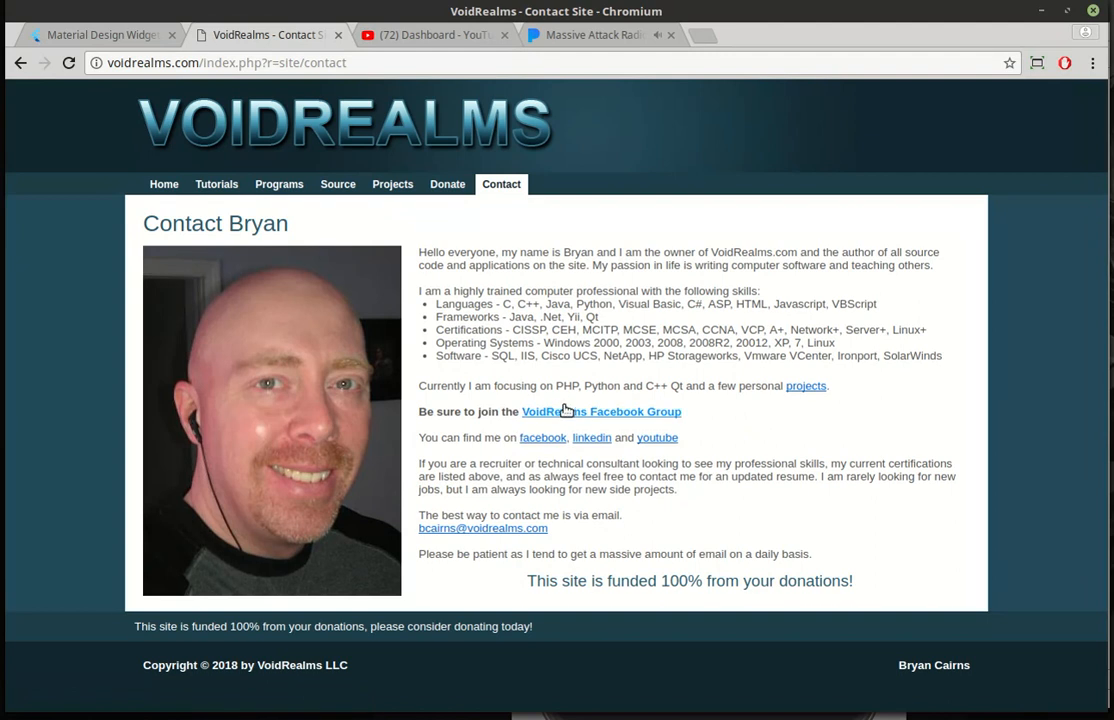